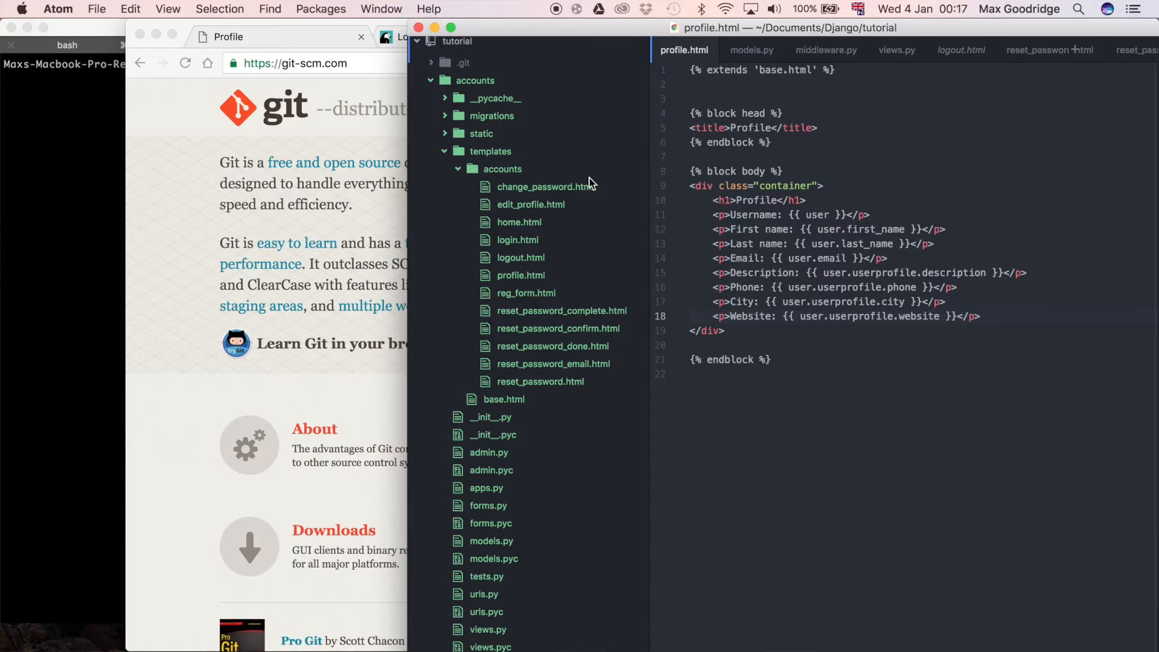
{"action": "mouse_move", "coordinate": [610, 331]}
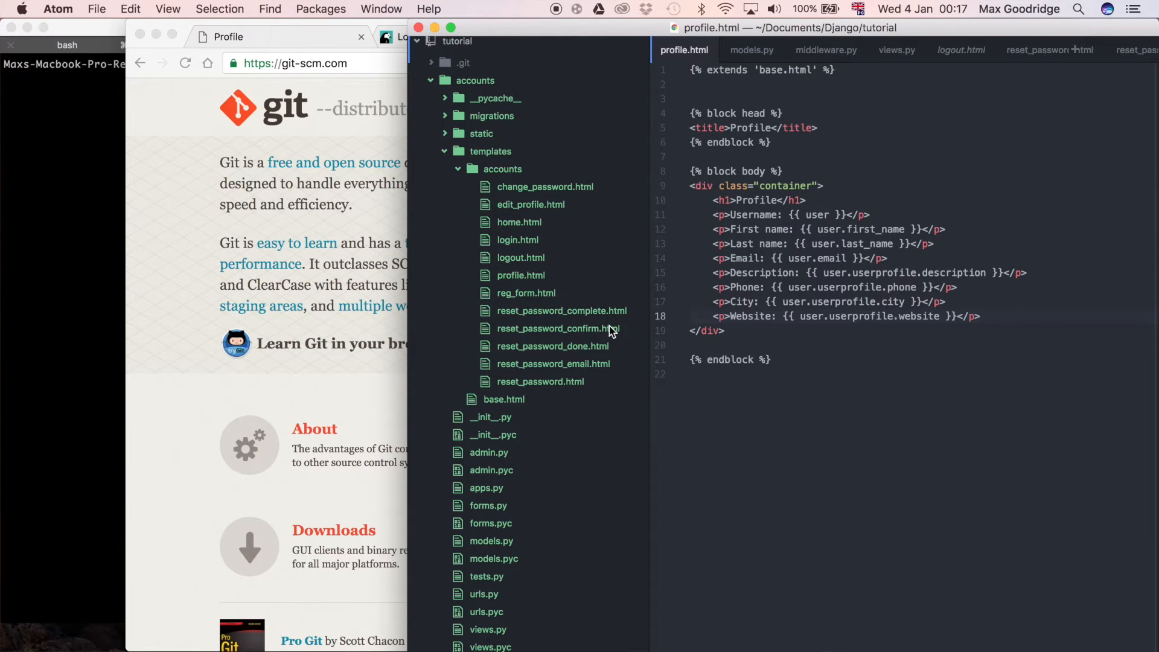
{"action": "mouse_move", "coordinate": [322, 200]}
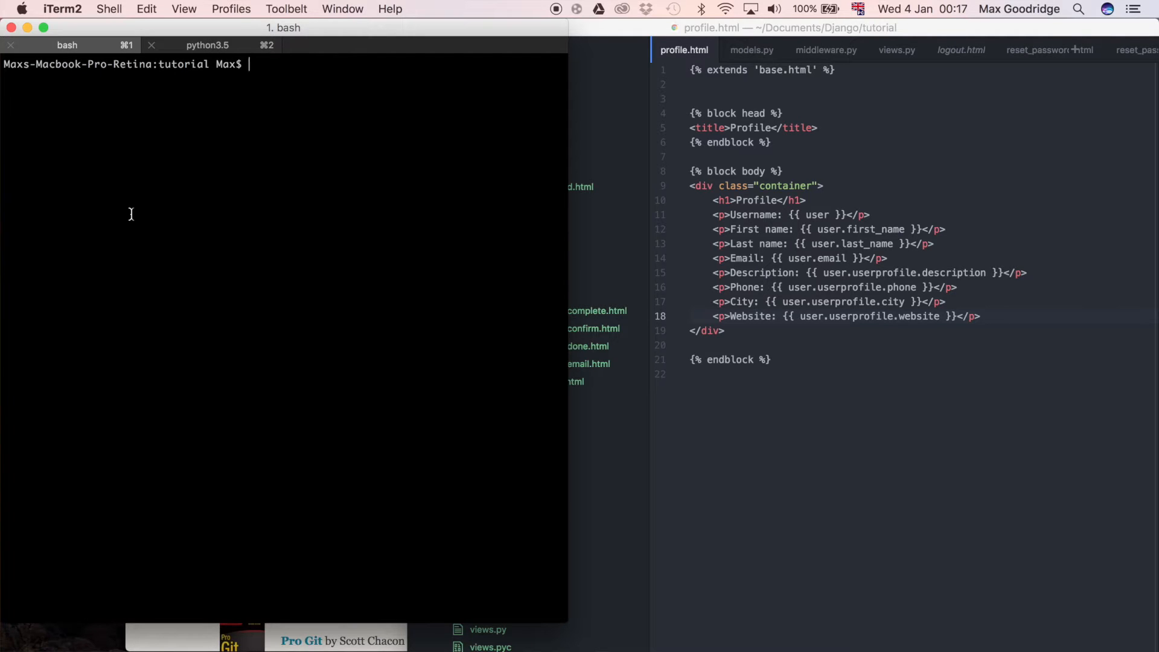
List the tutorial folder with ls and ls -a, revealing a hidden .git directory.
{"action": "type", "text": "l"}
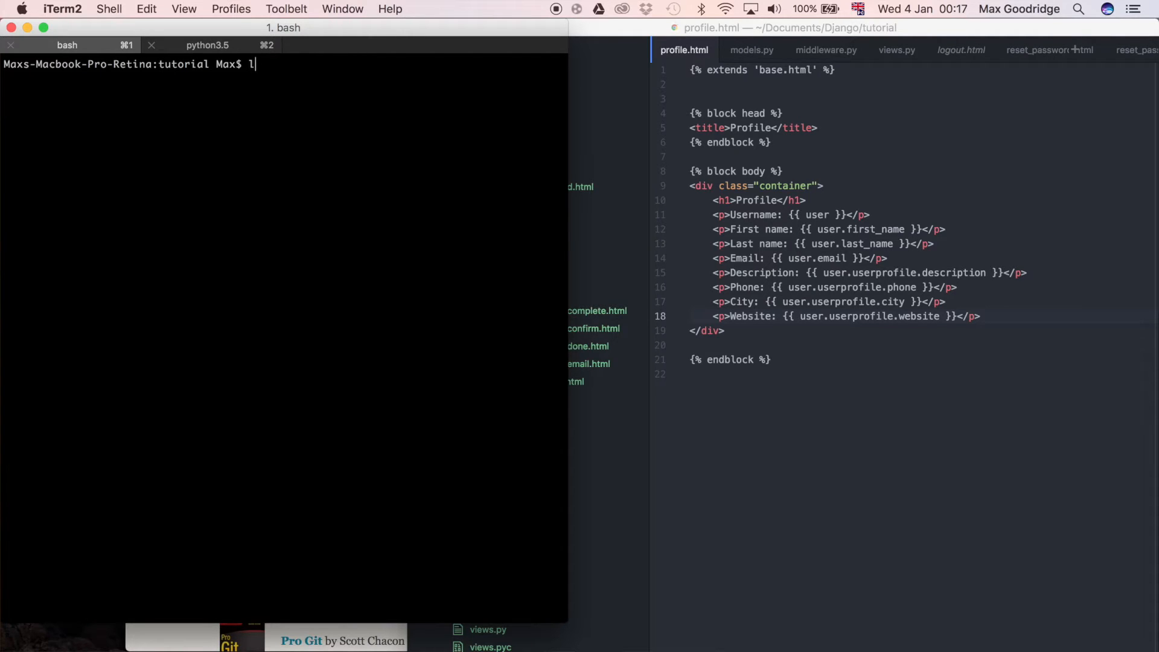
{"action": "key", "text": "Return"}
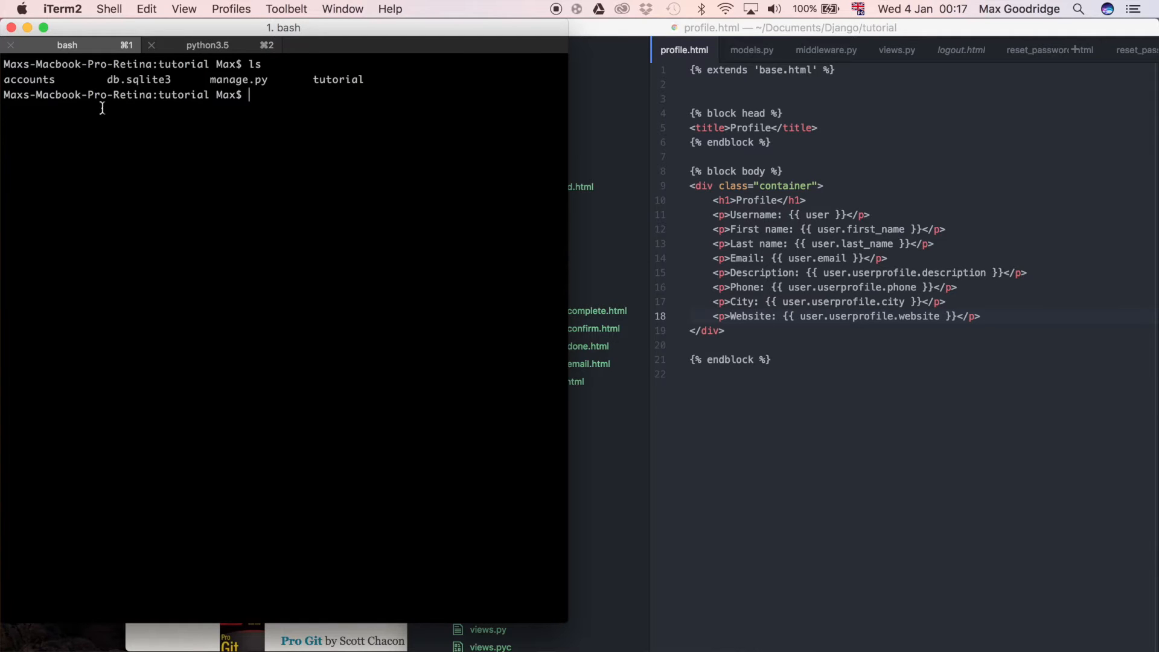
{"action": "mouse_move", "coordinate": [412, 79]}
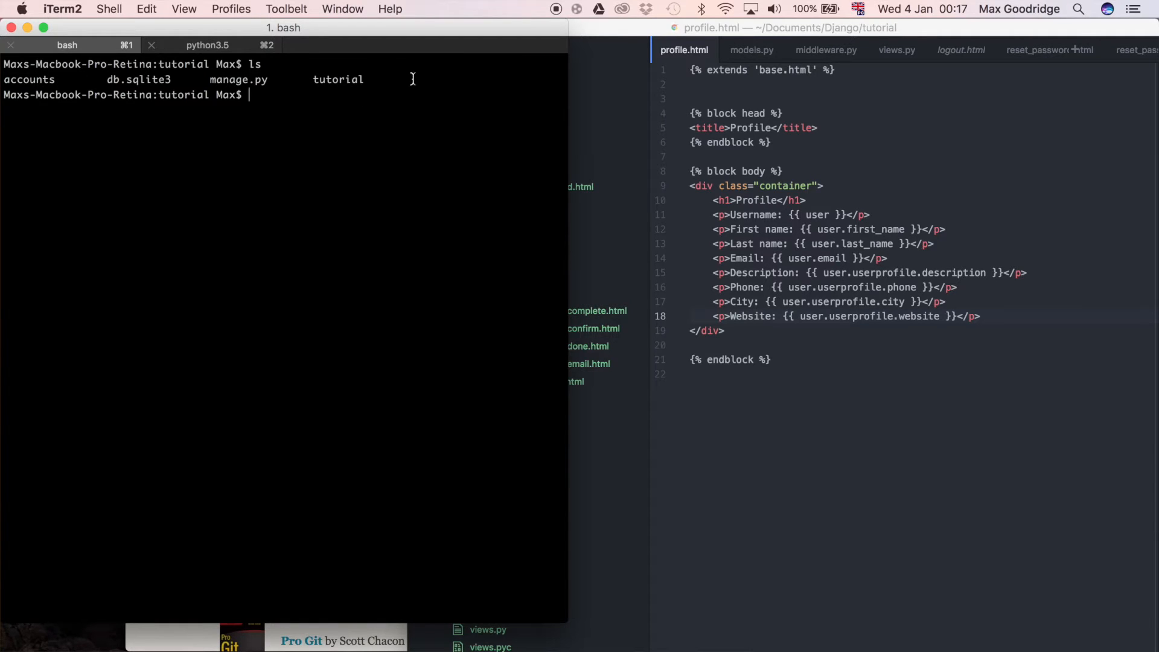
{"action": "mouse_move", "coordinate": [418, 143]}
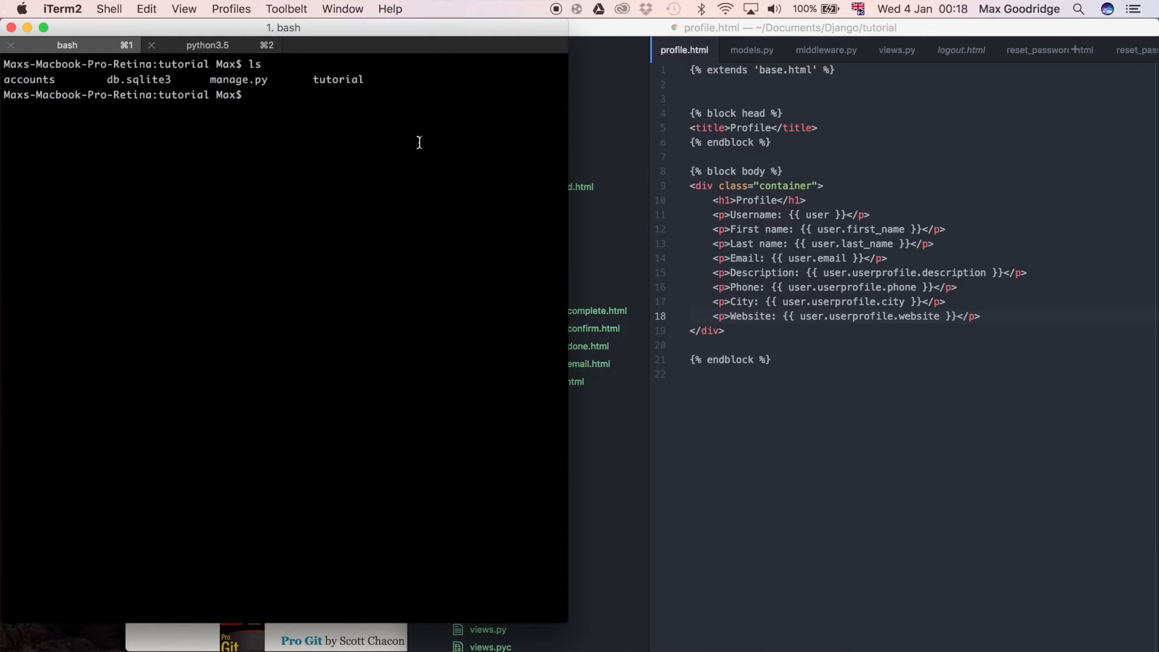
{"action": "type", "text": "ls"}
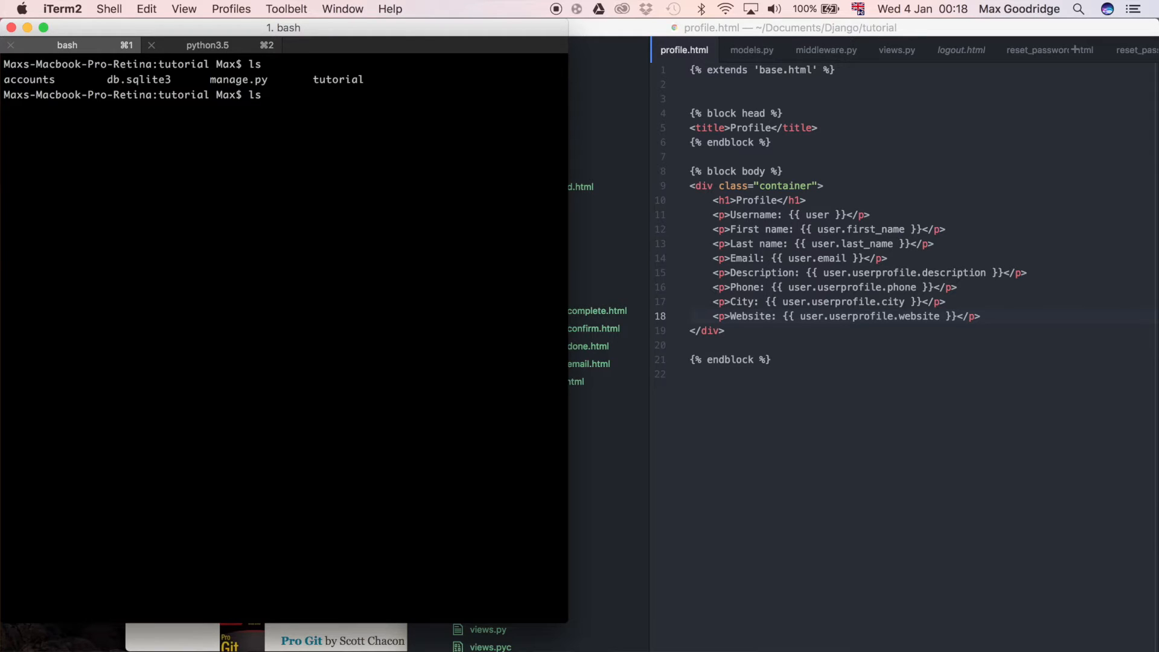
{"action": "type", "text": "-a"}
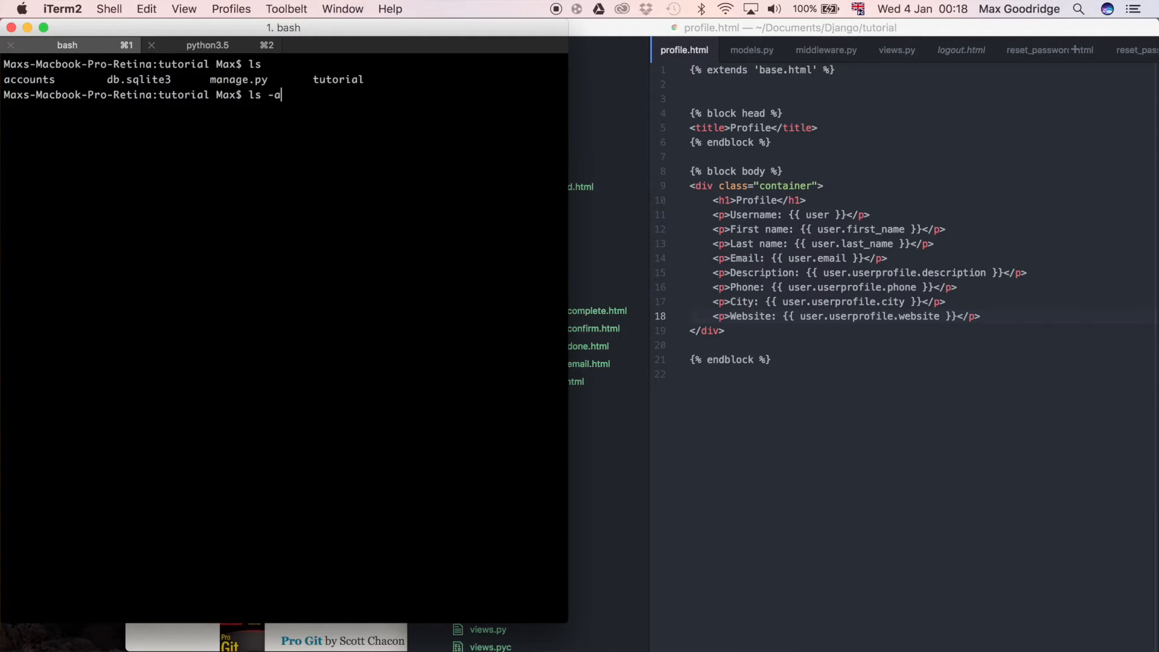
{"action": "key", "text": "Return"}
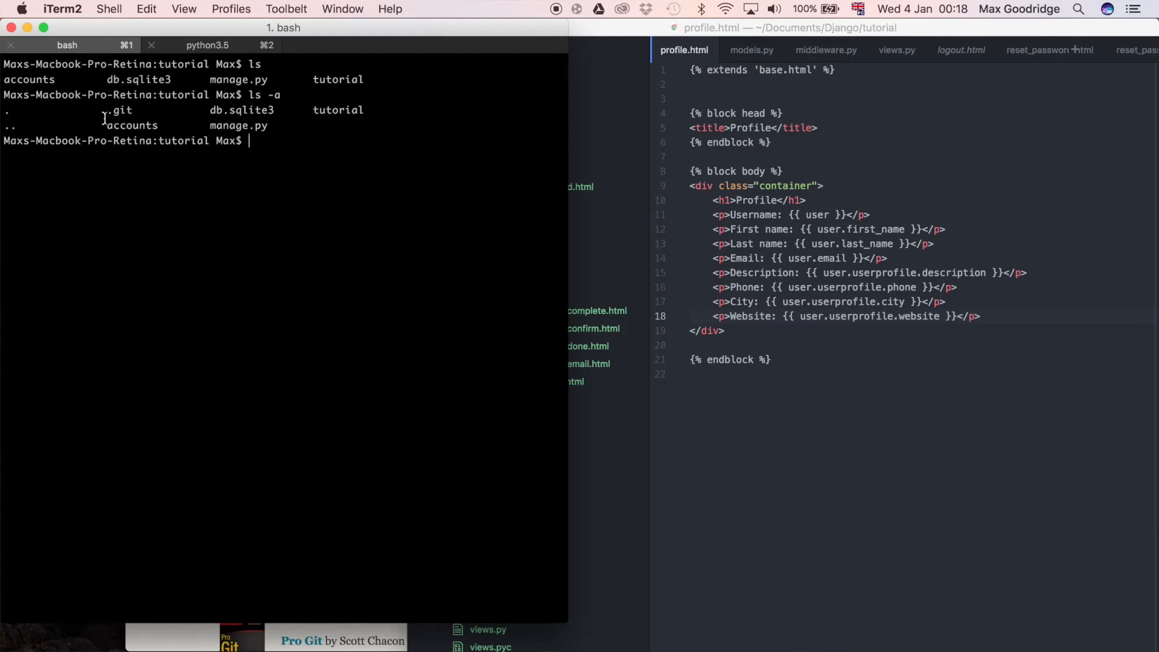
Delete the hidden .git folder with rm -r .git.
{"action": "double_click", "coordinate": [119, 109]}
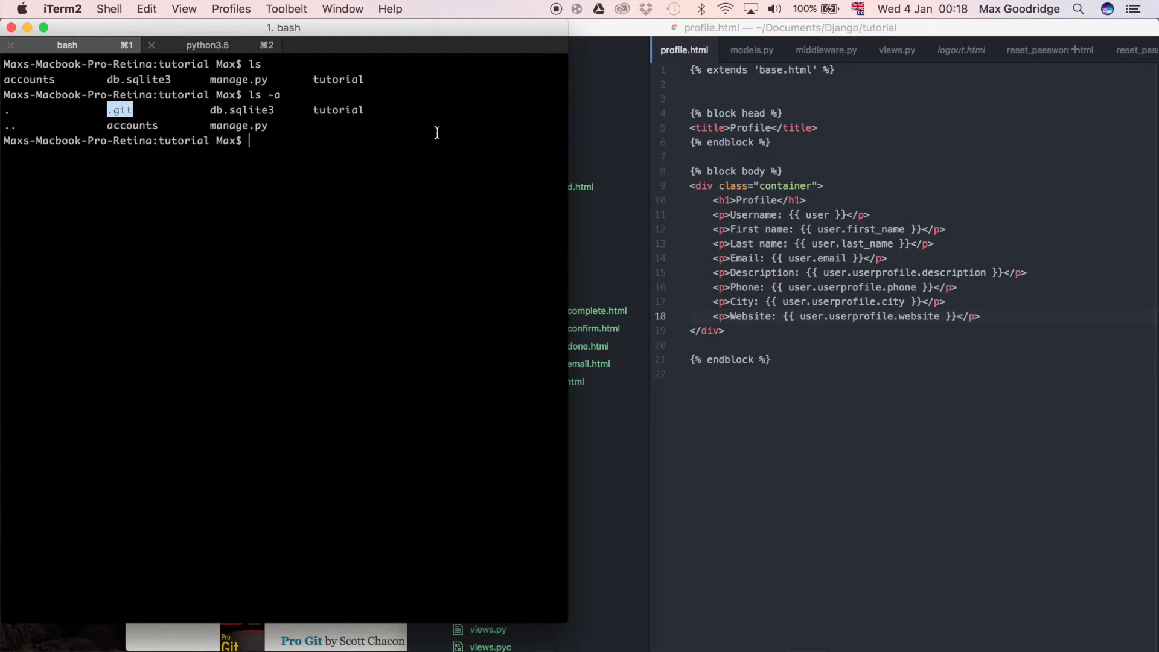
{"action": "type", "text": "rm 0"}
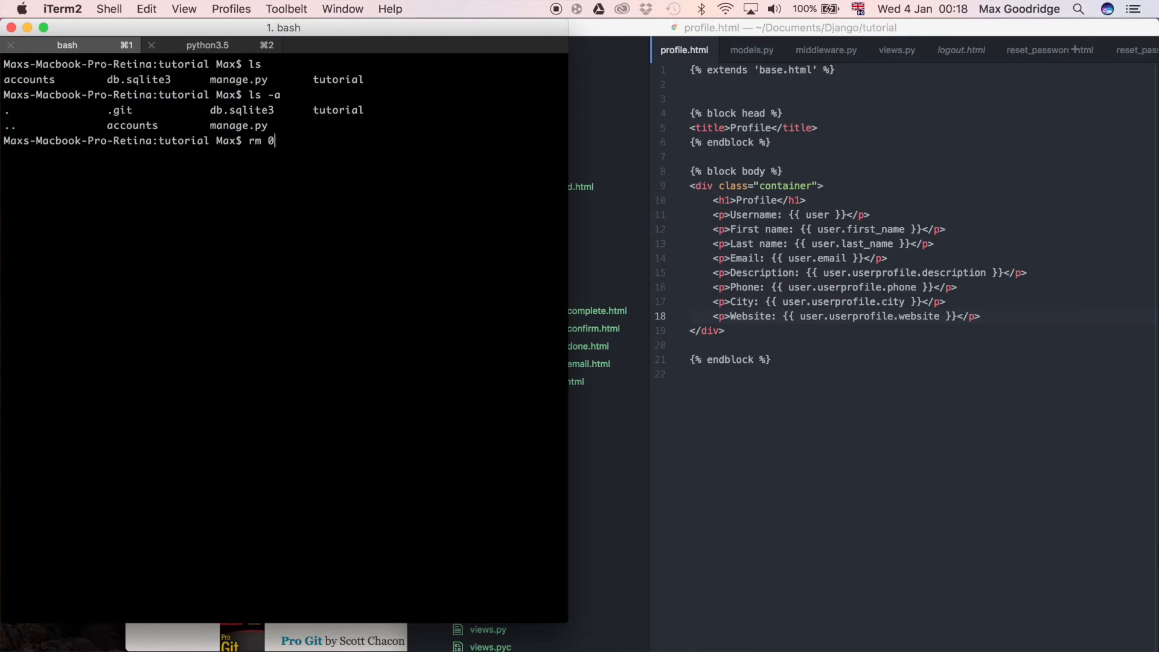
{"action": "type", "text": "-r"}
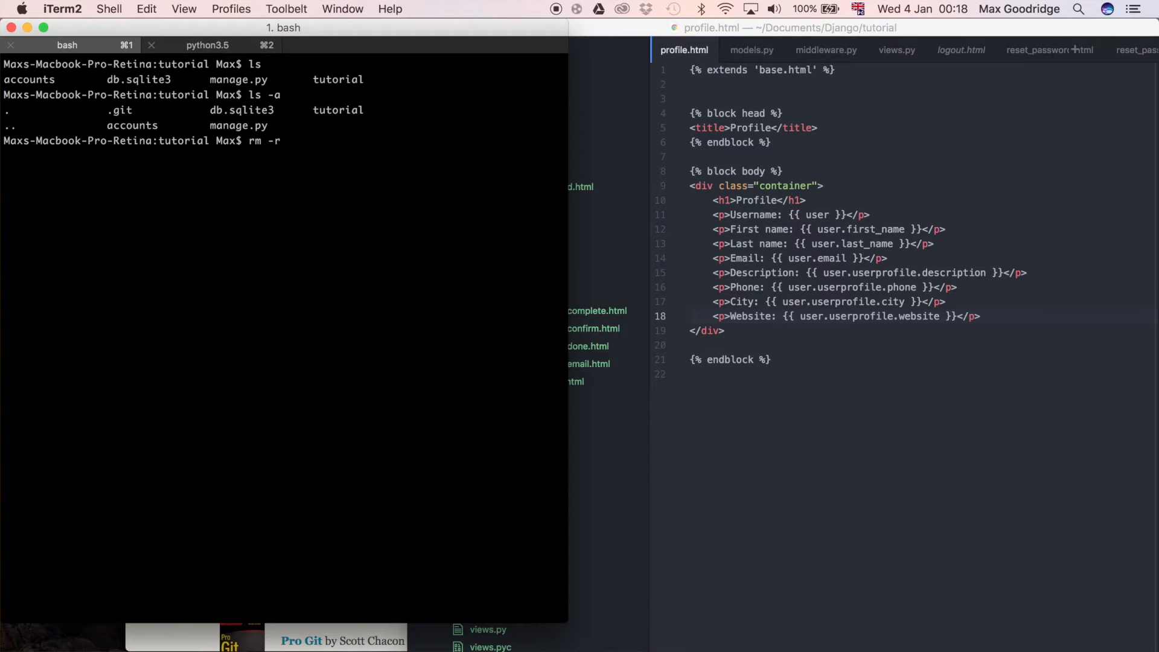
{"action": "type", "text": ".git"}
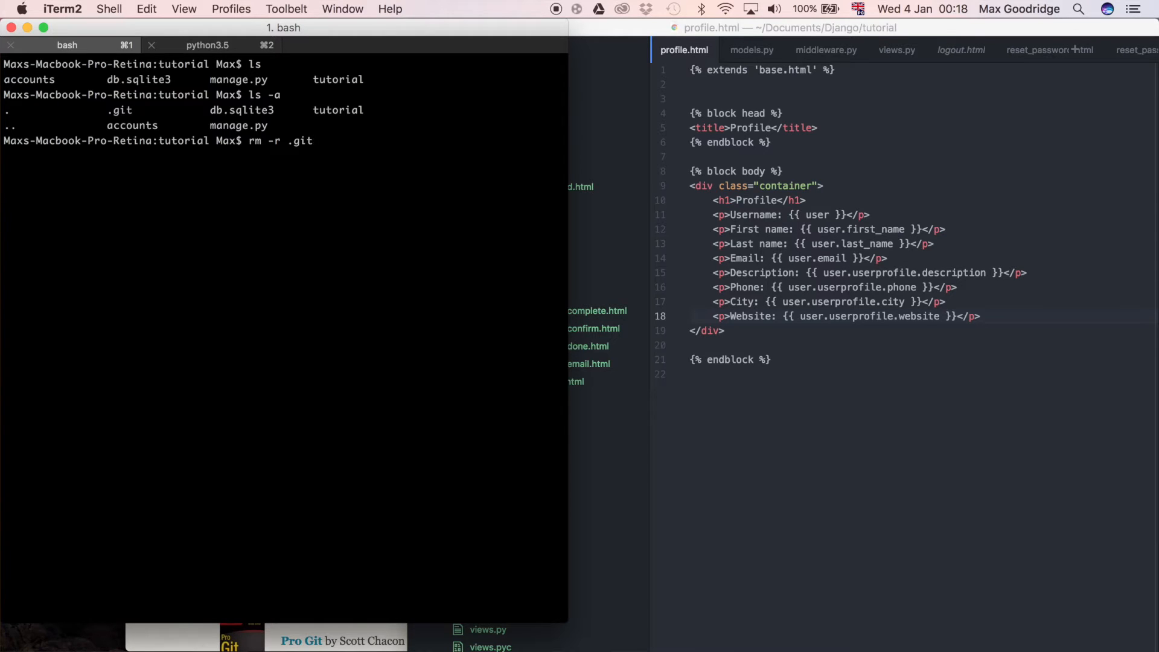
{"action": "key", "text": "Return"}
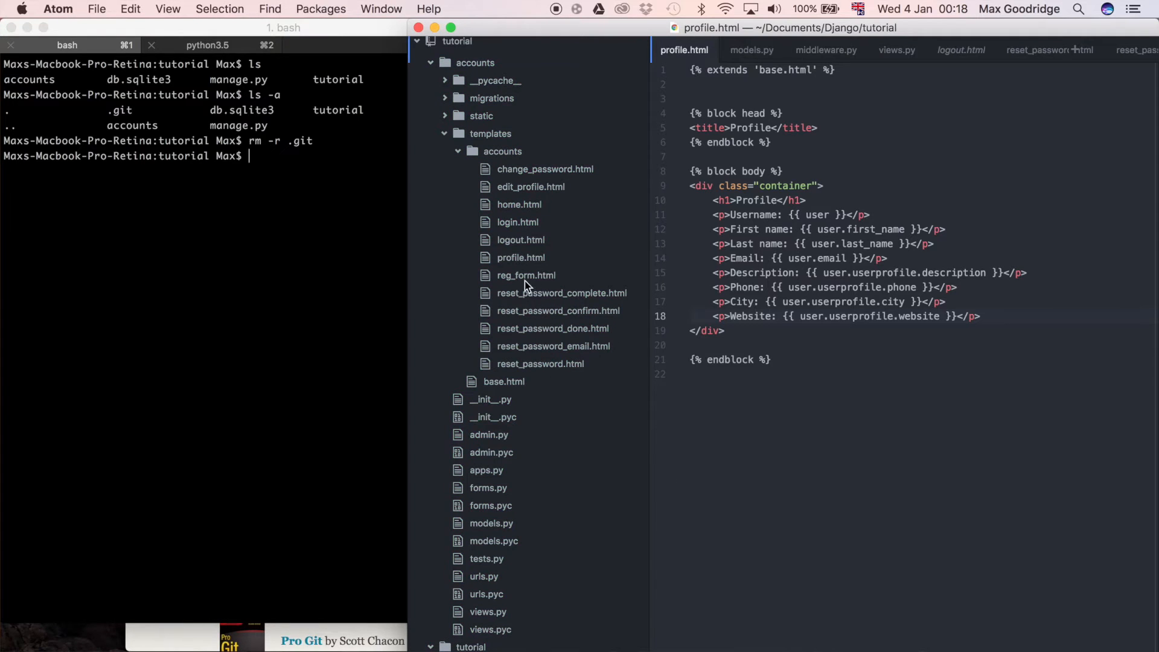
{"action": "mouse_move", "coordinate": [573, 362]}
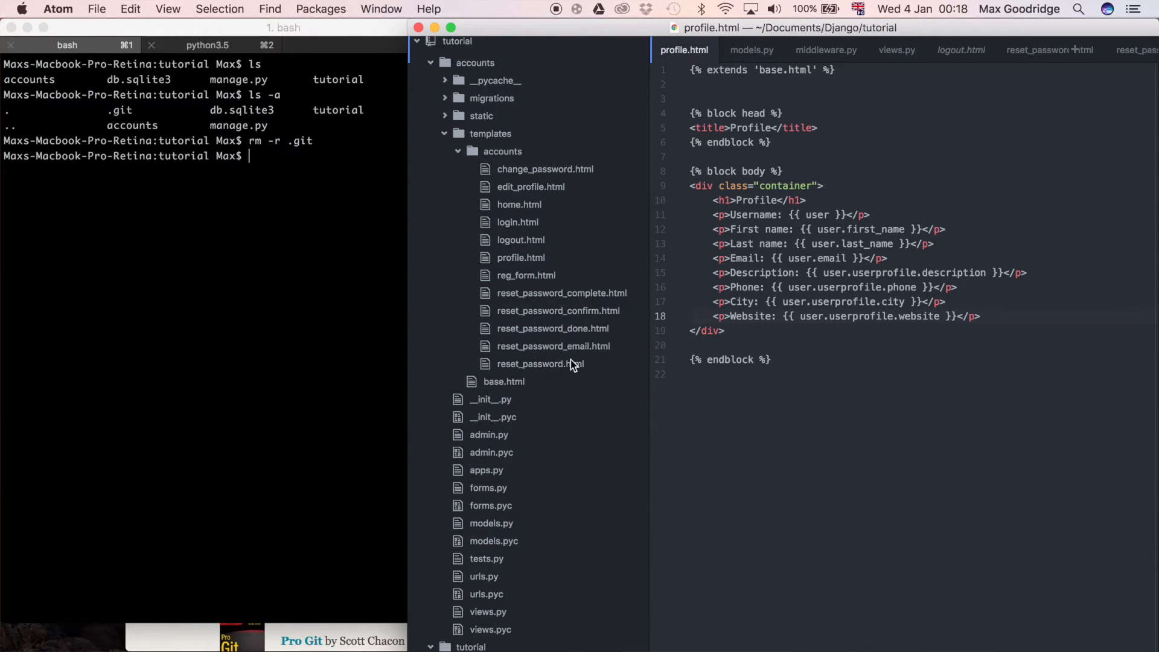
{"action": "left_click", "coordinate": [277, 244]}
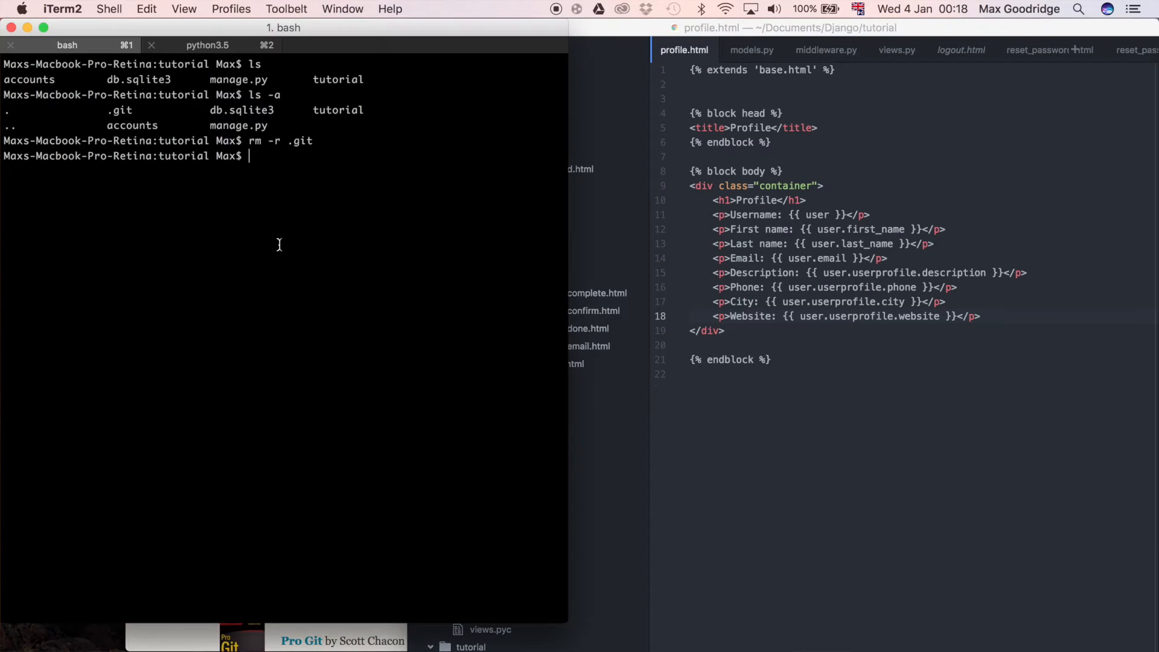
Verify .git is gone with ls -a, then run git init for a fresh repository.
{"action": "type", "text": "ls -a"}
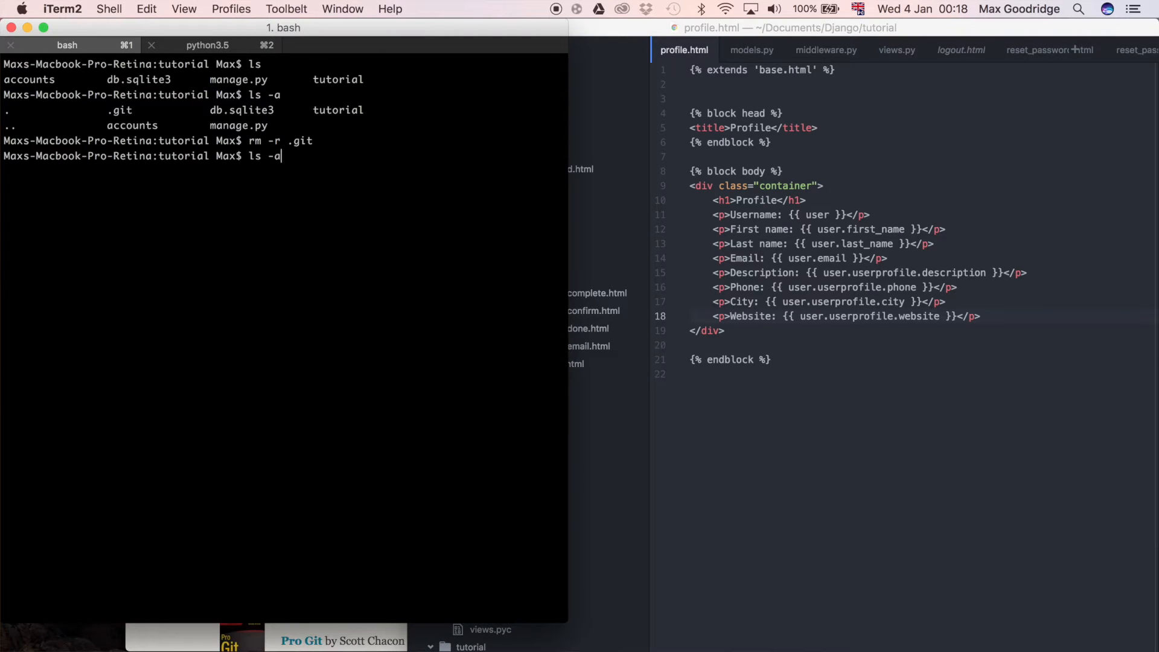
{"action": "key", "text": "Return"}
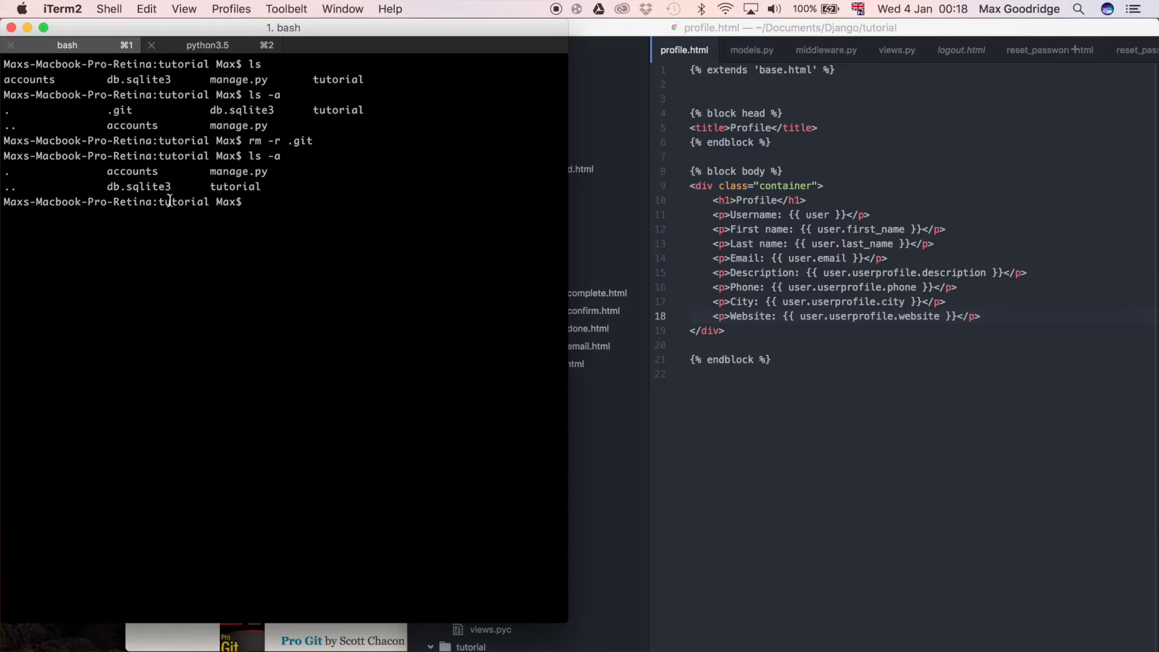
{"action": "type", "text": "gi"}
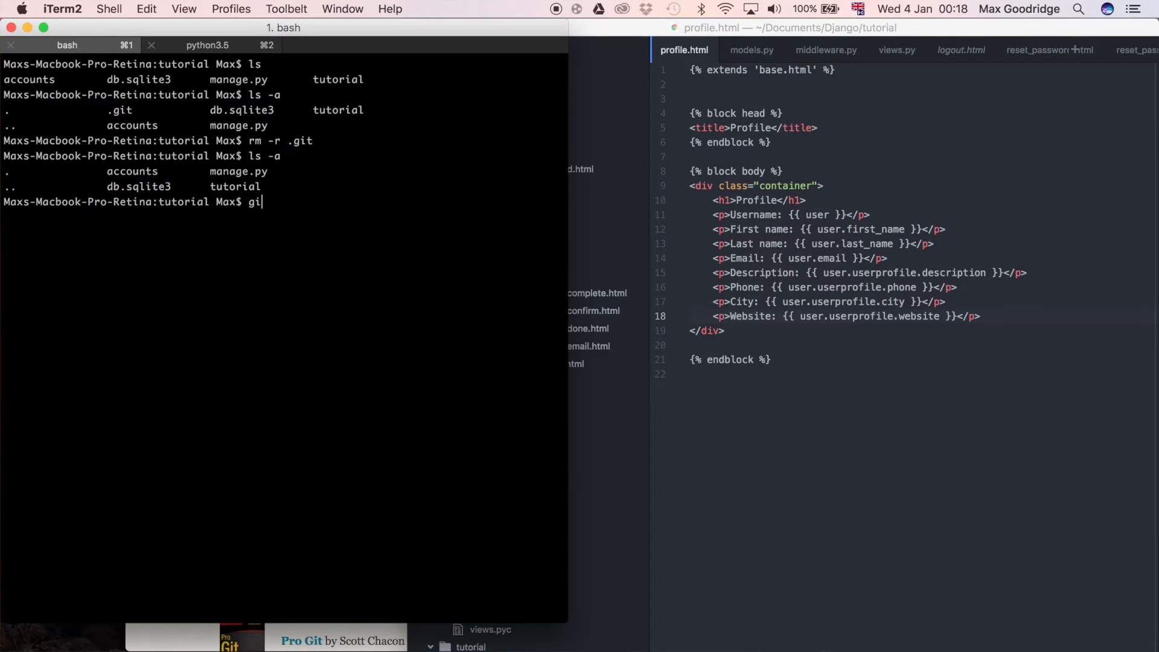
{"action": "key", "text": "Return"}
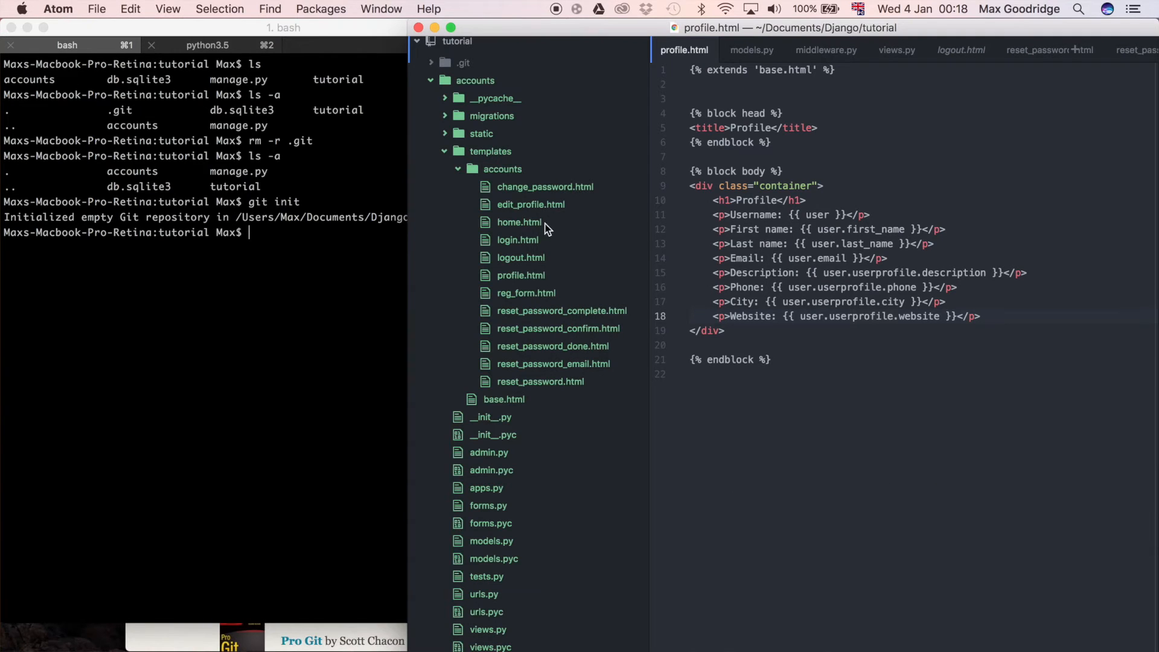
{"action": "mouse_move", "coordinate": [592, 285]}
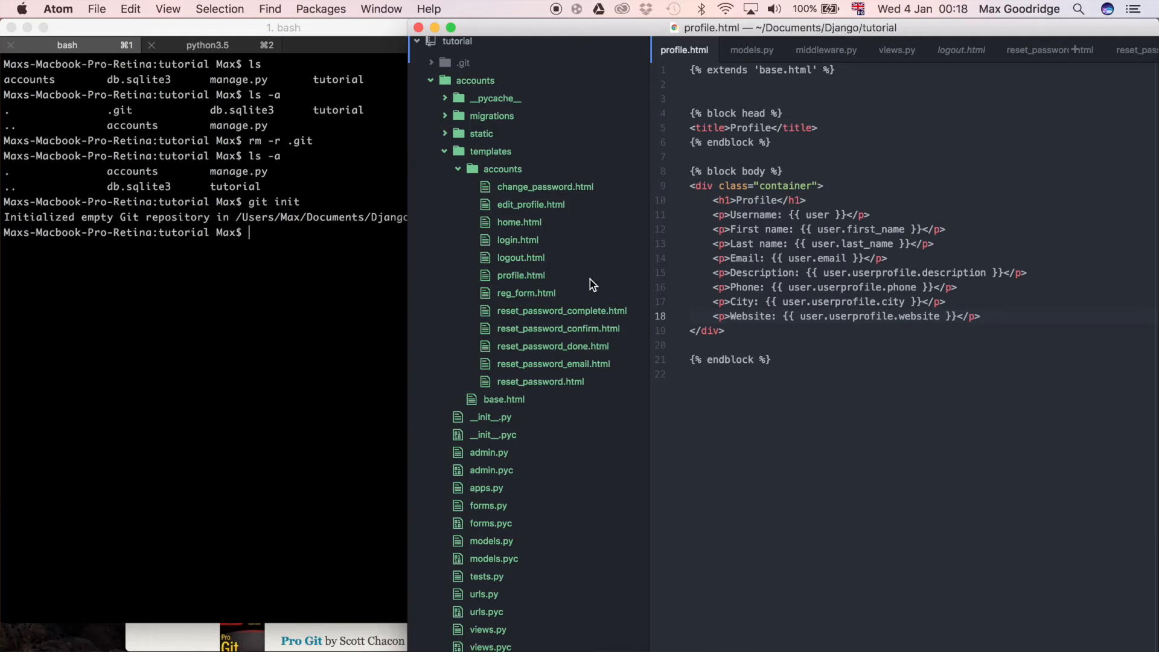
{"action": "mouse_move", "coordinate": [530, 203]}
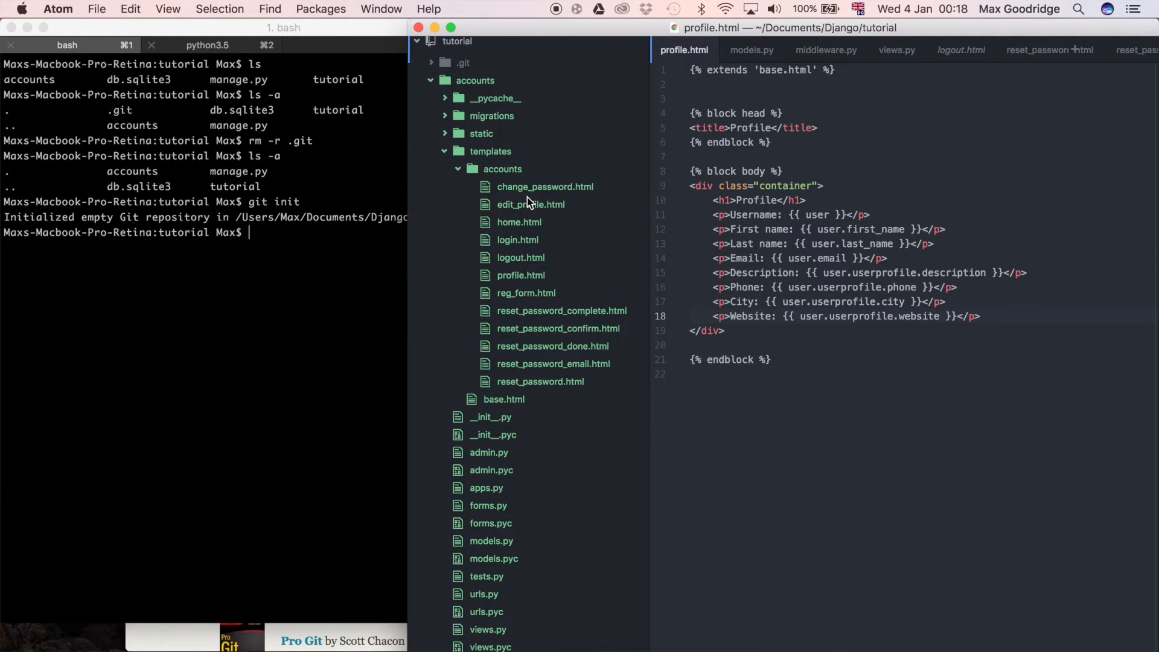
{"action": "mouse_move", "coordinate": [364, 353]}
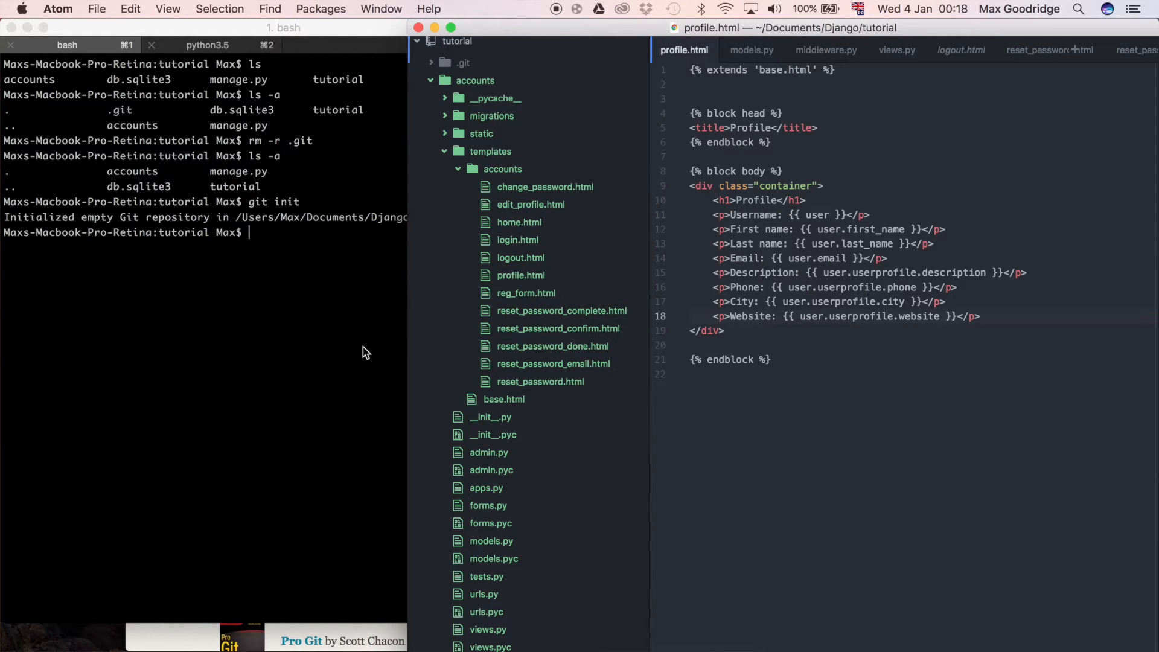
{"action": "mouse_move", "coordinate": [458, 325]}
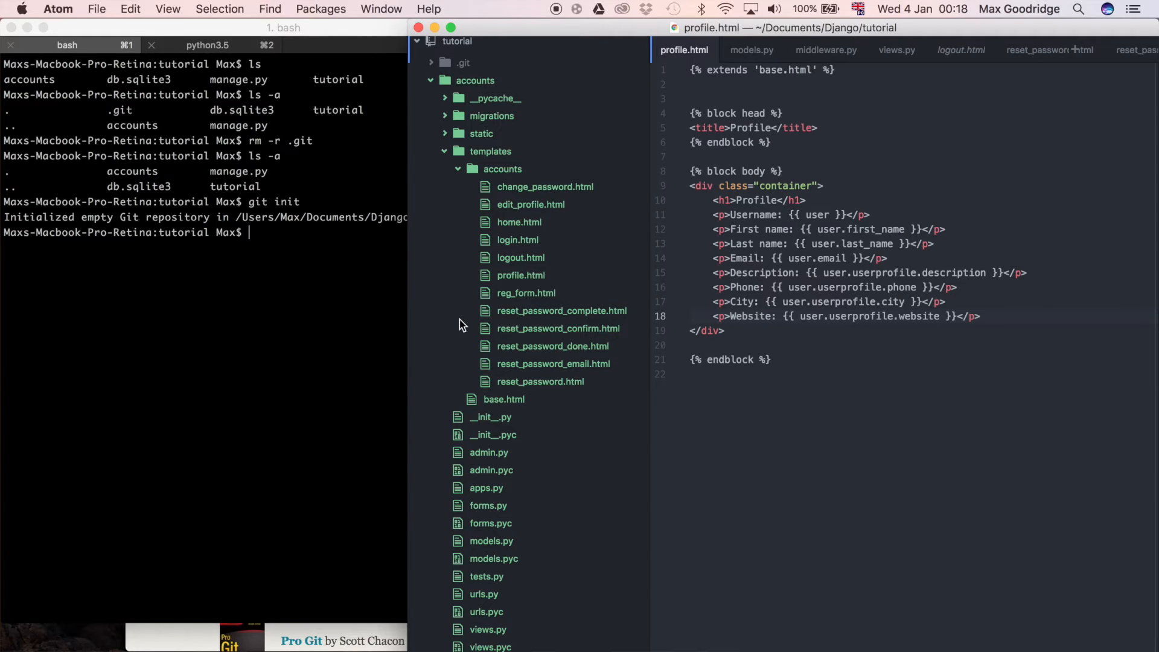
{"action": "mouse_move", "coordinate": [601, 345]}
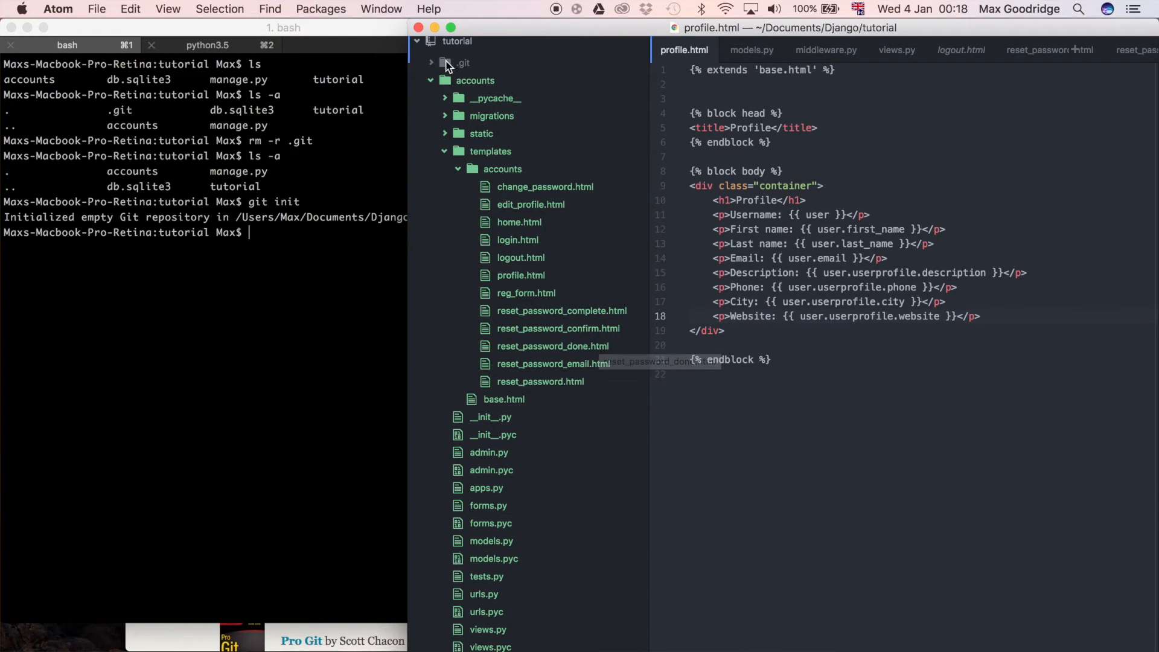
{"action": "mouse_move", "coordinate": [599, 415]}
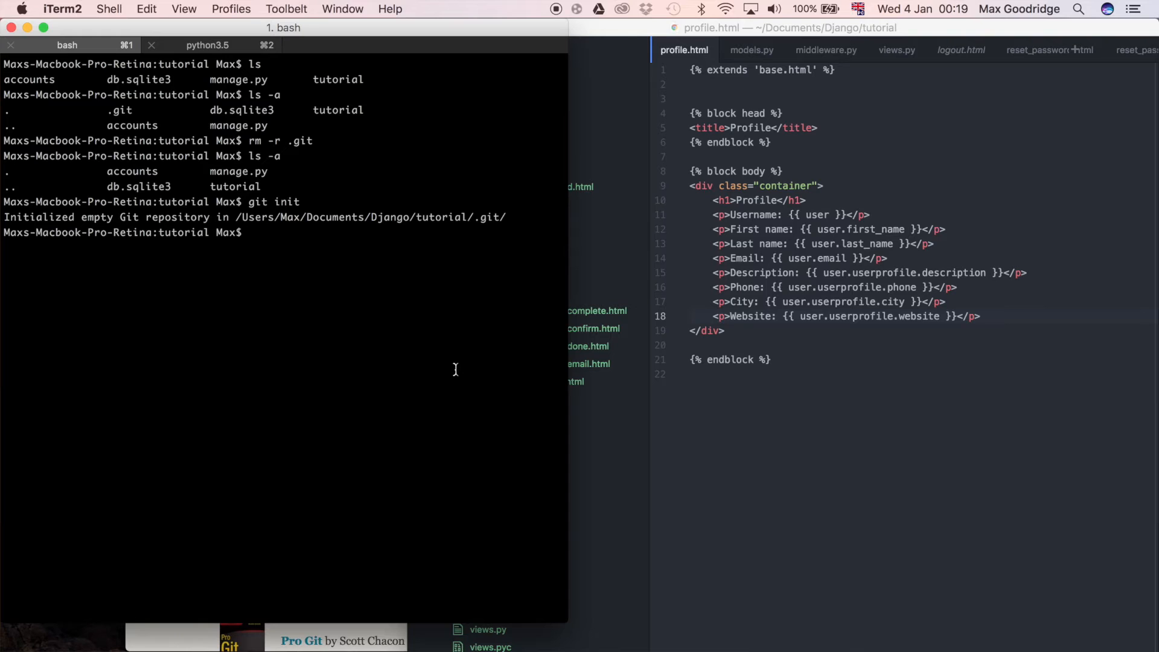
Run git status, showing accounts/, db.sqlite3, manage.py and tutorial/ untracked on master.
{"action": "type", "text": "git"}
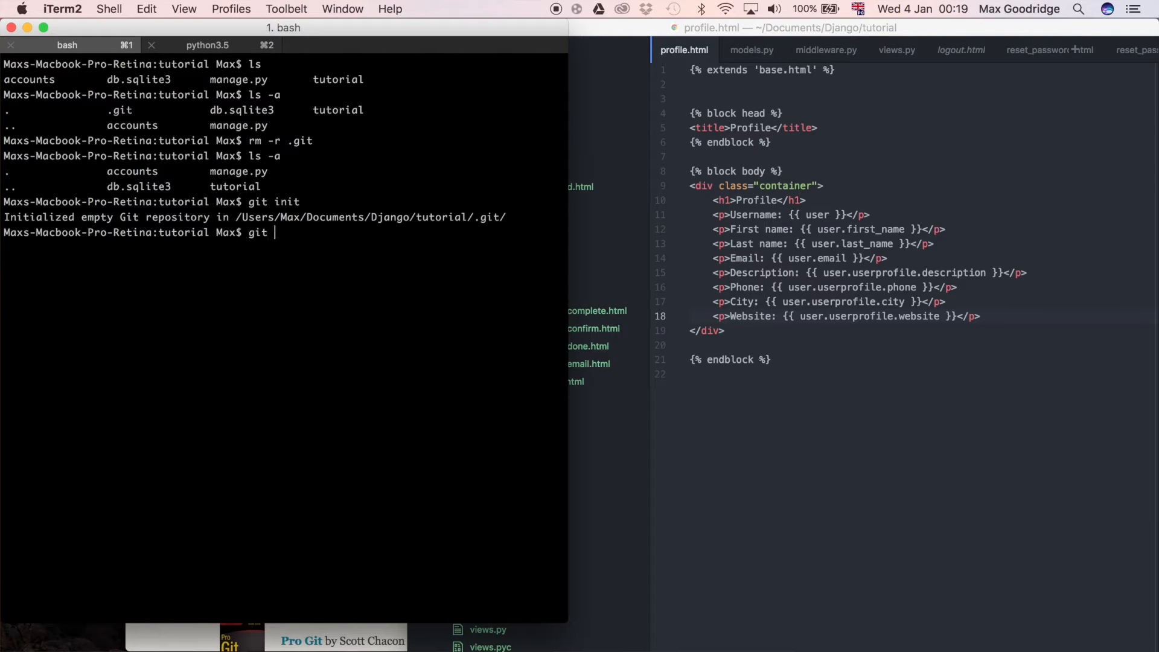
{"action": "type", "text": "status"}
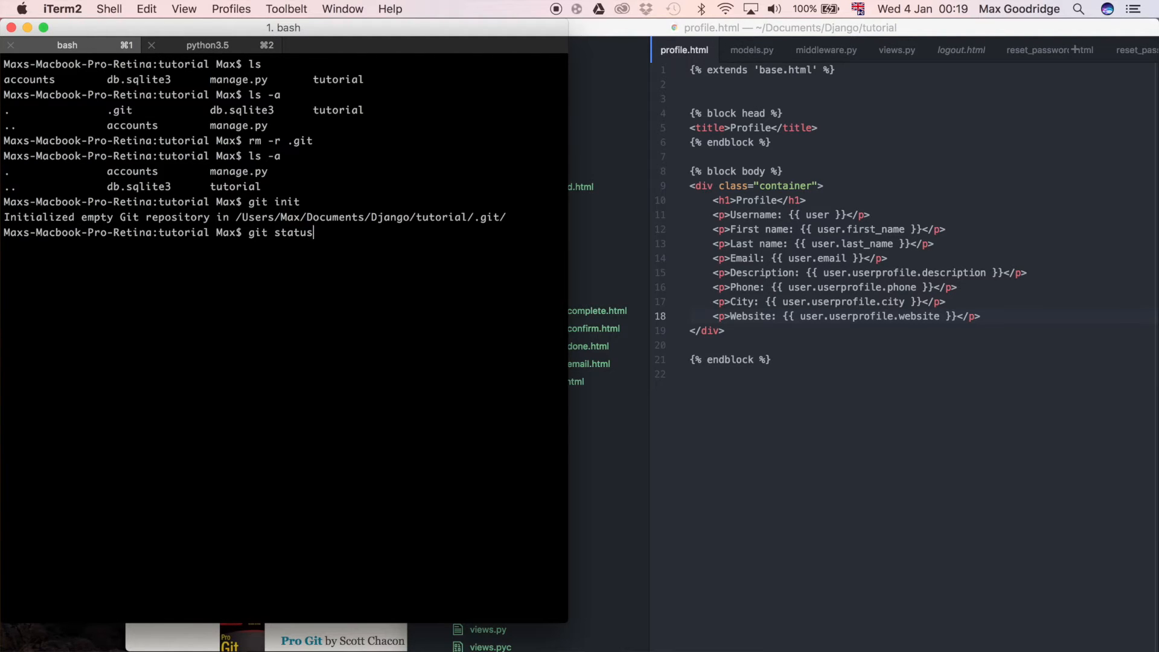
{"action": "key", "text": "Return"}
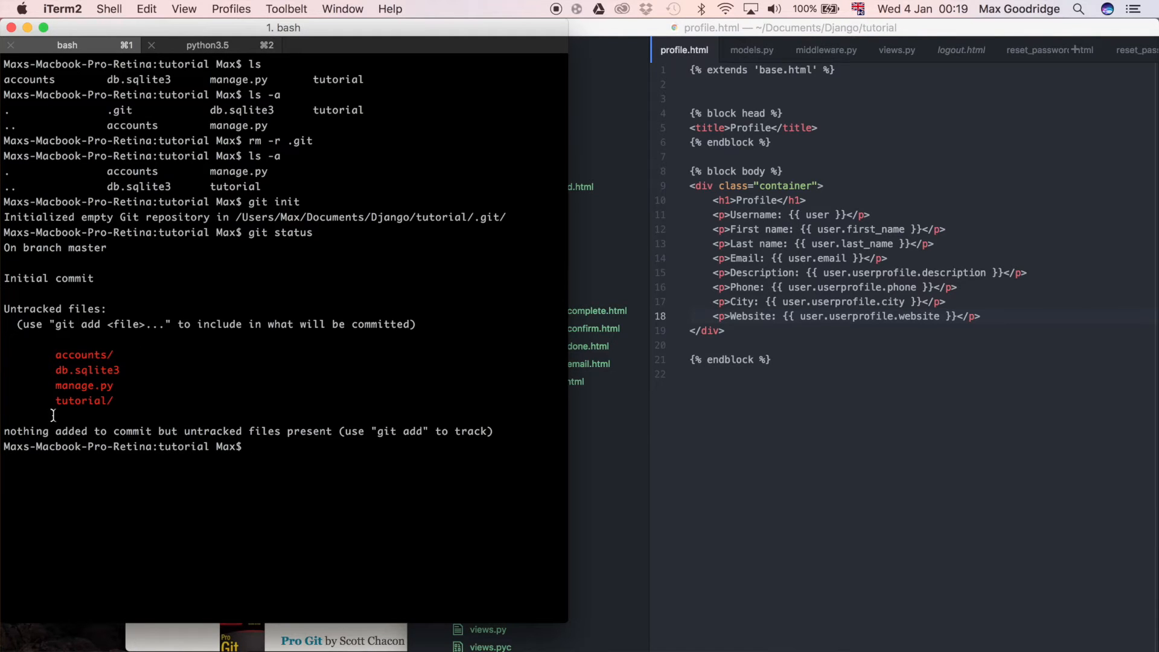
{"action": "mouse_move", "coordinate": [136, 394]}
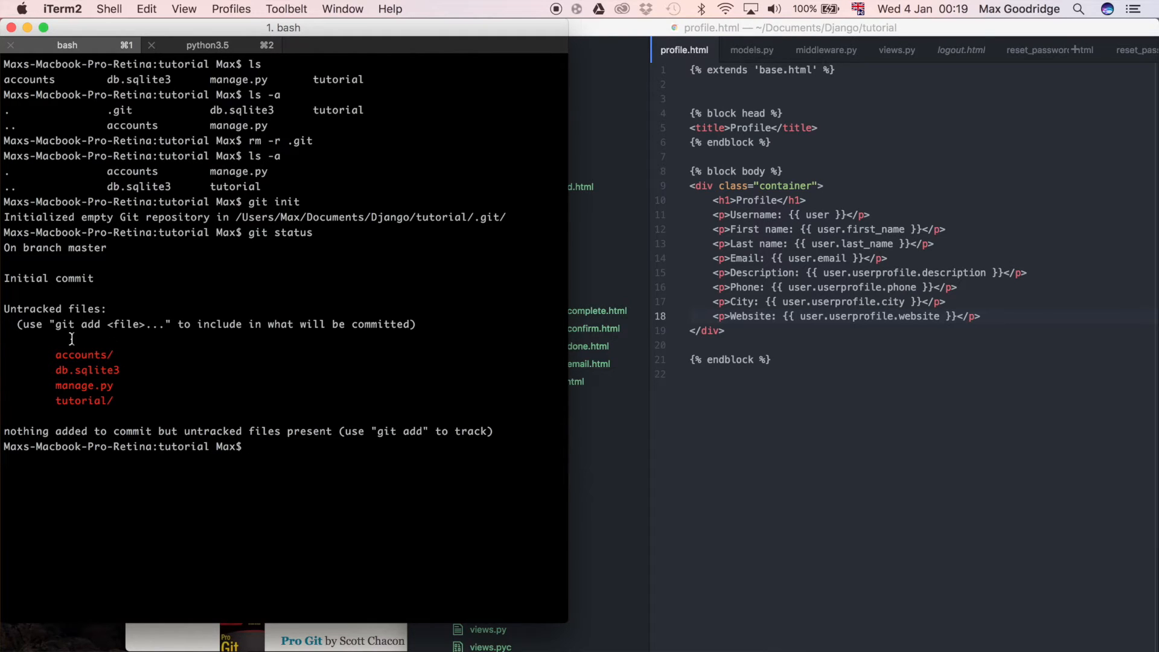
{"action": "mouse_move", "coordinate": [557, 386]}
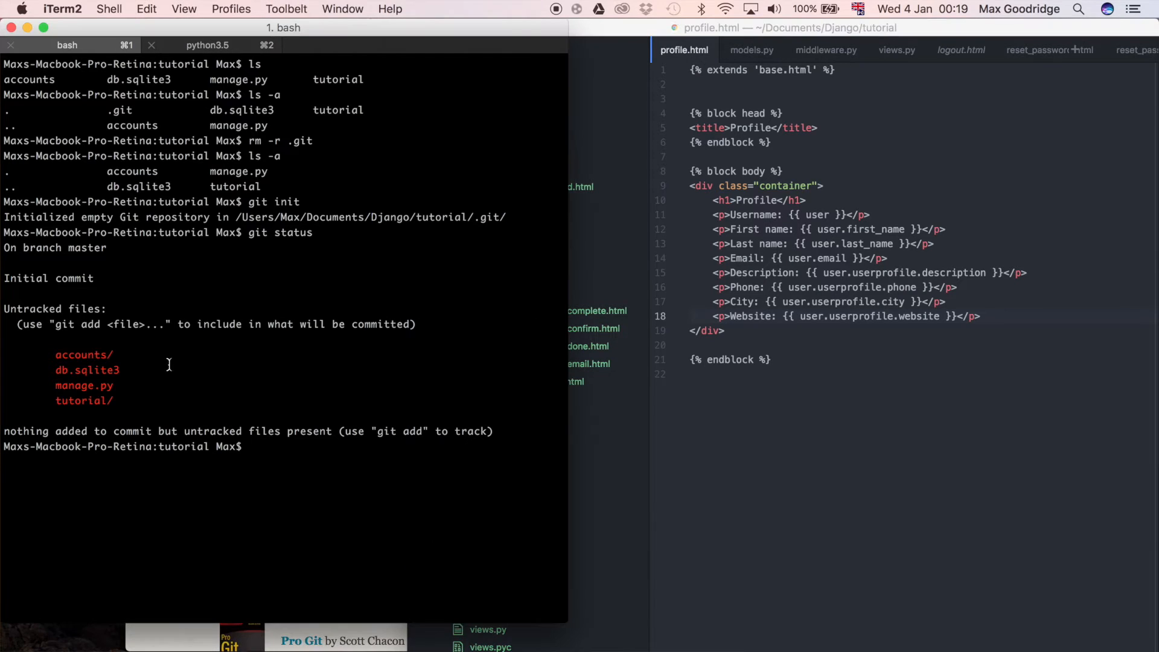
{"action": "mouse_move", "coordinate": [72, 337]}
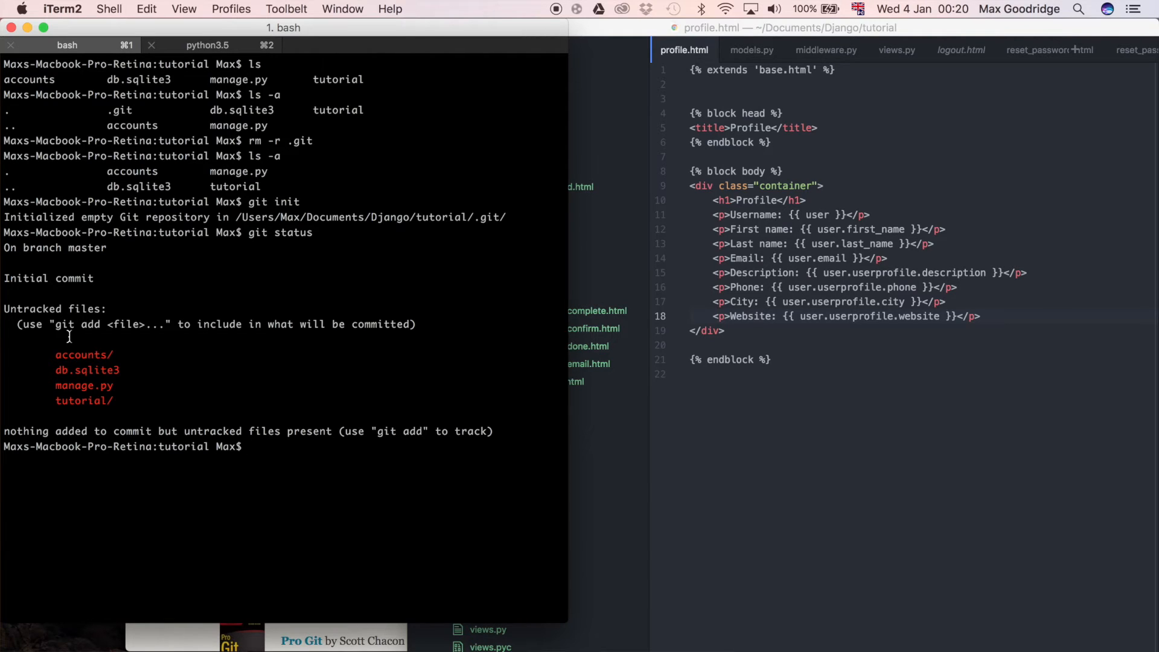
{"action": "mouse_move", "coordinate": [236, 306]}
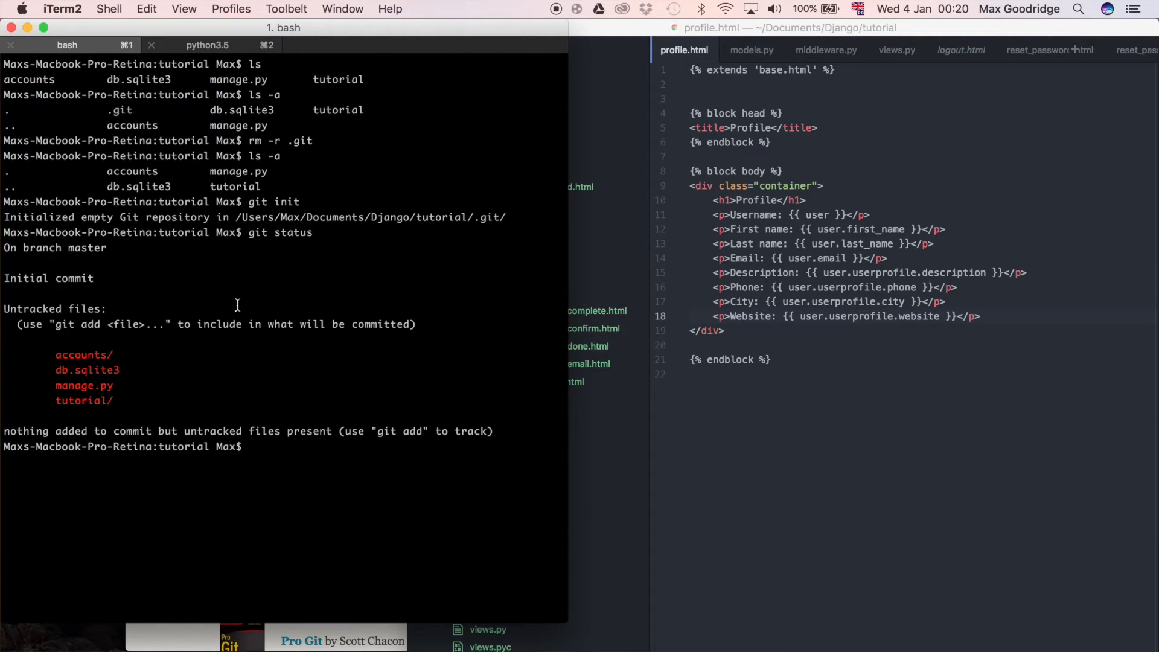
{"action": "mouse_move", "coordinate": [144, 436]}
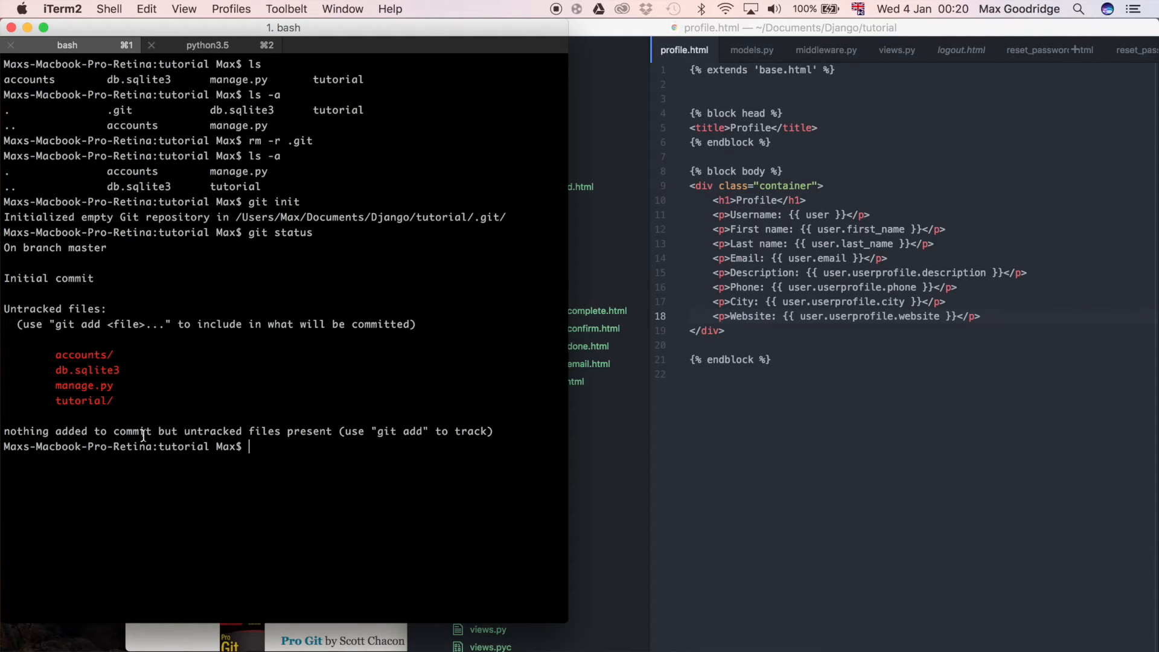
Stage everything with git add -A and scroll through git status's new-file list.
{"action": "type", "text": "git add -"}
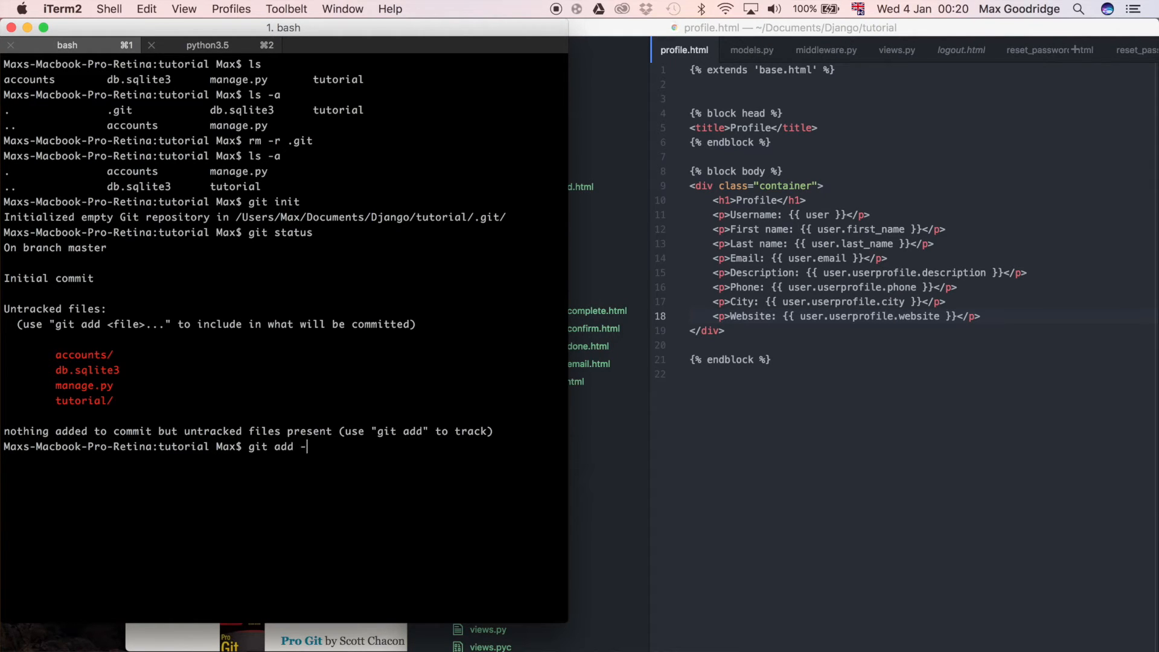
{"action": "key", "text": "Return"}
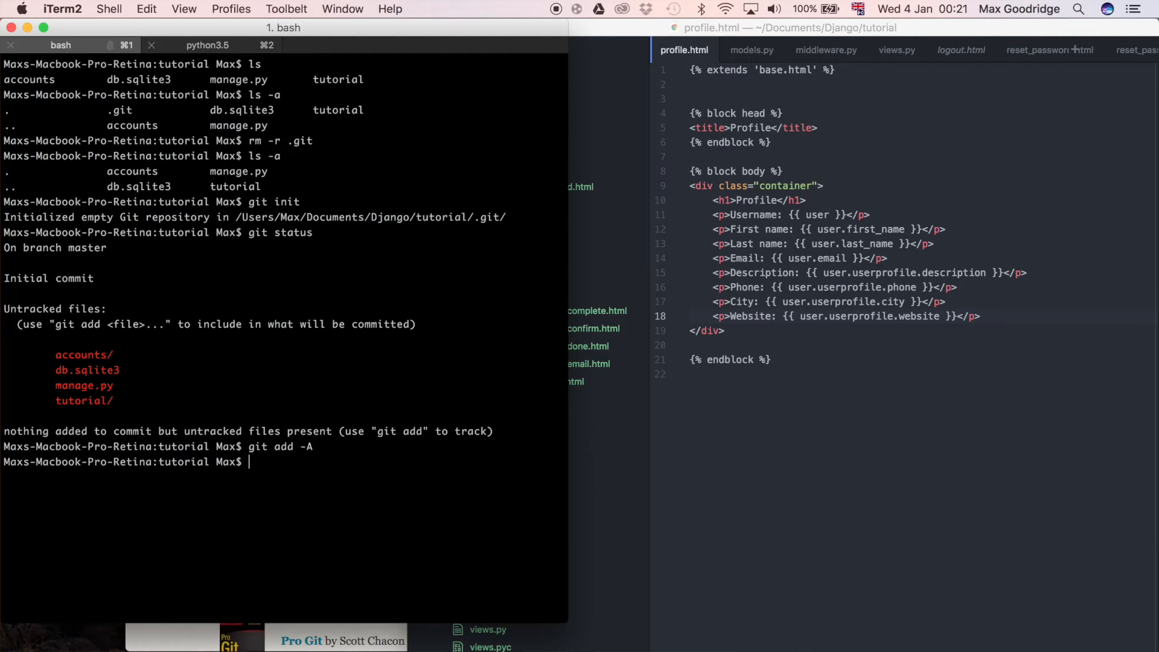
{"action": "type", "text": "git status"}
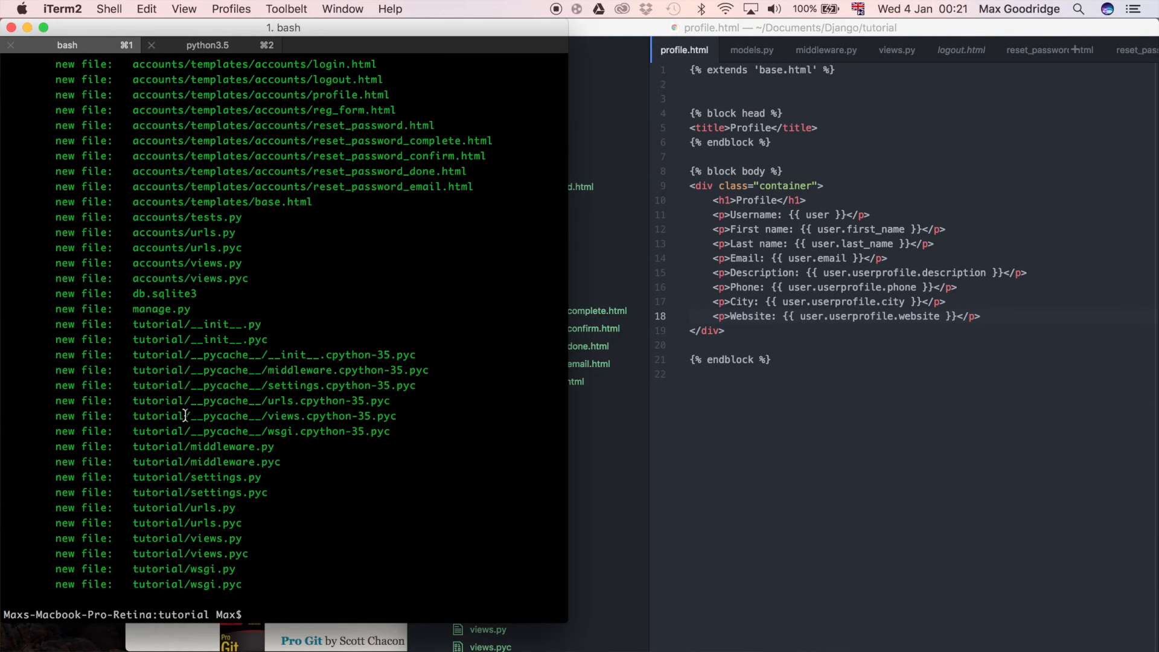
{"action": "scroll", "scroll_direction": "up", "scroll_amount": 3}
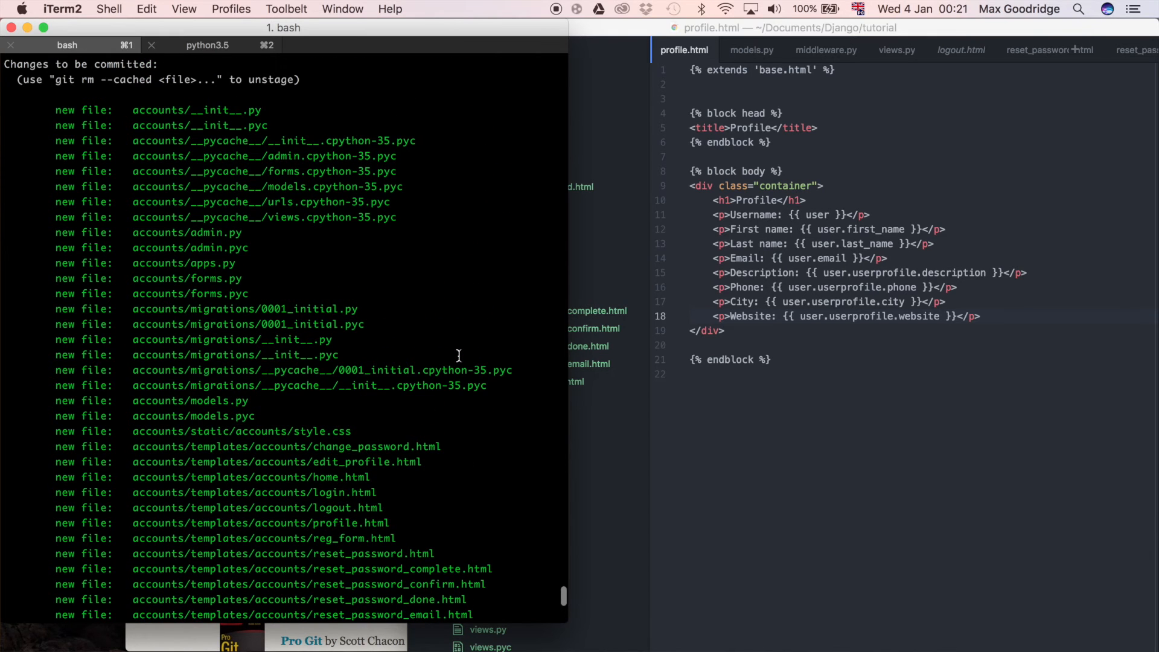
{"action": "mouse_move", "coordinate": [744, 525]}
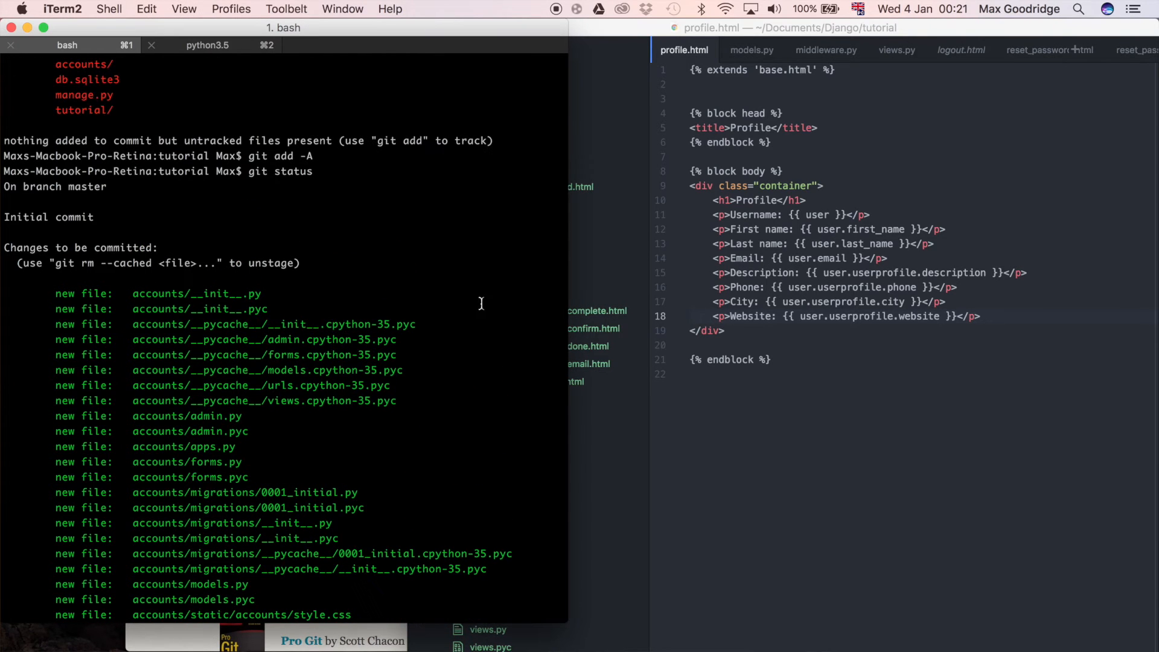
{"action": "scroll", "scroll_direction": "down", "scroll_amount": 3}
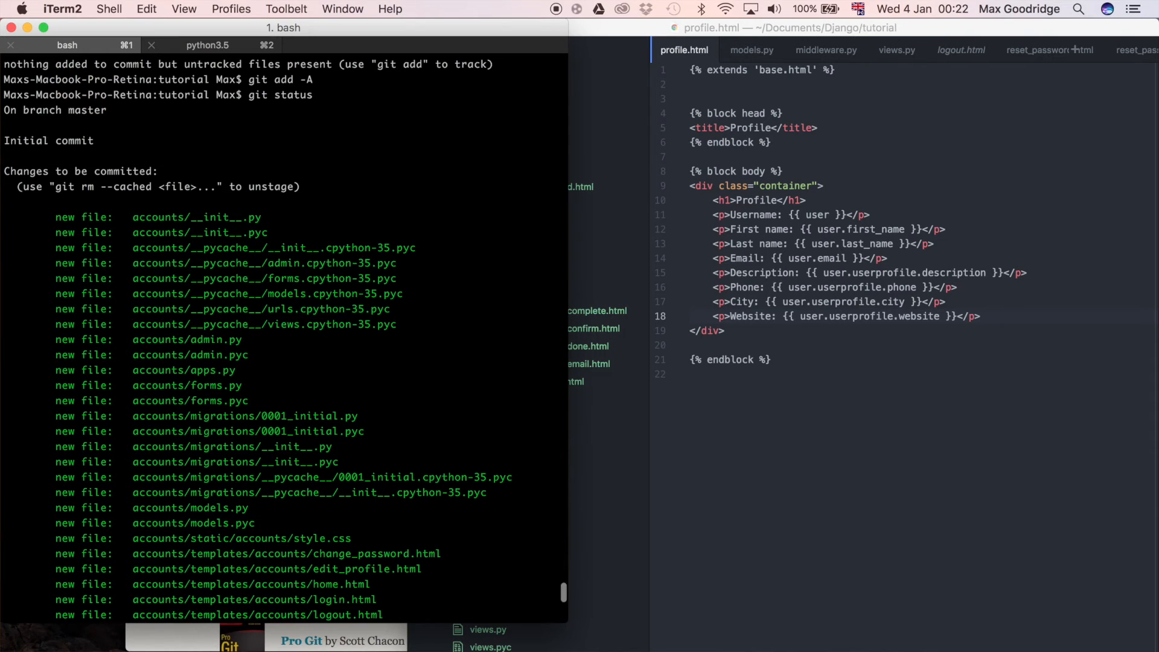
{"action": "scroll", "scroll_direction": "down", "scroll_amount": 3}
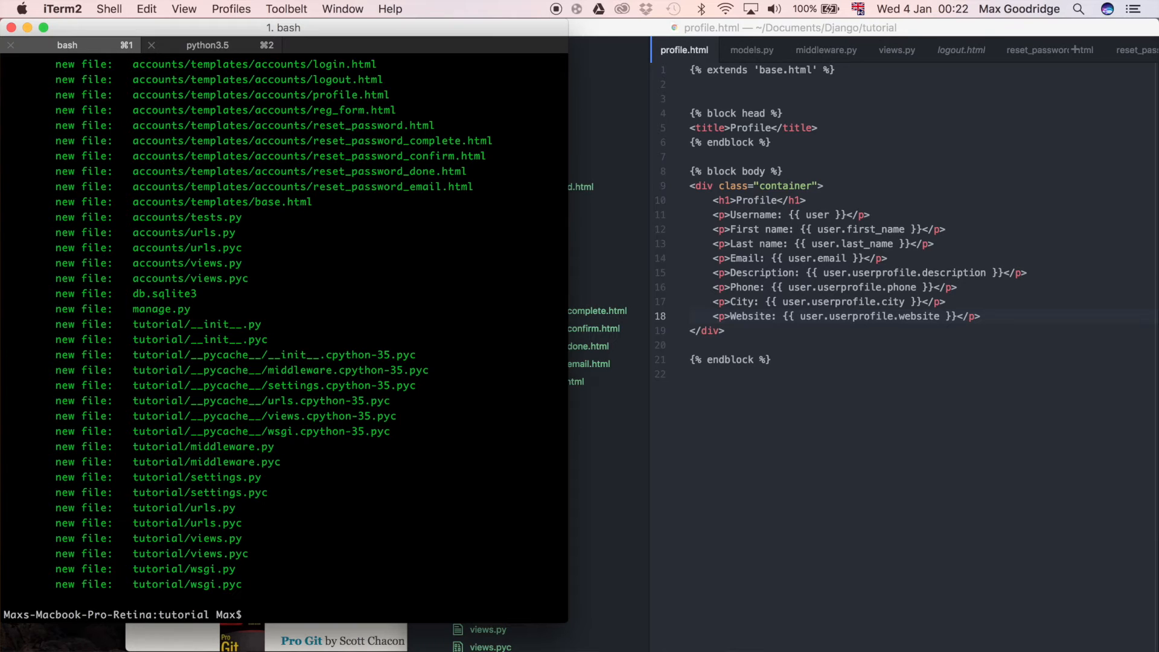
Commit the staged files with the message "Initial commit".
{"action": "type", "text": "git commit"}
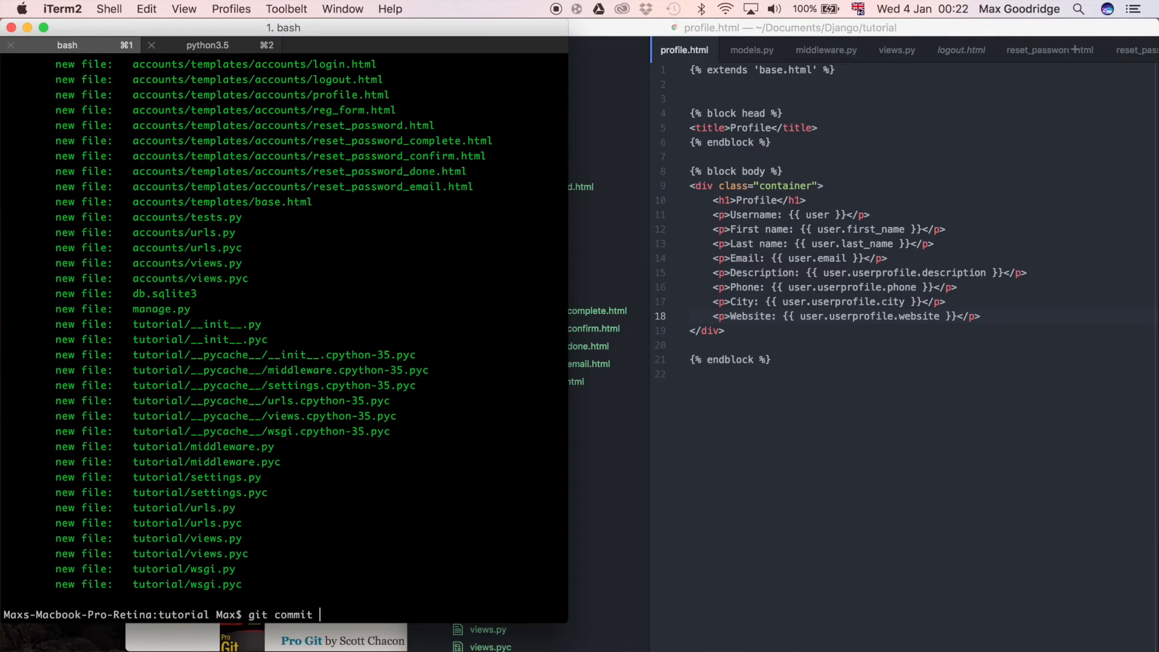
{"action": "type", "text": "-m \"\""}
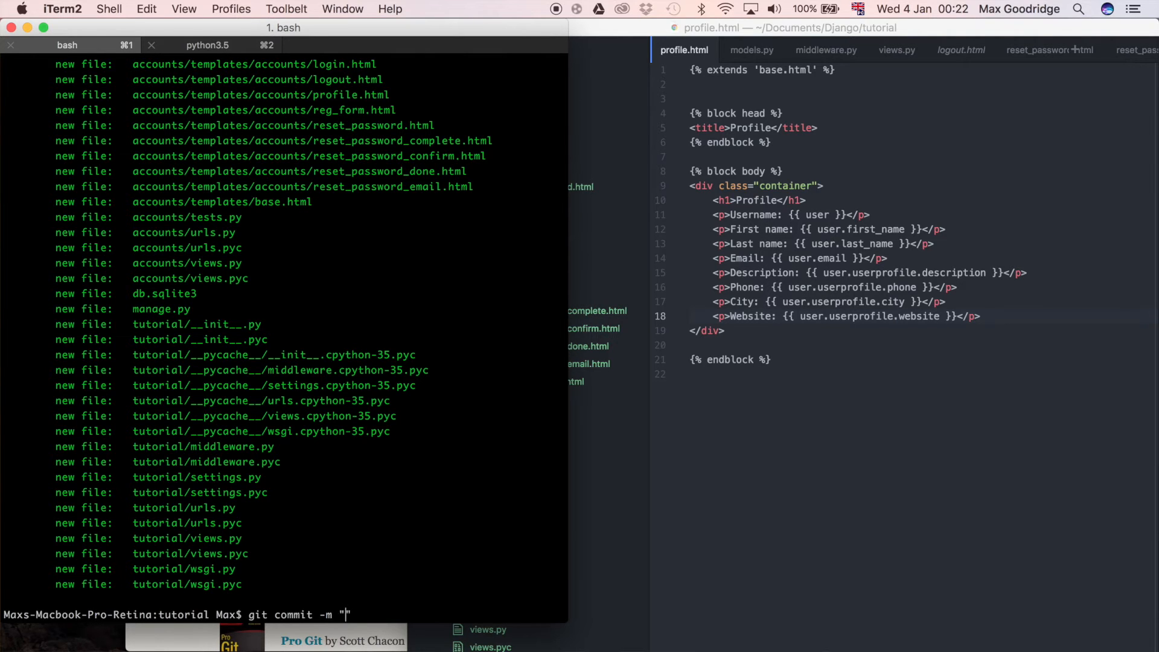
{"action": "type", "text": "\""}
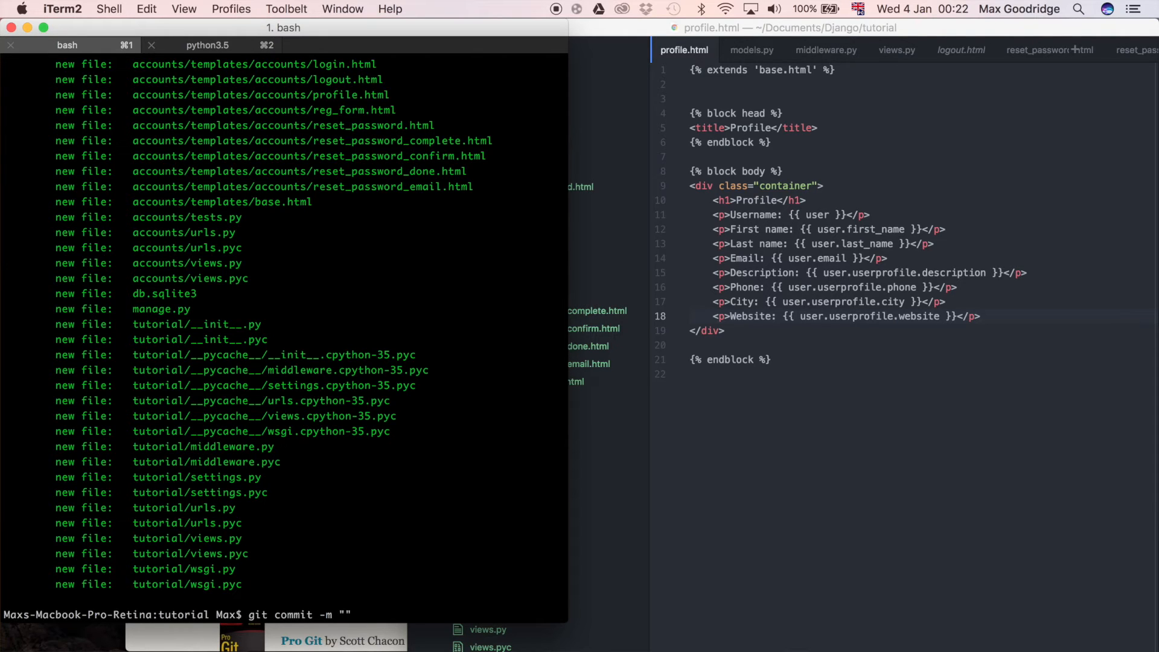
{"action": "type", "text": "Ini"}
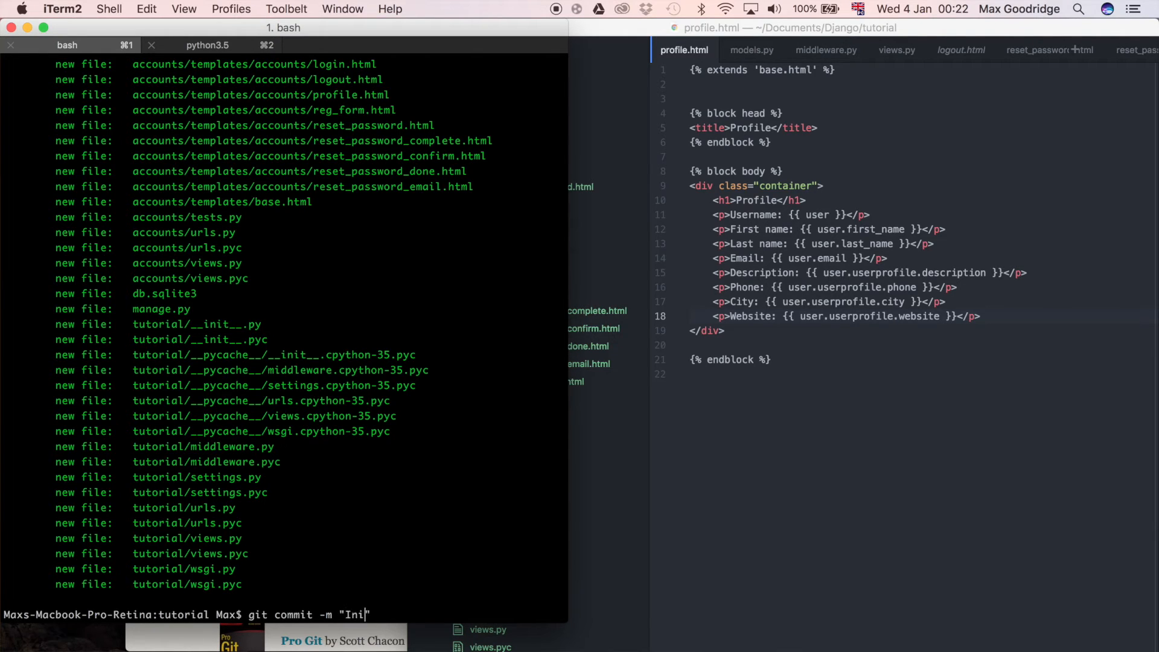
{"action": "type", "text": "tial"}
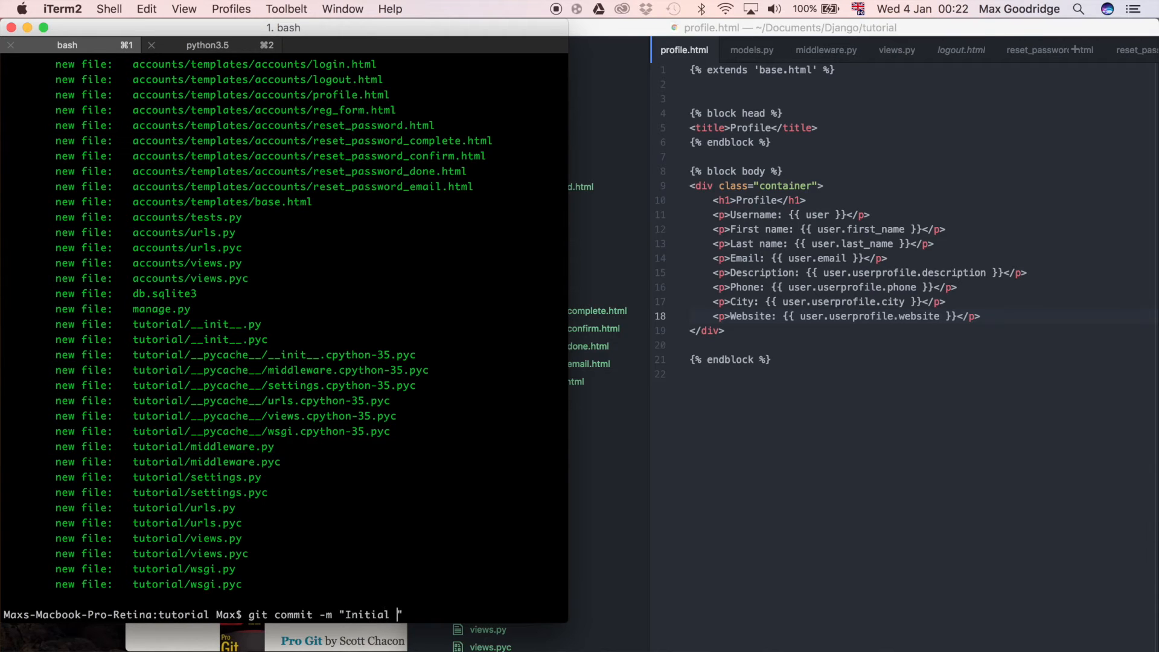
{"action": "type", "text": "commit"}
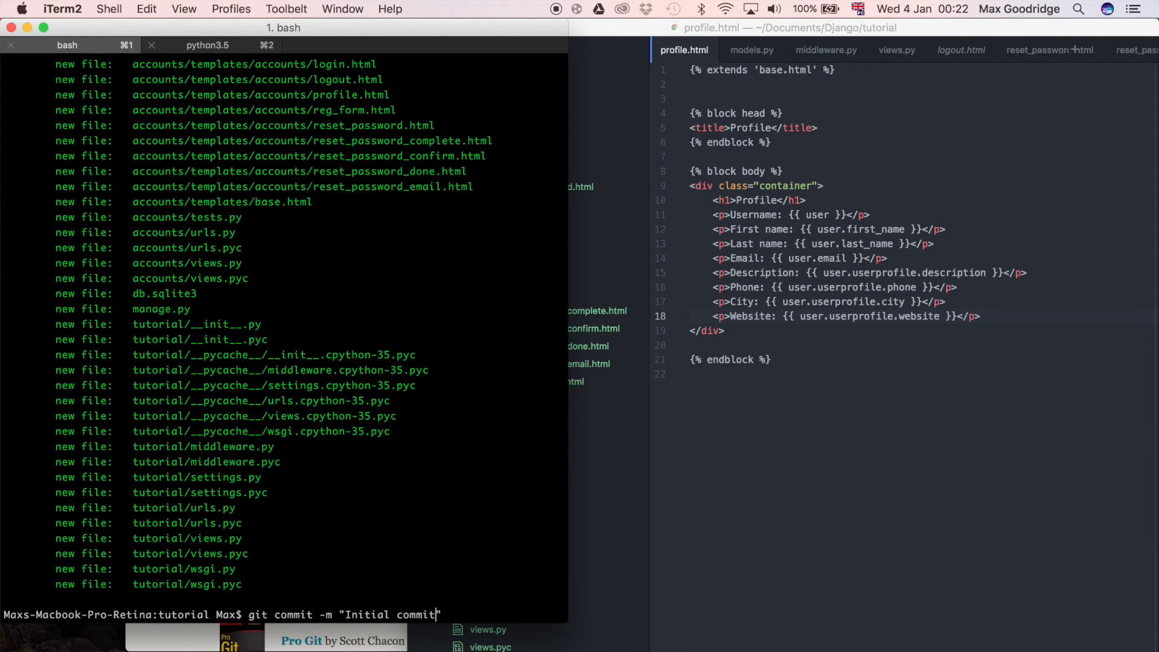
{"action": "key", "text": "Return"}
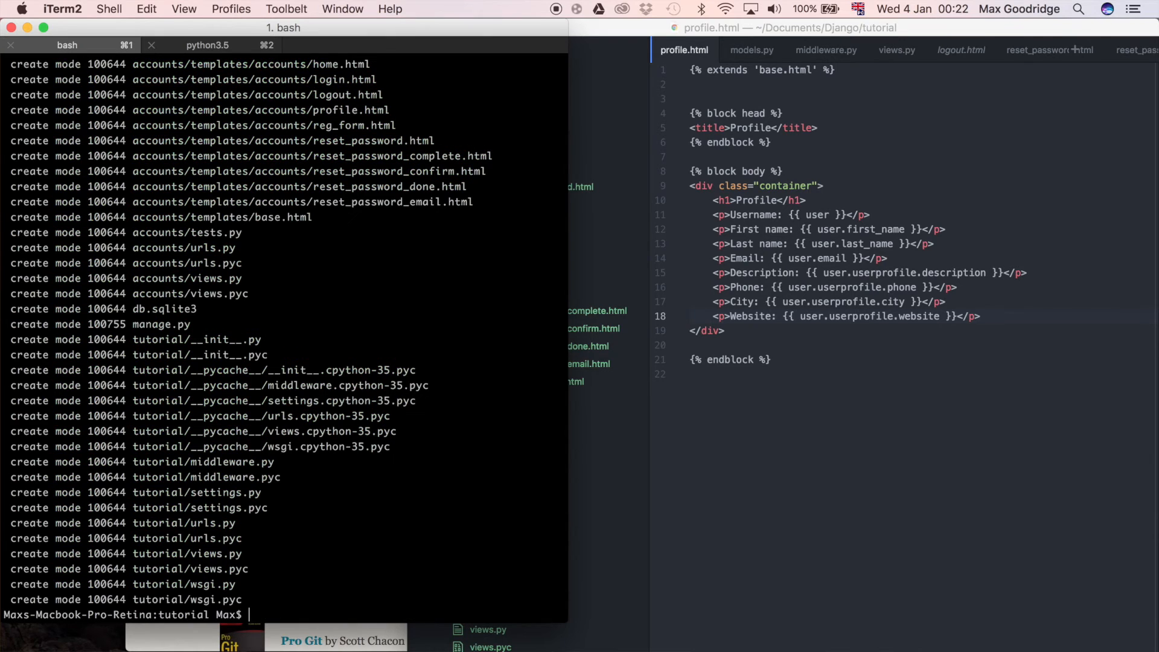
{"action": "scroll", "scroll_direction": "up", "scroll_amount": 3}
{"action": "type", "text": "git status"}
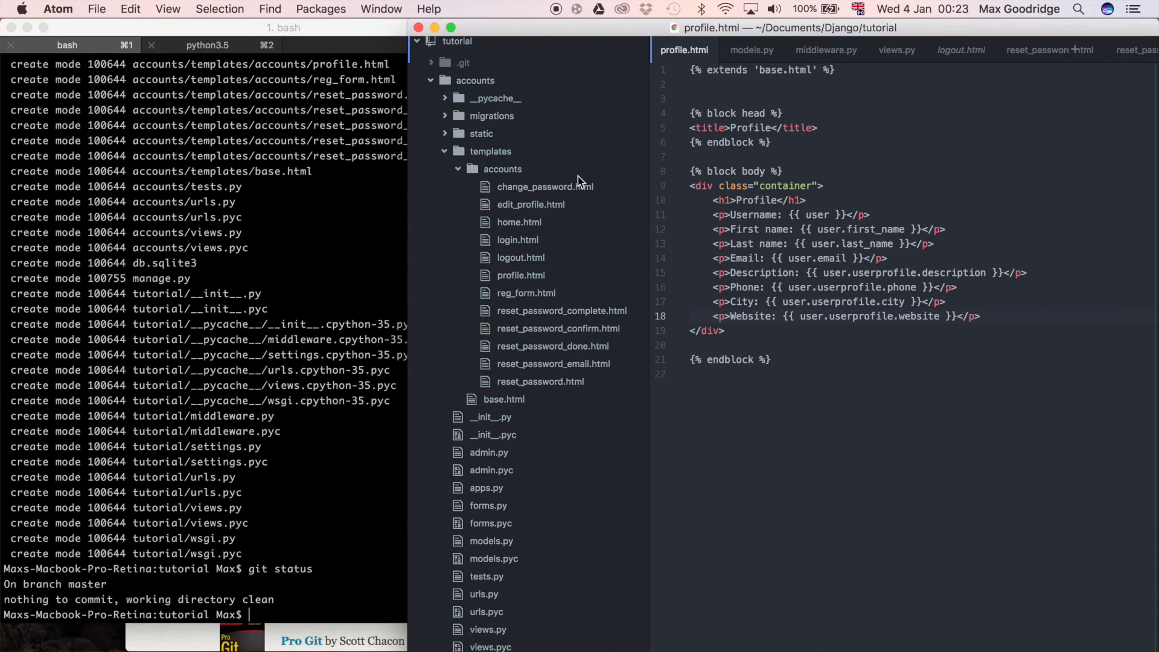
{"action": "mouse_move", "coordinate": [748, 500]}
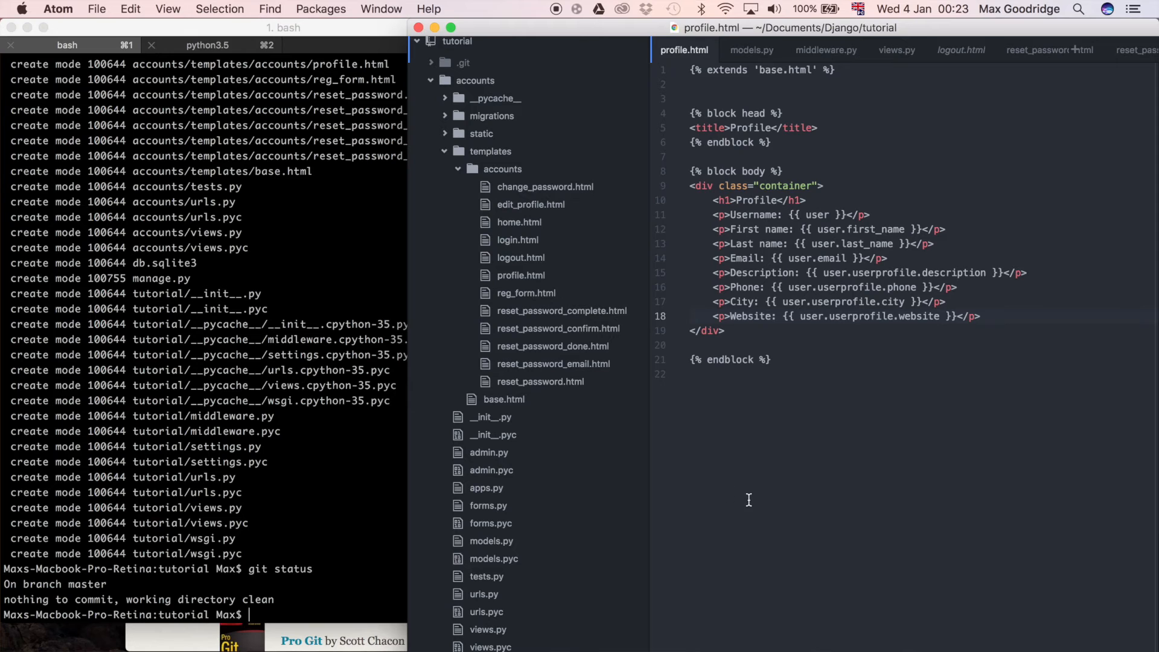
{"action": "mouse_move", "coordinate": [309, 510]}
{"action": "type", "text": "git log"}
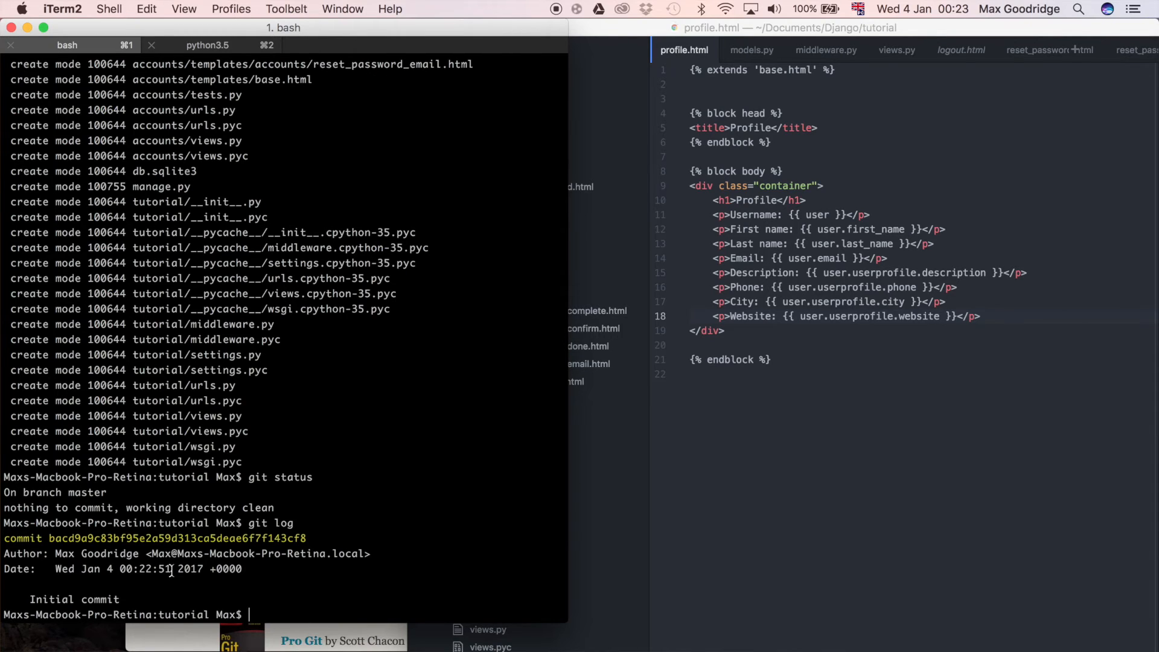
{"action": "mouse_move", "coordinate": [296, 570]}
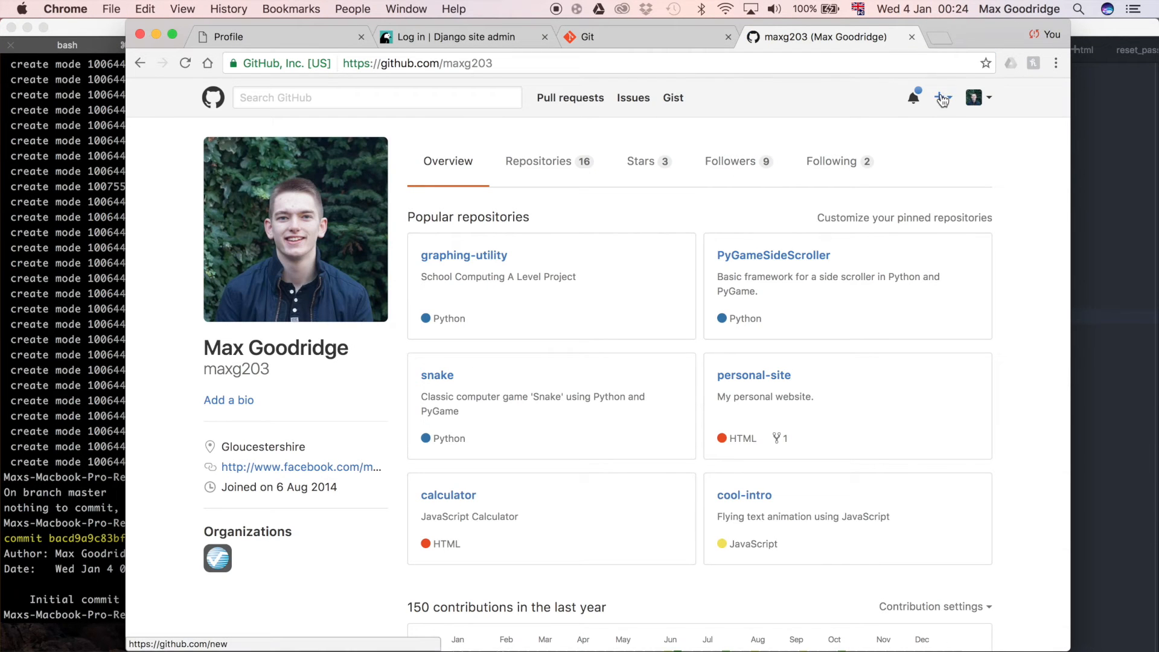
Name a new public repository 'Django Tutorials' and create it on GitHub.
{"action": "left_click", "coordinate": [939, 96]}
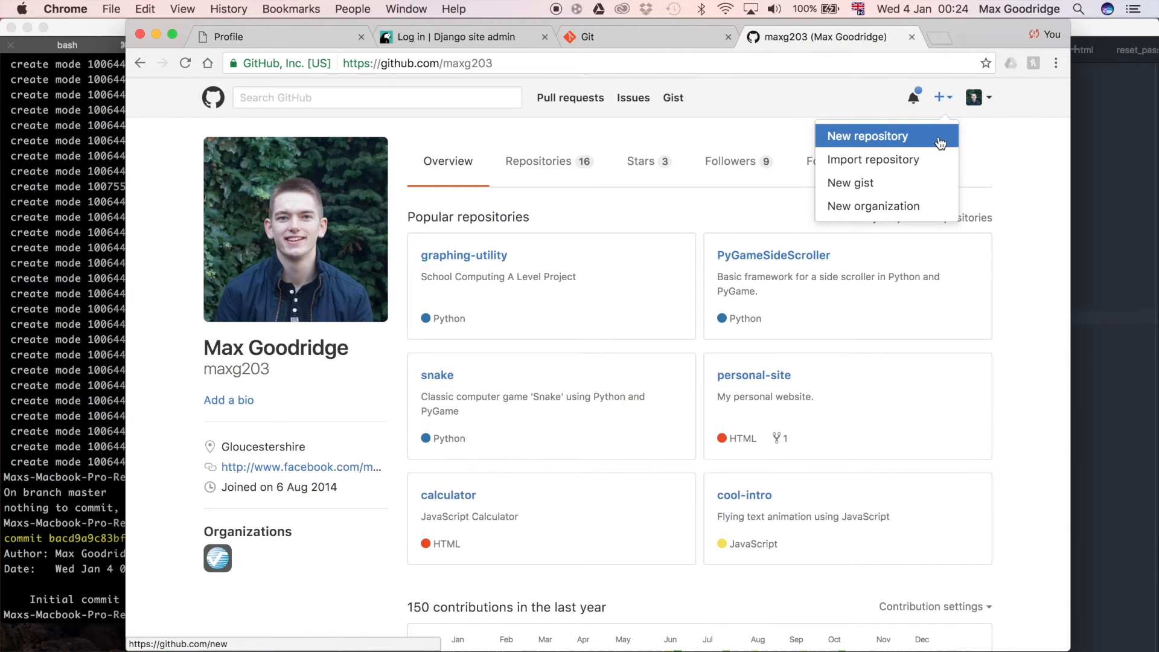
{"action": "left_click", "coordinate": [867, 136]}
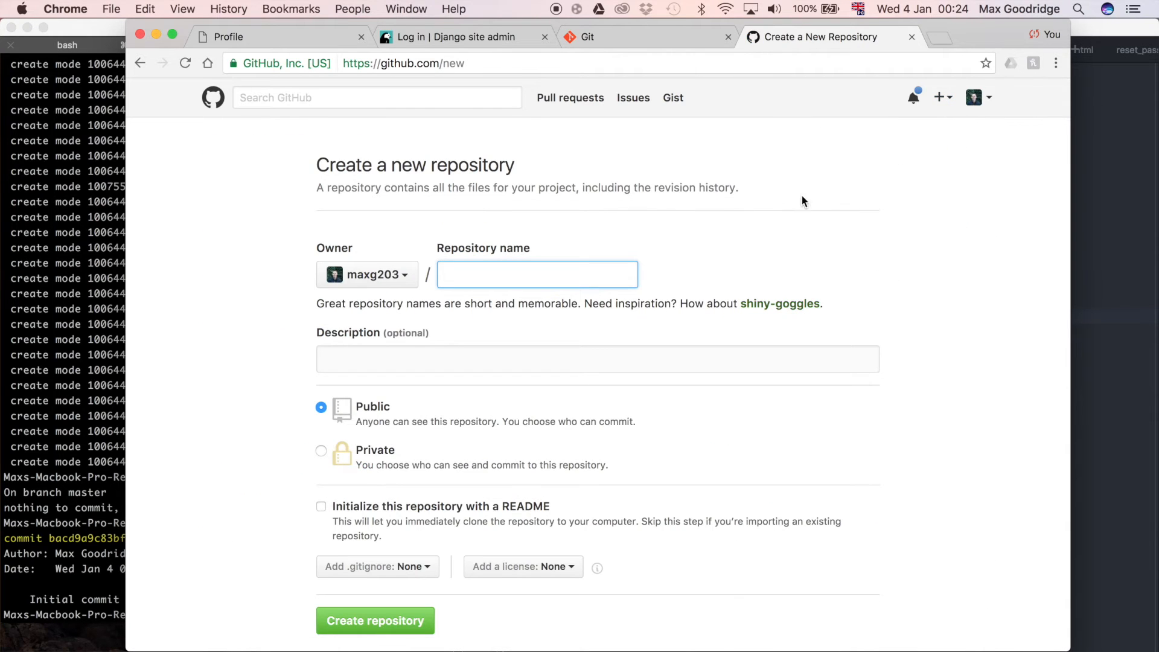
{"action": "mouse_move", "coordinate": [768, 228]}
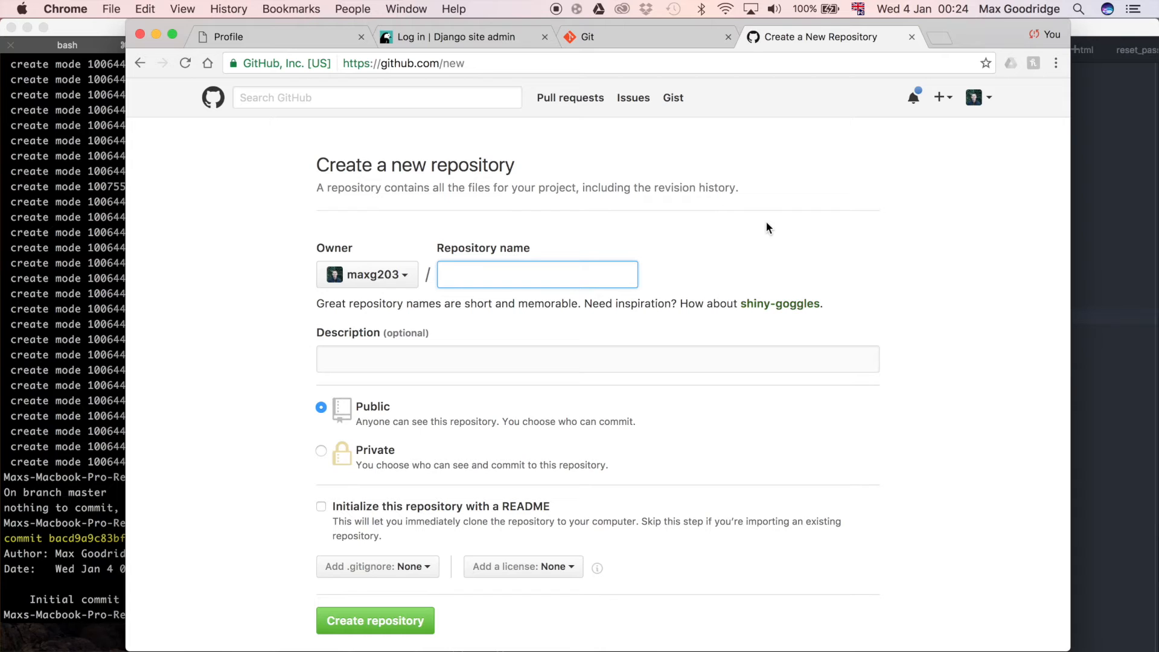
{"action": "type", "text": "Django Tuto"}
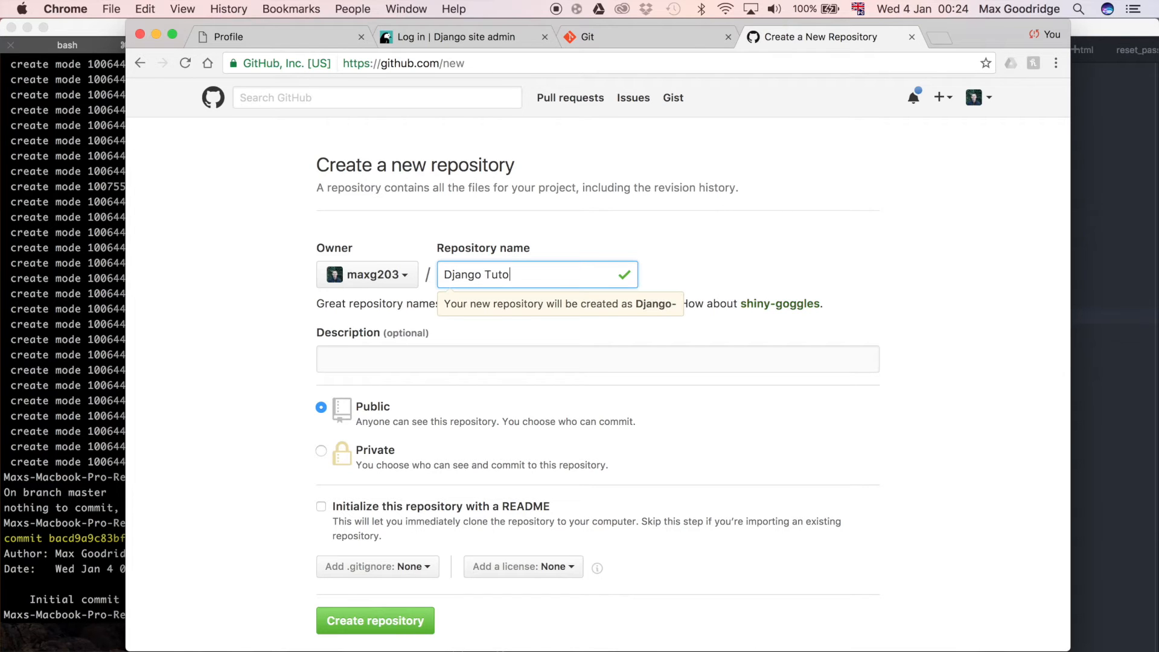
{"action": "type", "text": "rial"}
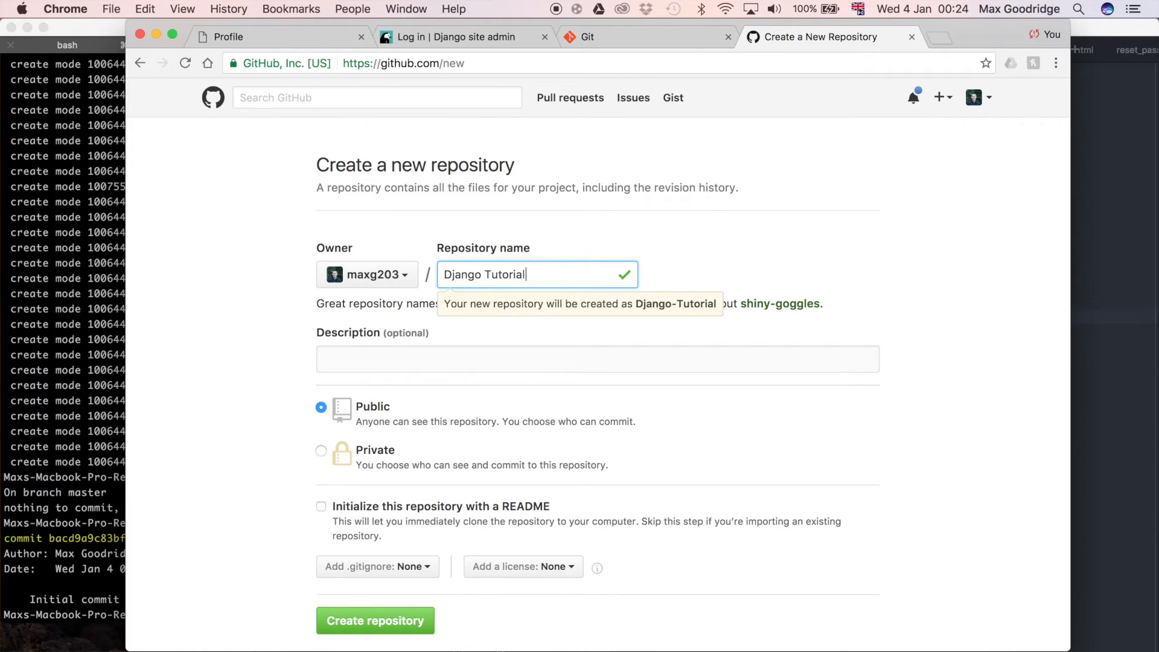
{"action": "mouse_move", "coordinate": [826, 394]}
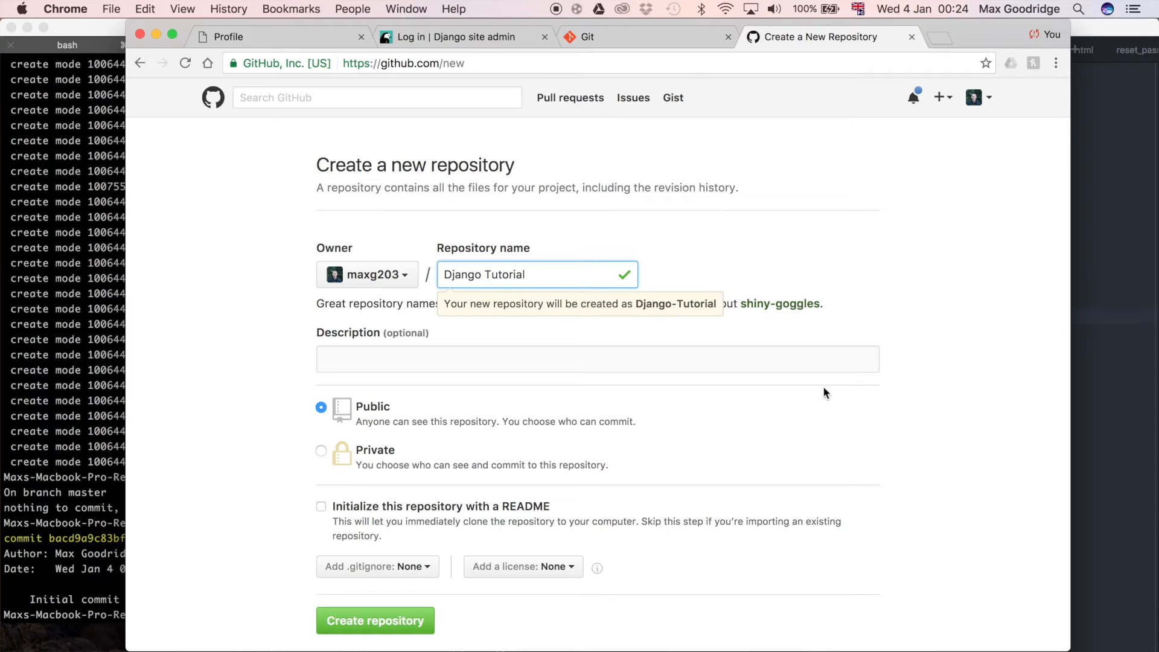
{"action": "type", "text": "s"}
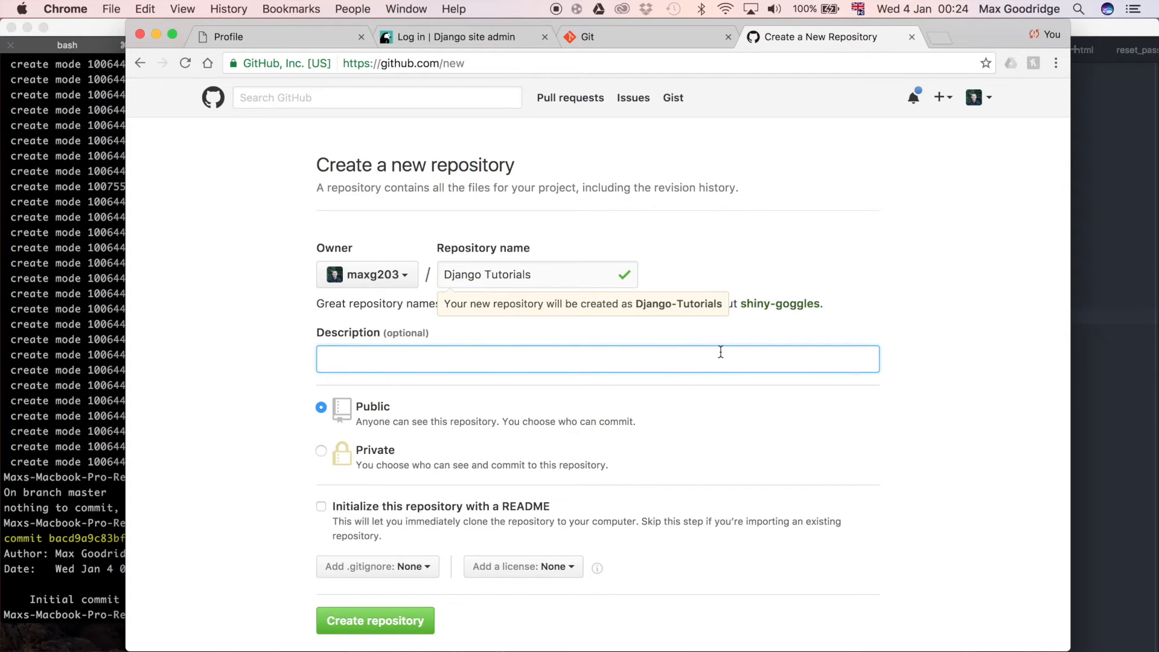
{"action": "scroll", "scroll_direction": "down", "scroll_amount": 3}
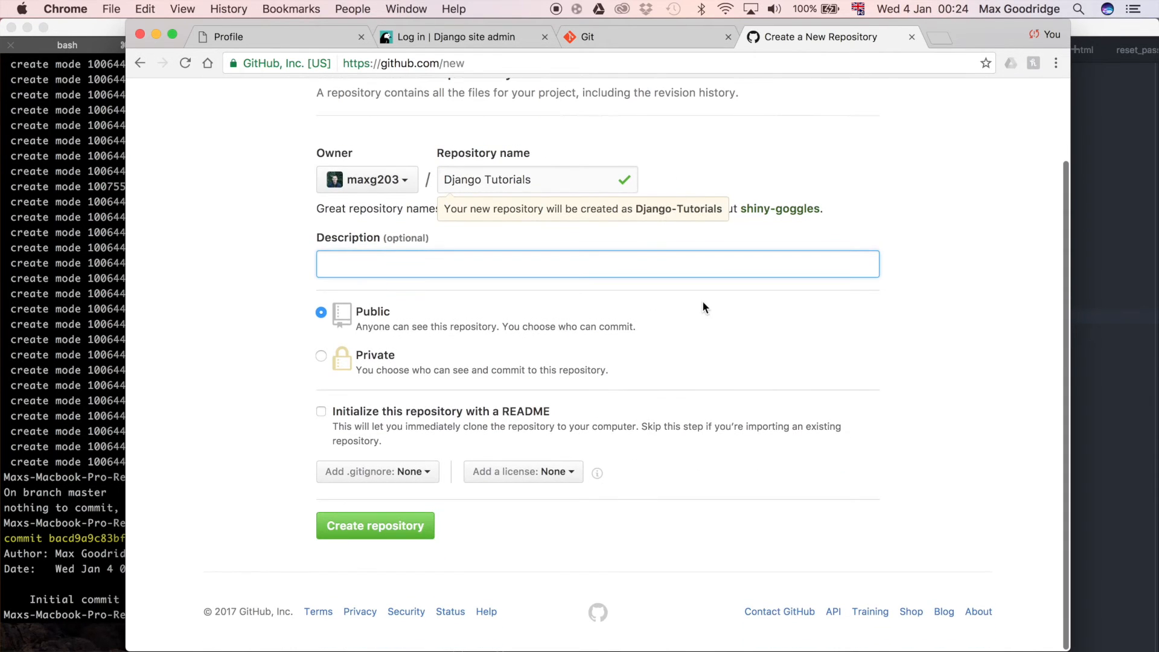
{"action": "mouse_move", "coordinate": [900, 470]}
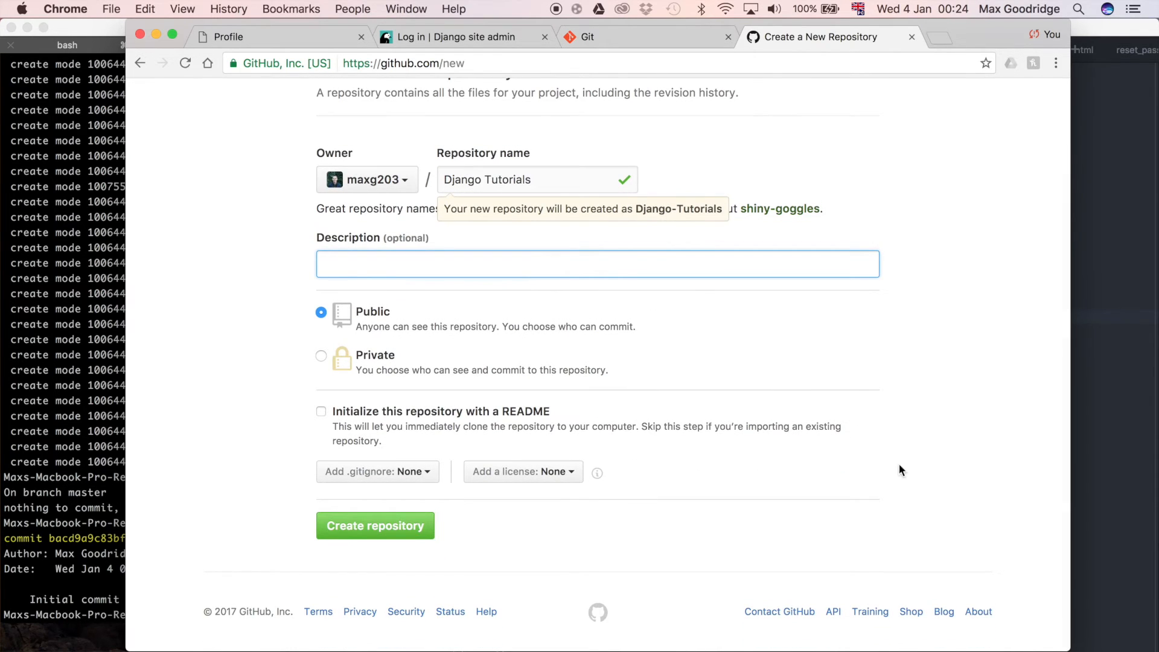
{"action": "mouse_move", "coordinate": [409, 311]}
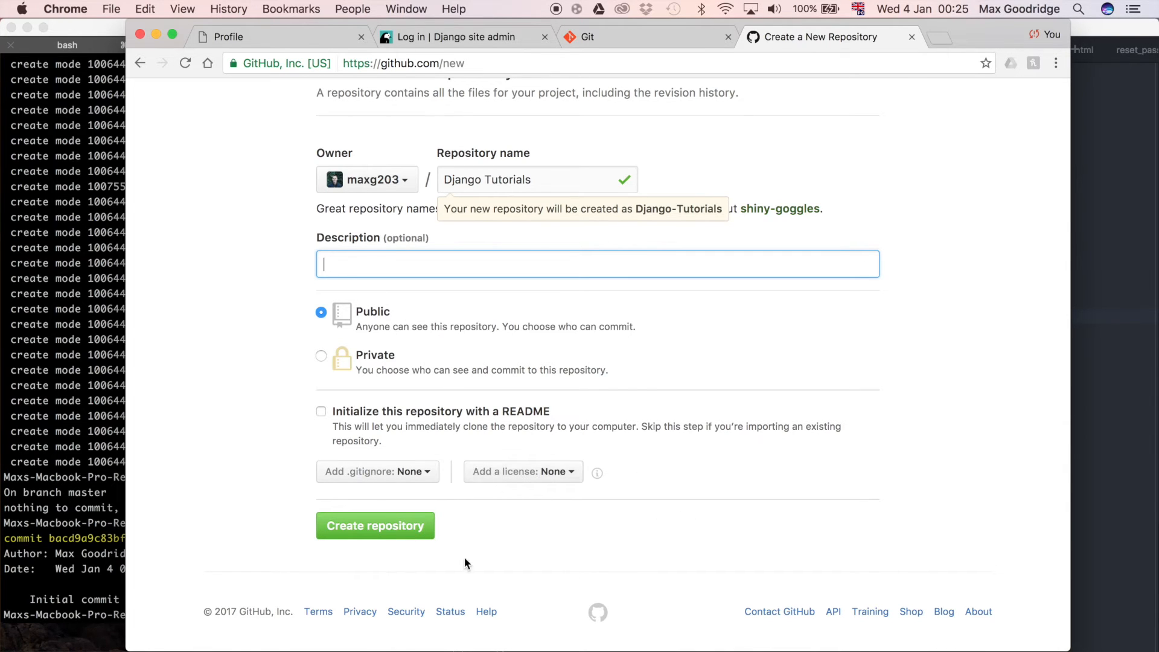
{"action": "mouse_move", "coordinate": [376, 525]}
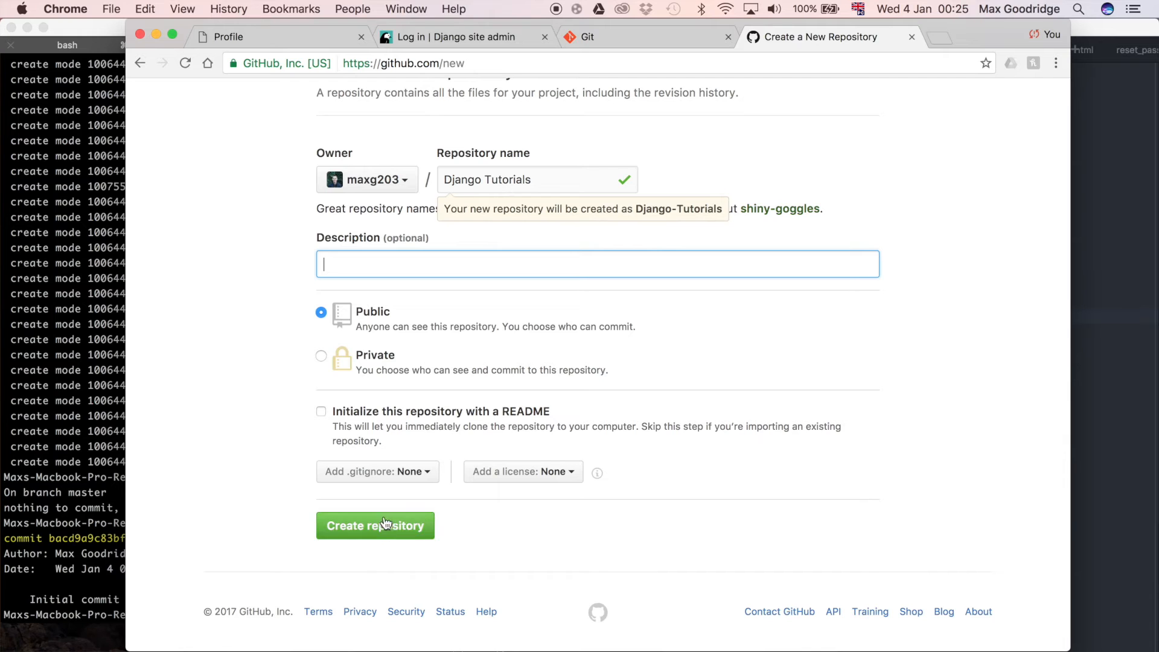
{"action": "mouse_move", "coordinate": [415, 528]}
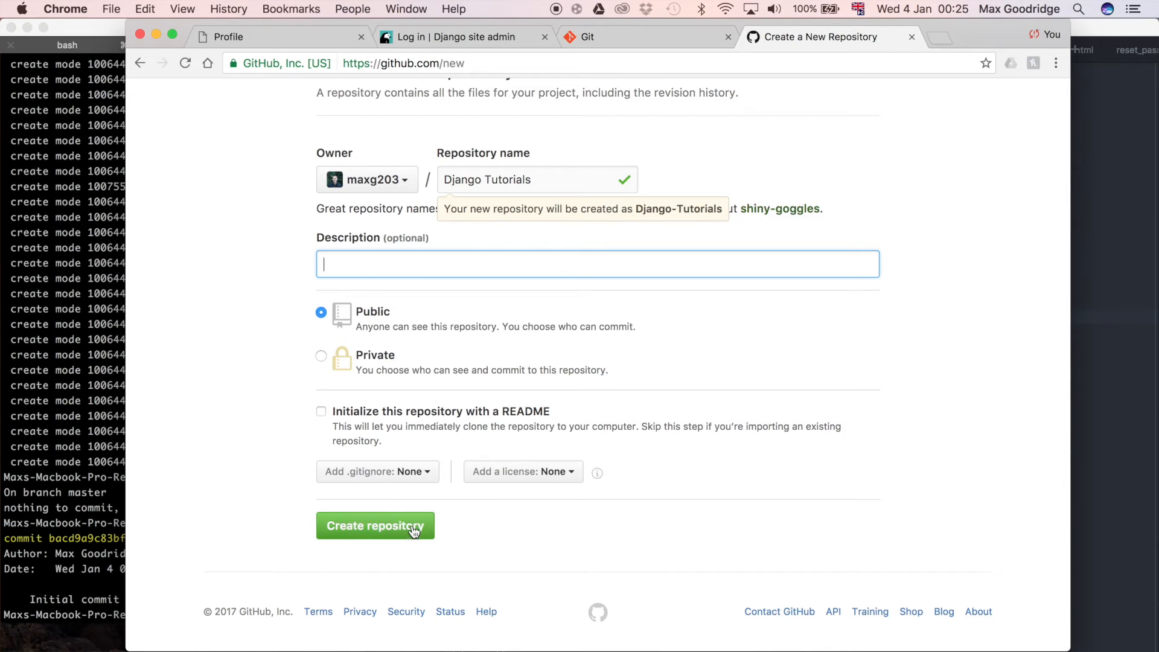
{"action": "left_click", "coordinate": [375, 526]}
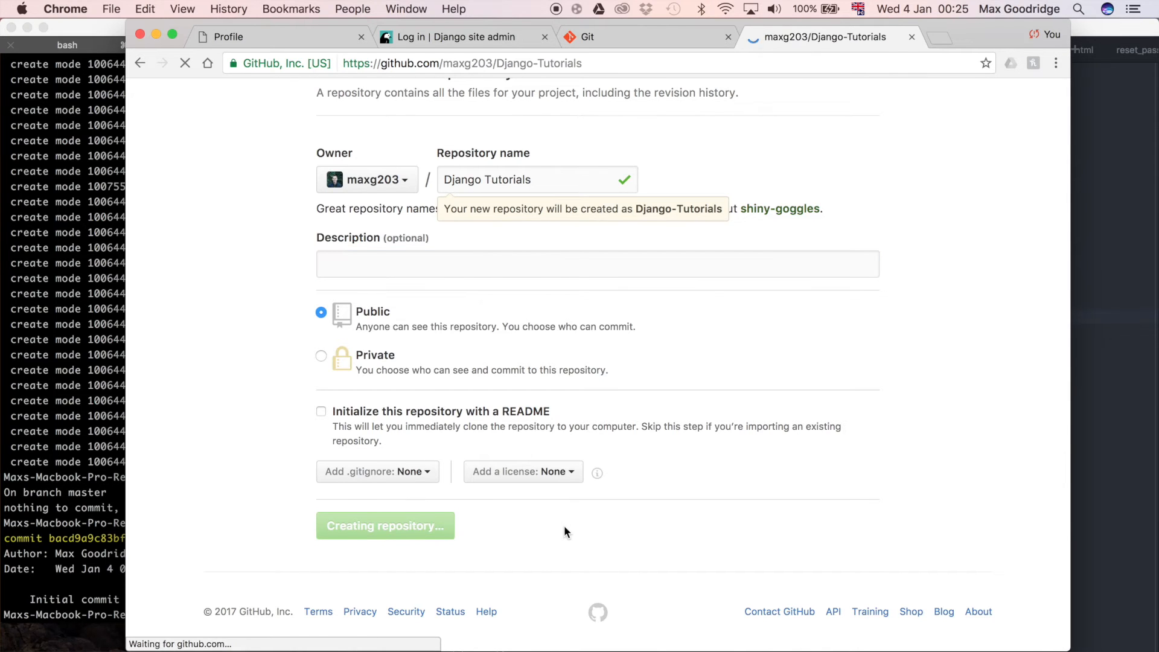
Highlight a git command line in the Quick setup instructions.
{"action": "left_click", "coordinate": [385, 526]}
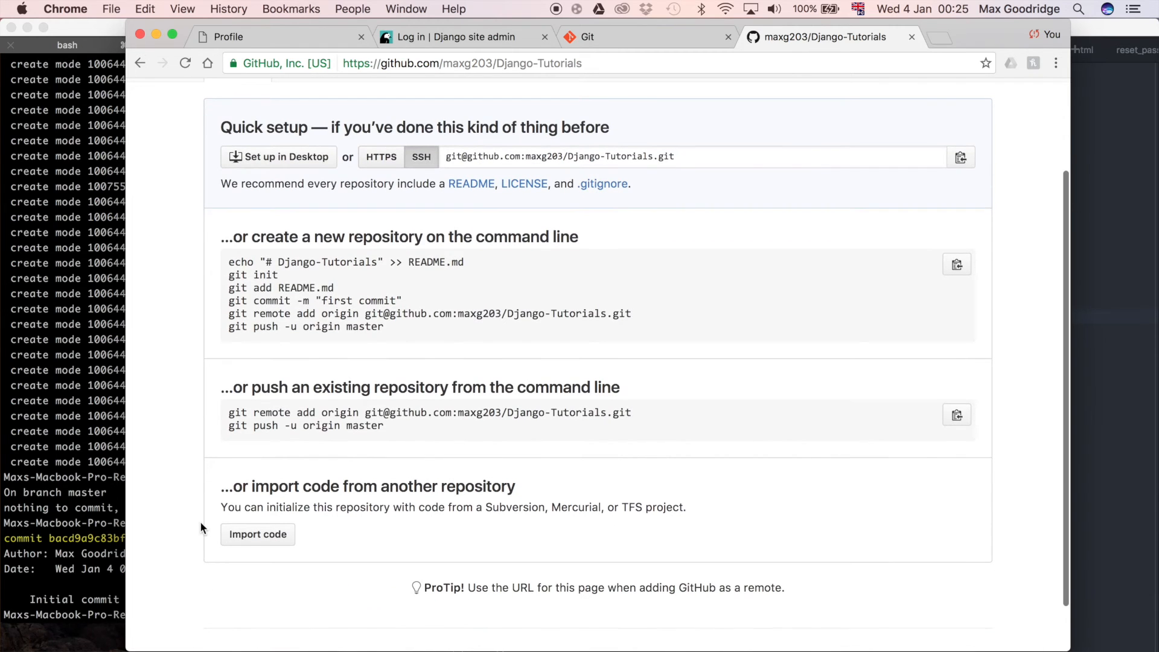
{"action": "mouse_move", "coordinate": [196, 319]}
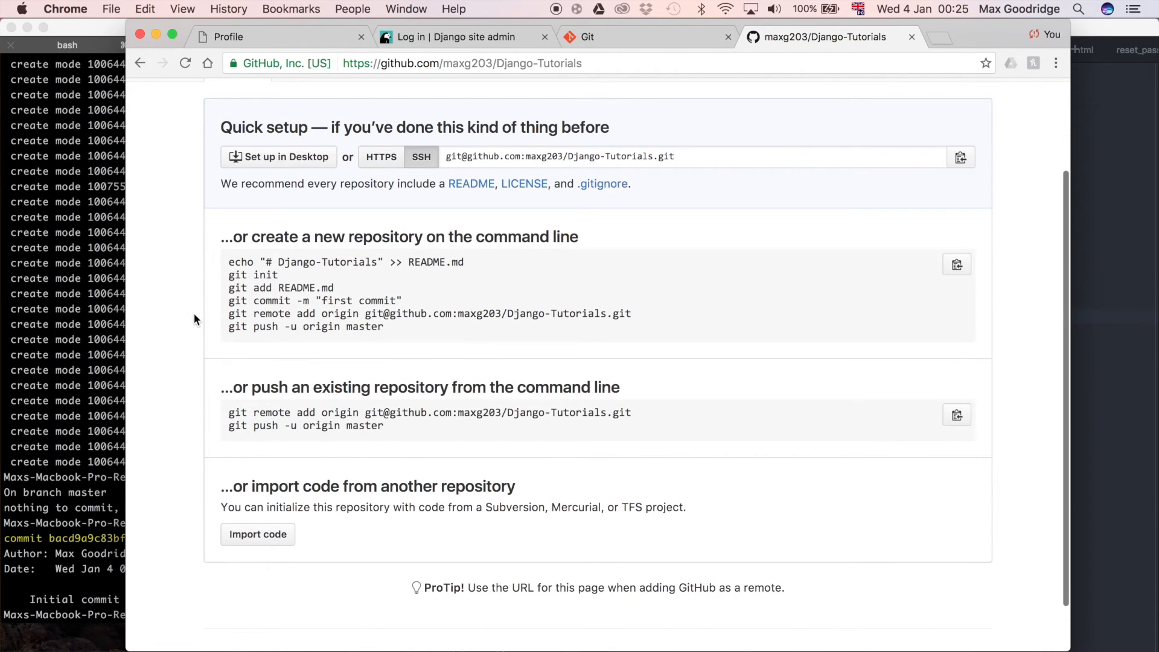
{"action": "mouse_move", "coordinate": [494, 212]}
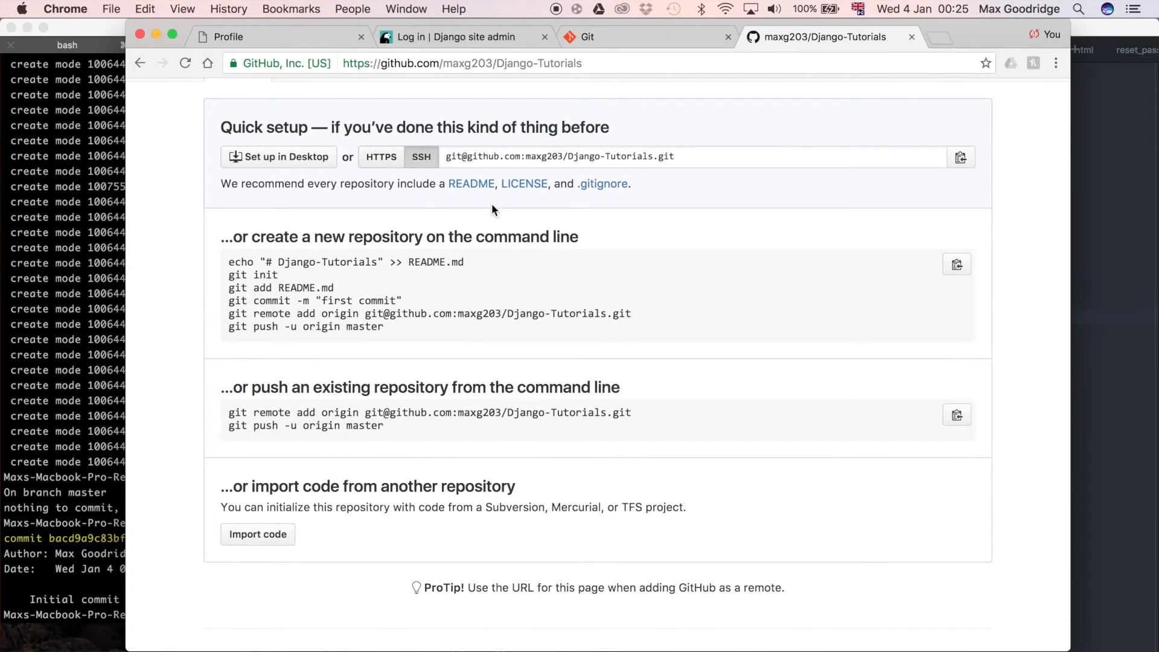
{"action": "mouse_move", "coordinate": [259, 257]}
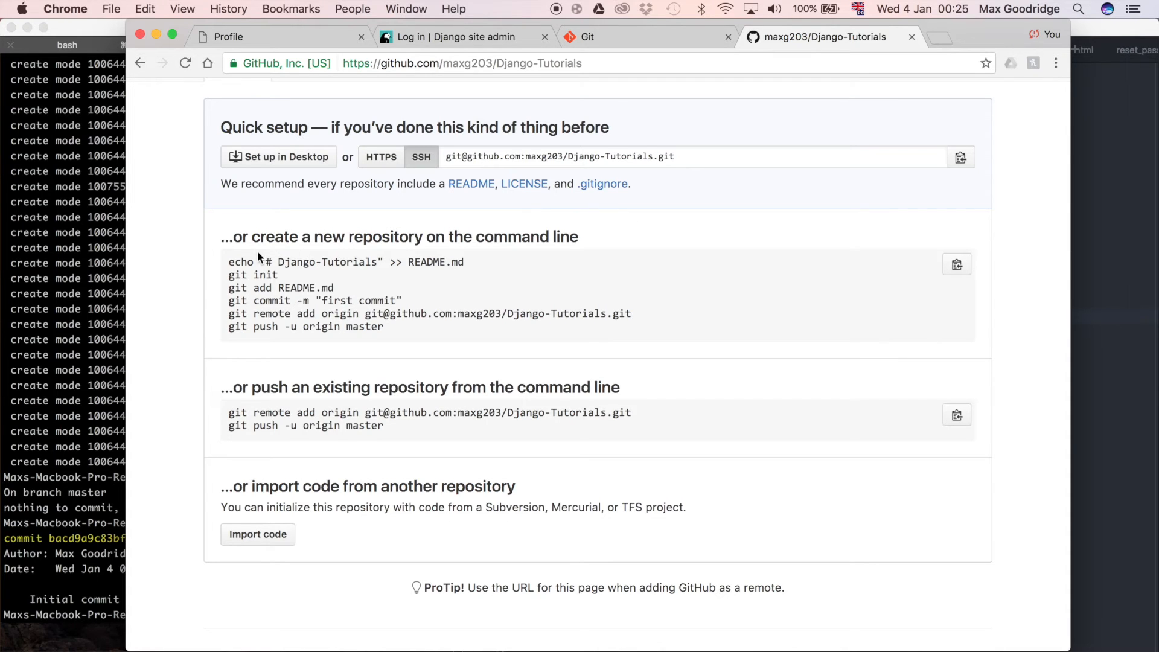
{"action": "double_click", "coordinate": [253, 274]}
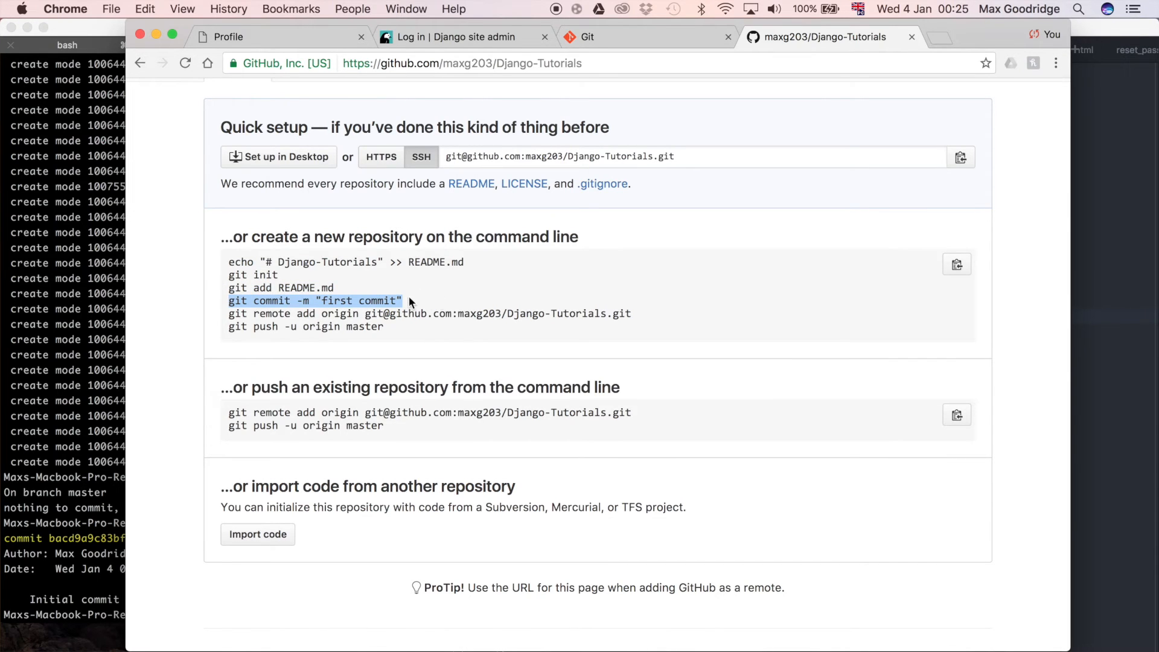
{"action": "mouse_move", "coordinate": [660, 368]}
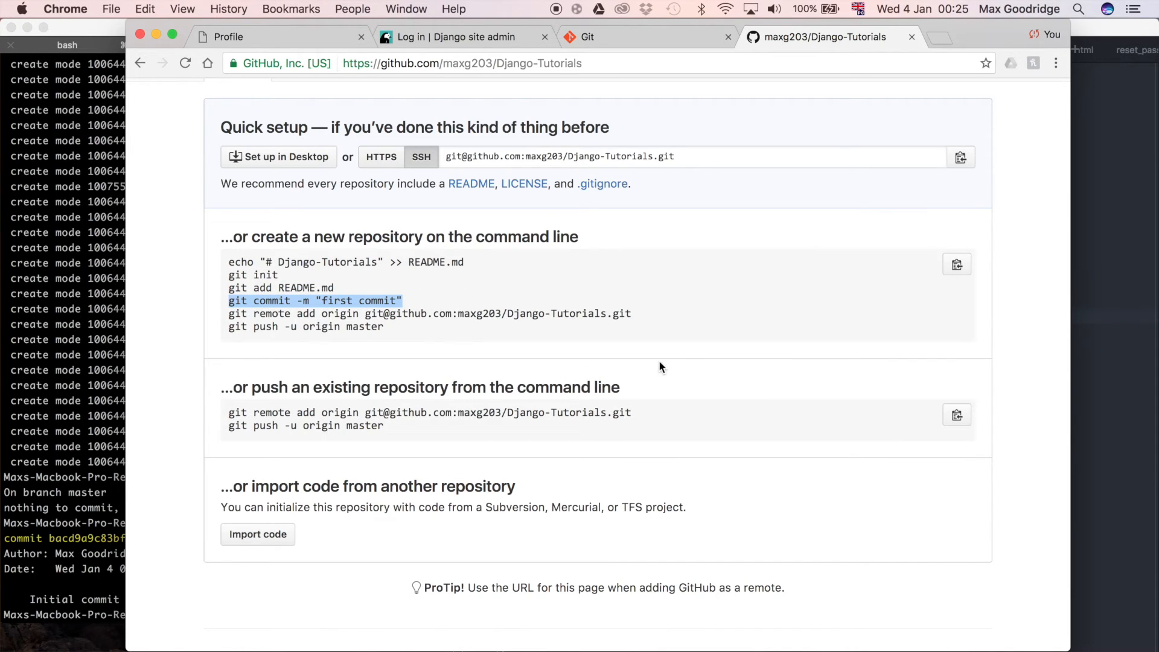
{"action": "scroll", "scroll_direction": "down", "scroll_amount": 3}
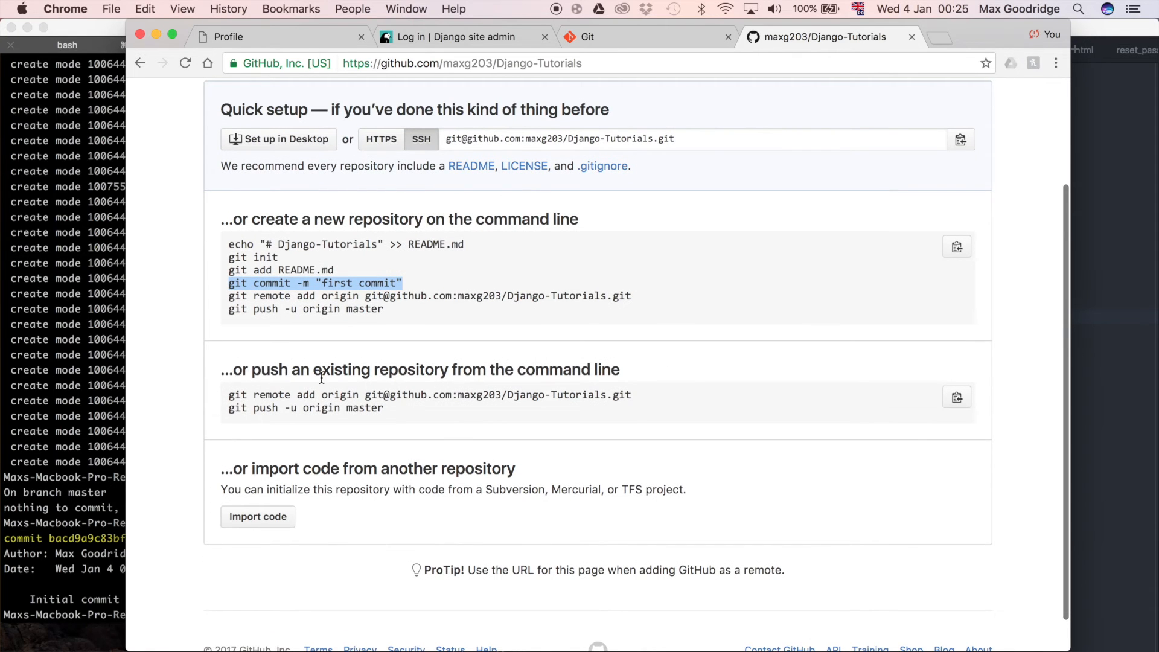
{"action": "mouse_move", "coordinate": [436, 387]}
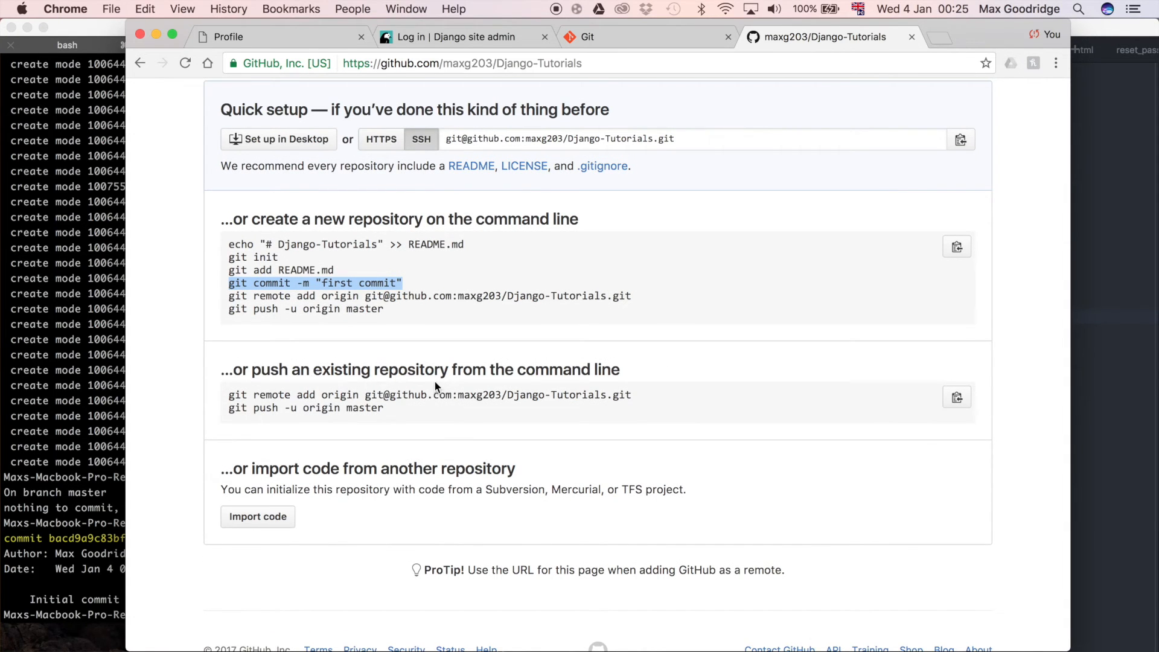
{"action": "mouse_move", "coordinate": [286, 400]}
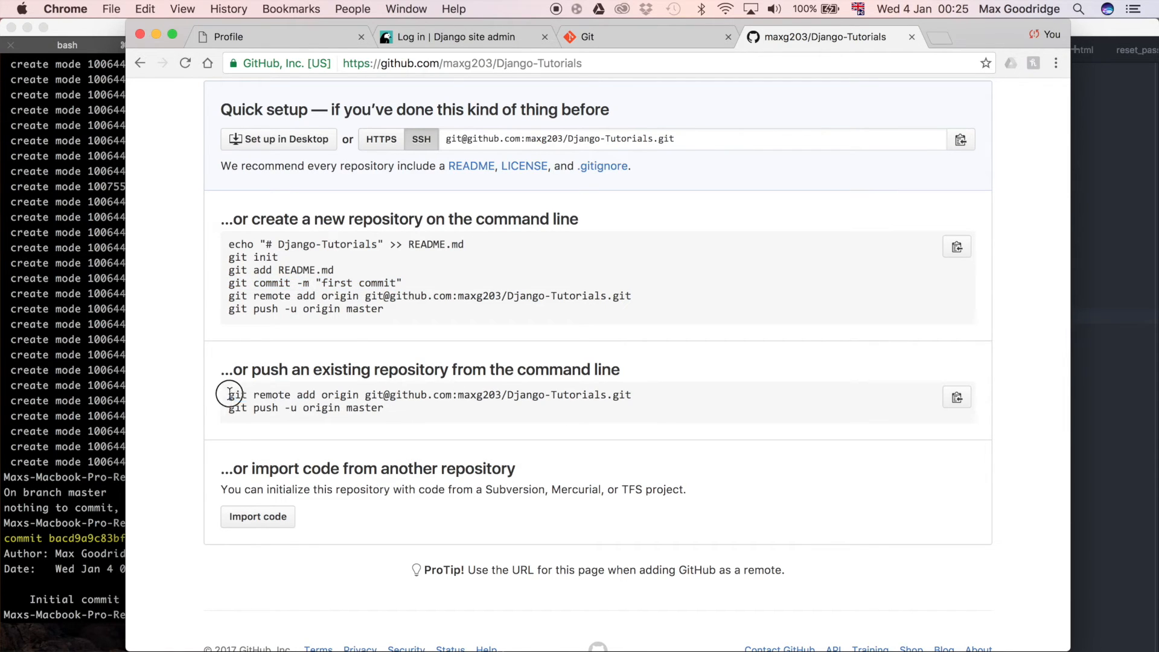
{"action": "mouse_move", "coordinate": [462, 186]}
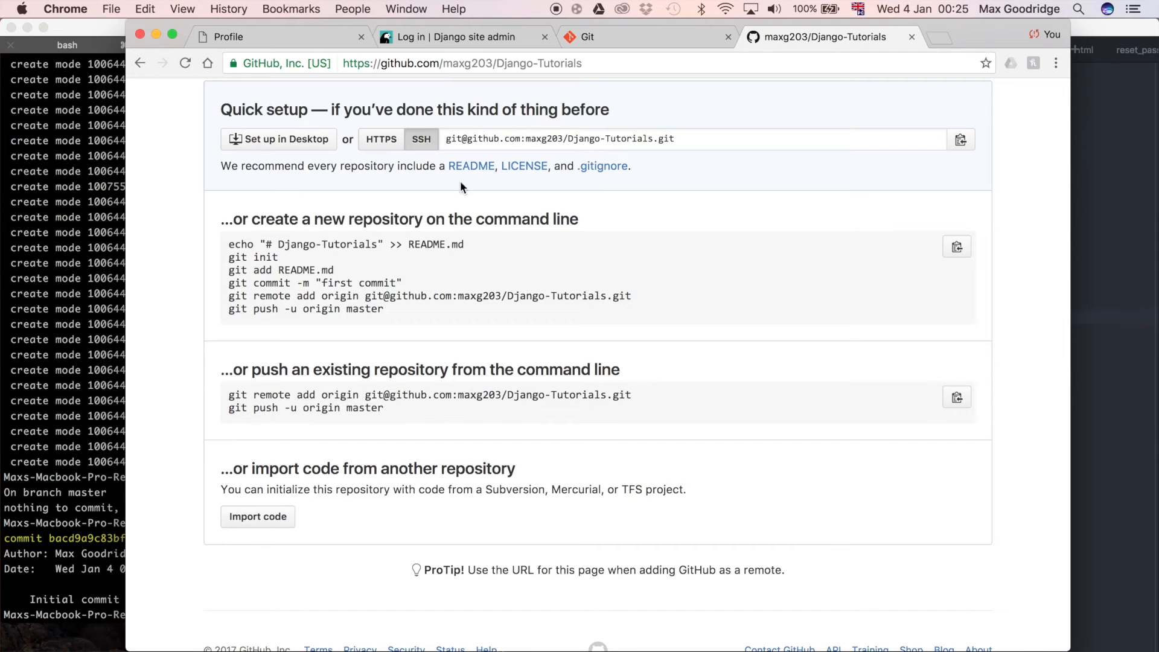
Toggle the repository address between HTTPS and SSH, settling on HTTPS.
{"action": "left_click", "coordinate": [381, 139]}
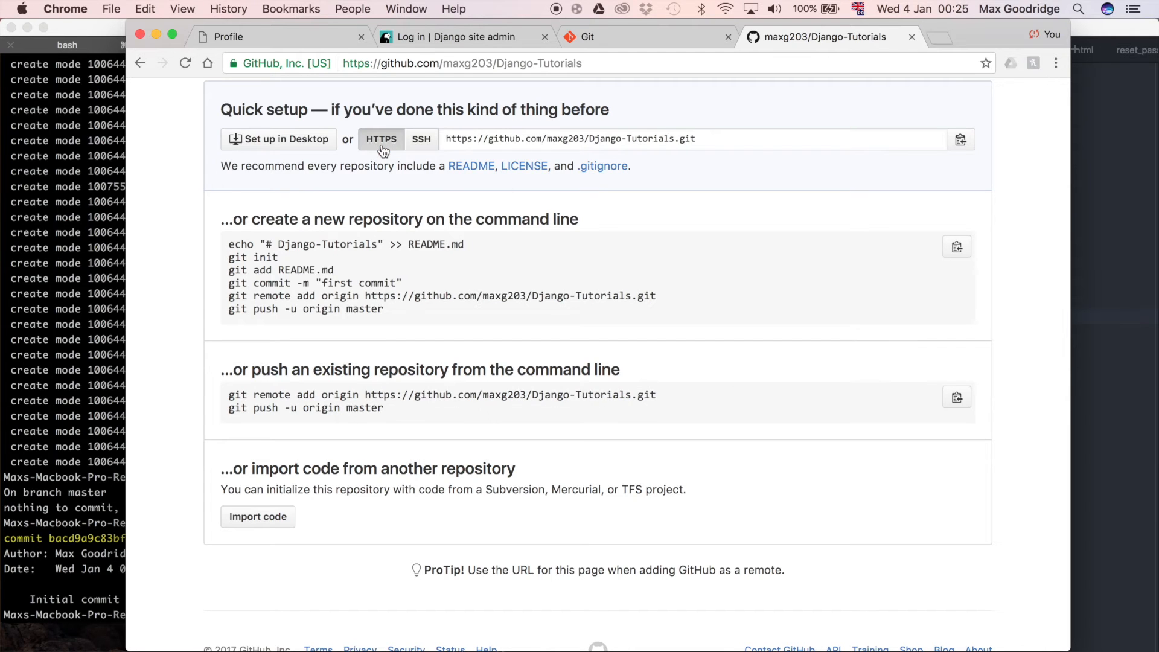
{"action": "left_click", "coordinate": [421, 139]}
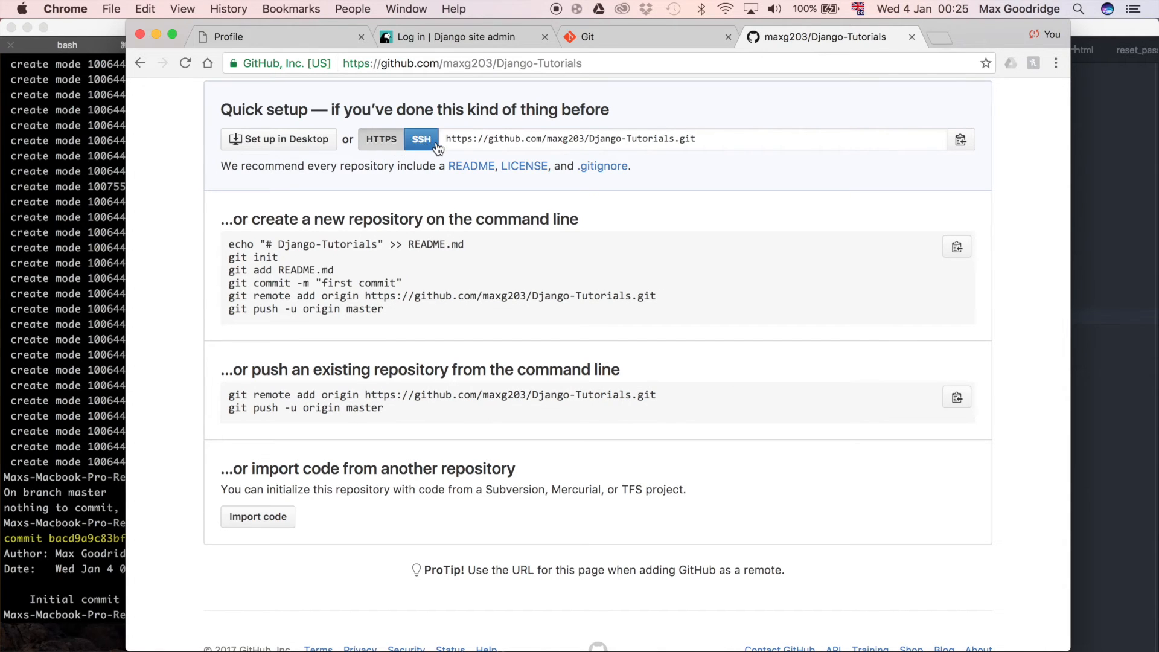
{"action": "left_click", "coordinate": [420, 139]}
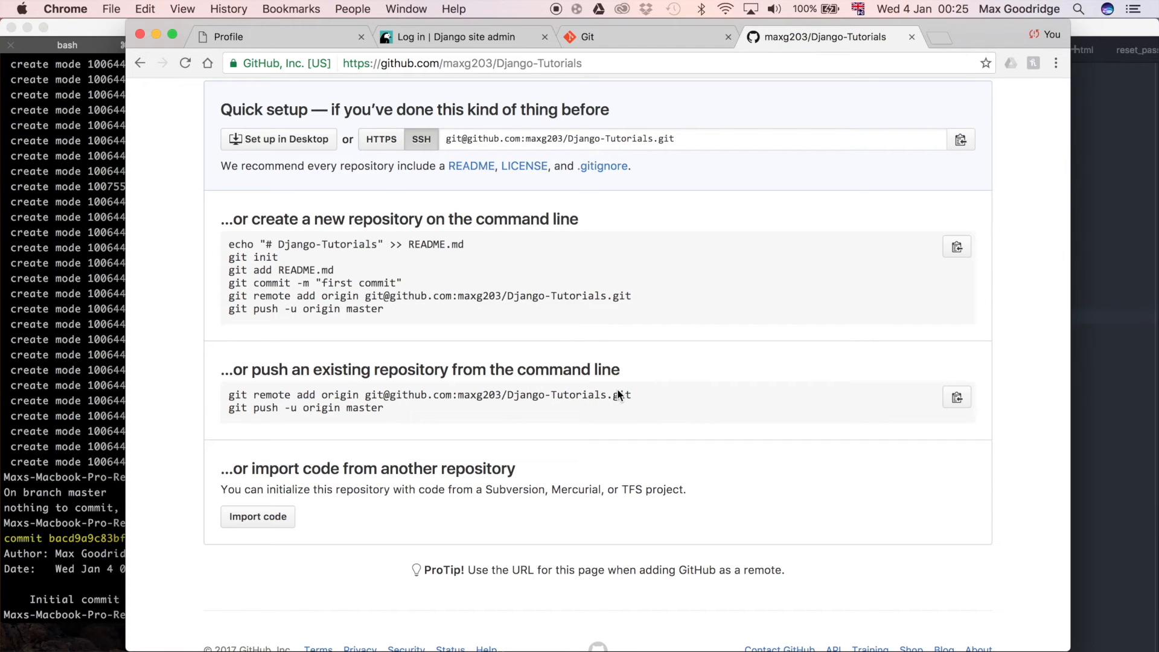
{"action": "left_click", "coordinate": [381, 139]}
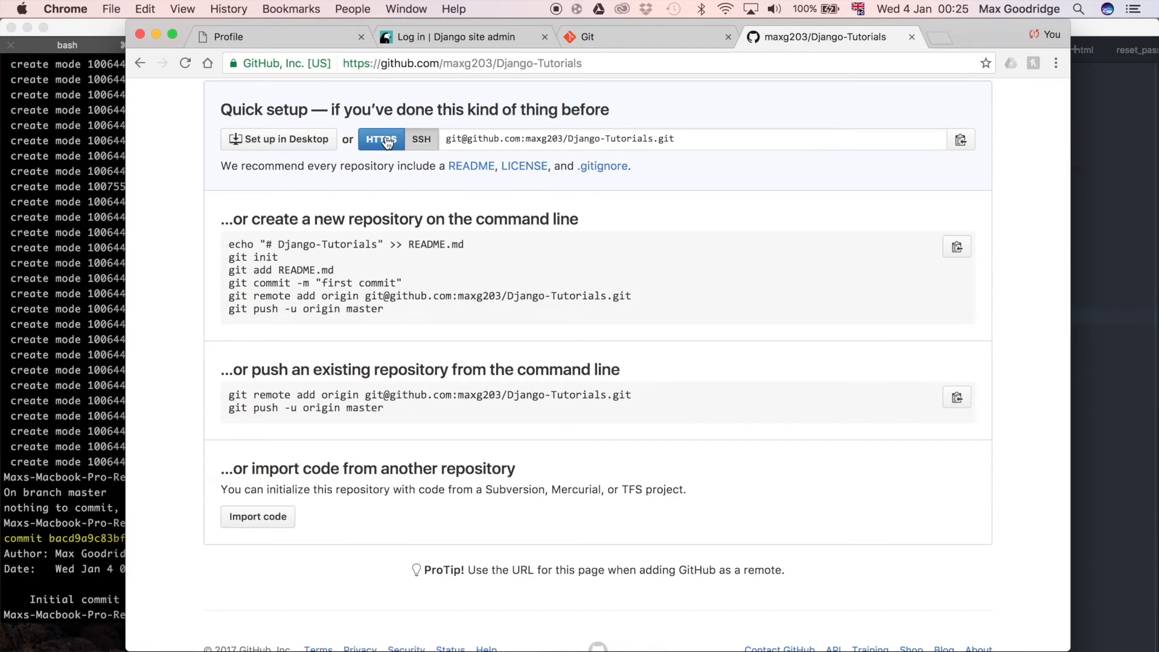
{"action": "left_click", "coordinate": [381, 139]}
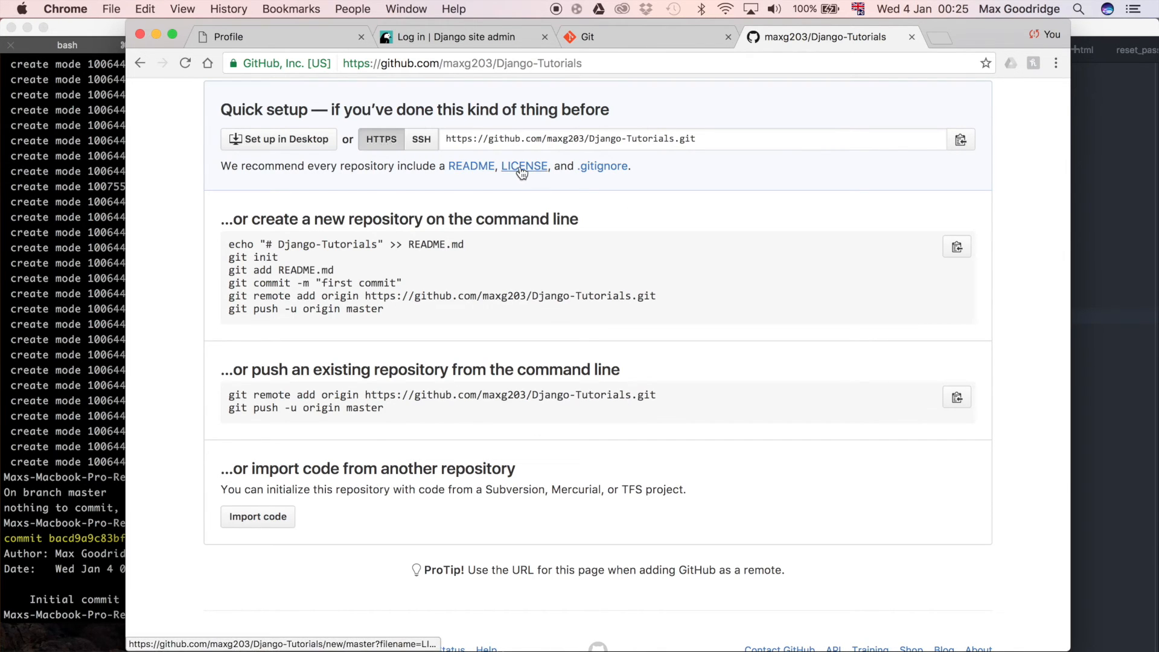
{"action": "mouse_move", "coordinate": [655, 395]}
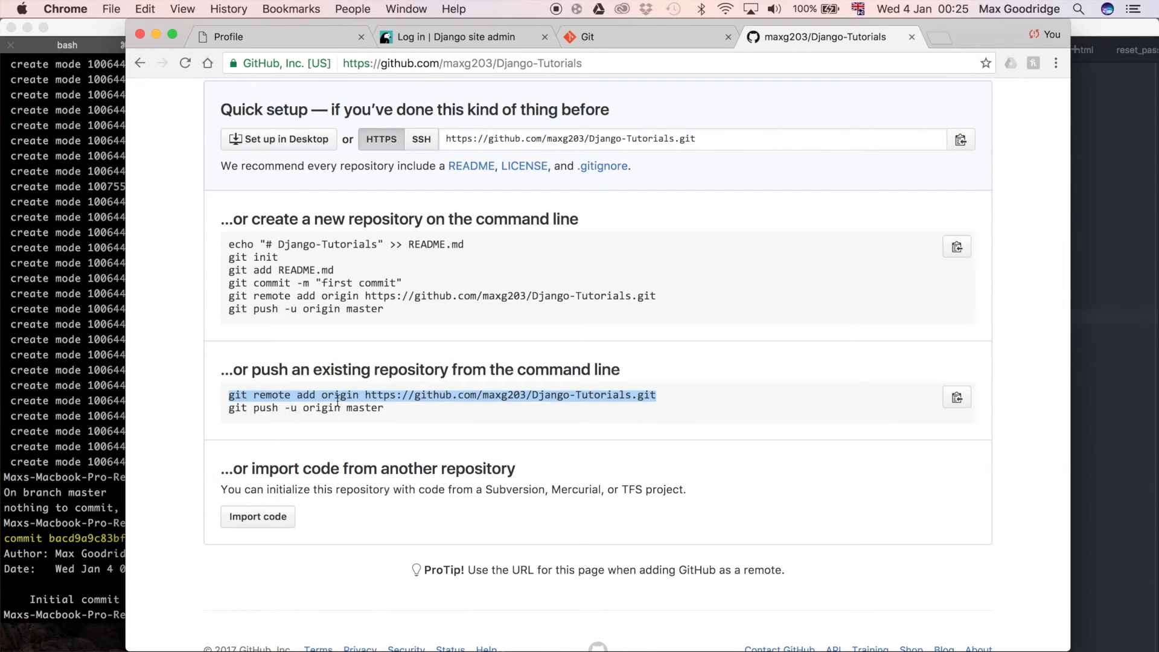
{"action": "mouse_move", "coordinate": [623, 394]}
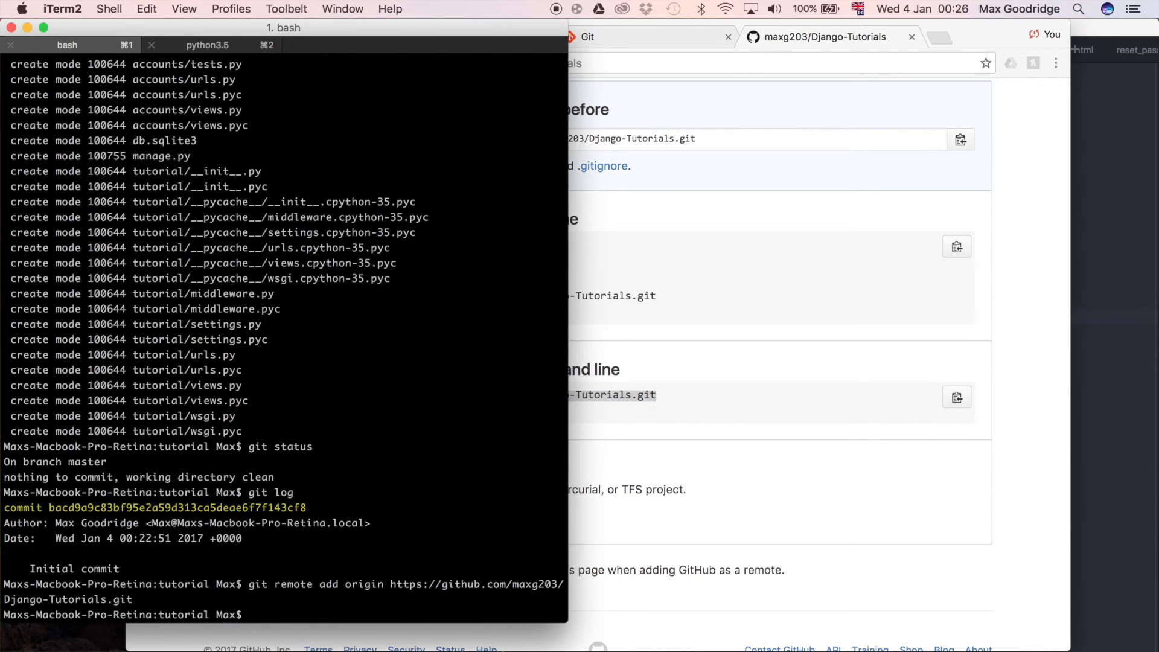
Run git remote and pick out origin in the listed remotes.
{"action": "type", "text": "g"}
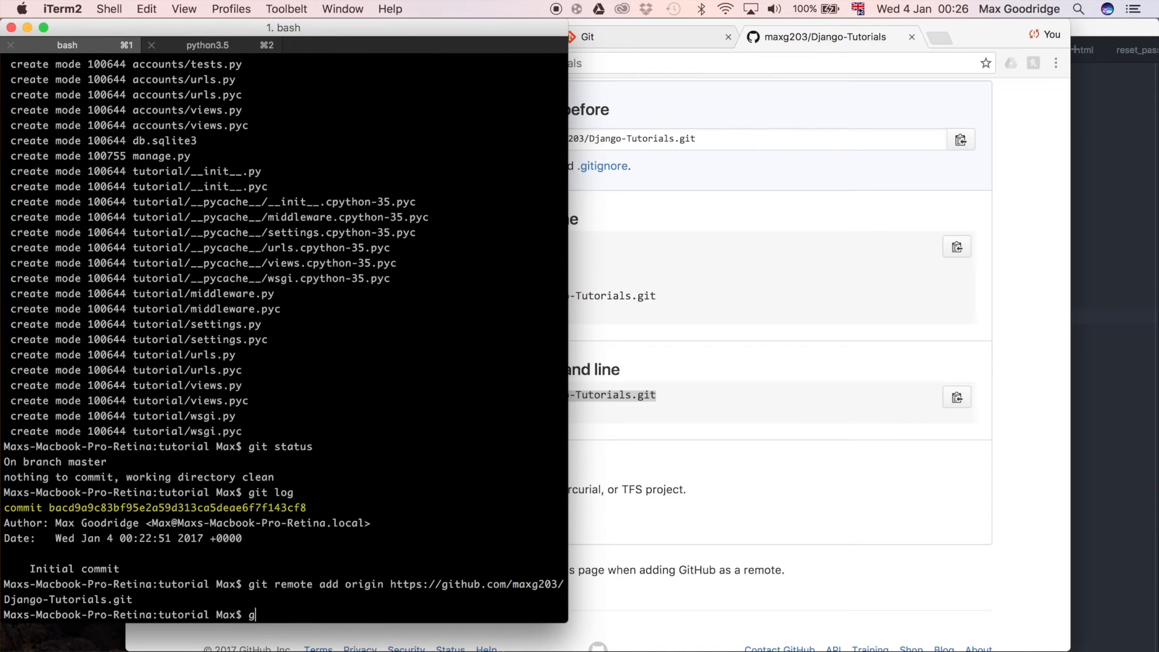
{"action": "type", "text": "it remote"}
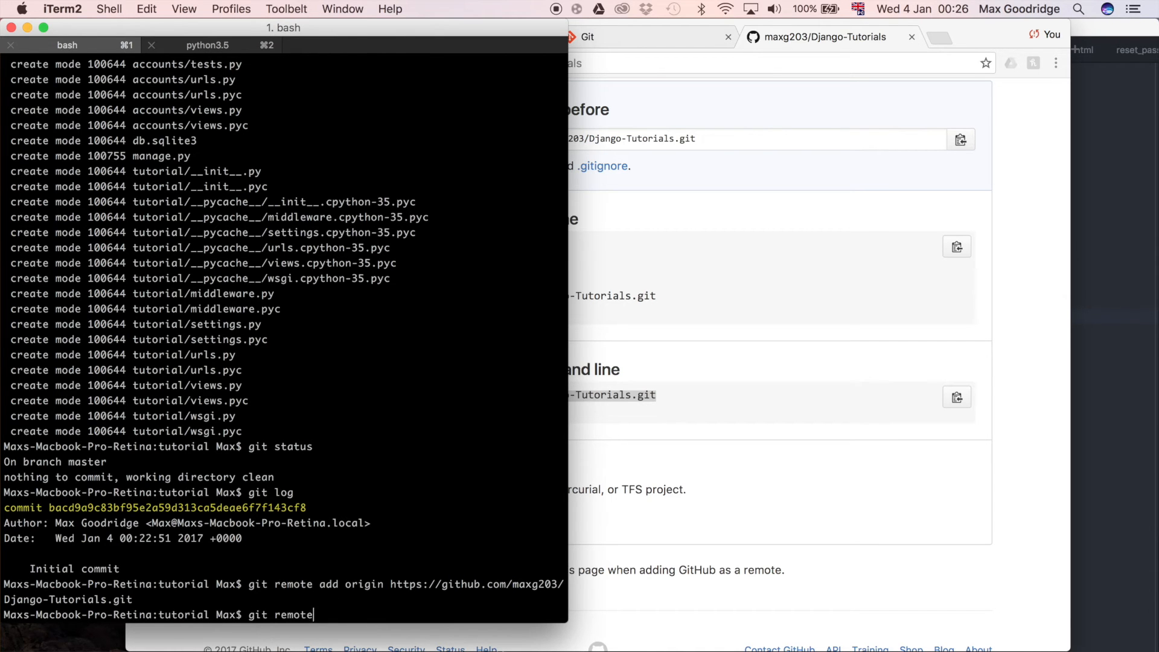
{"action": "key", "text": "Return"}
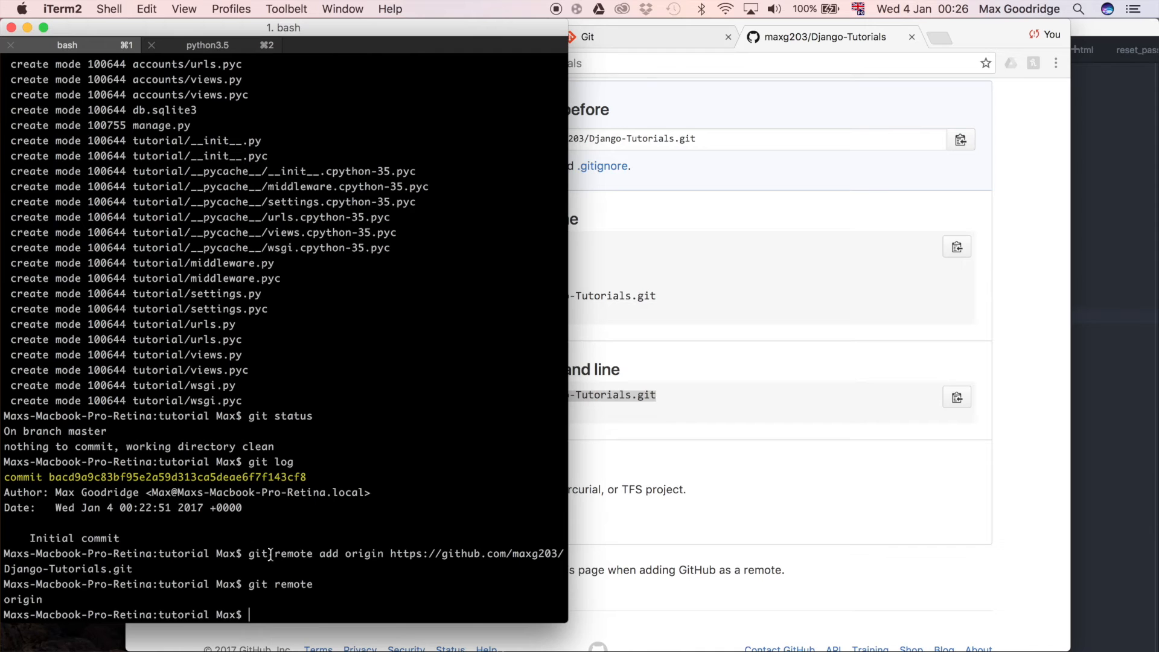
{"action": "double_click", "coordinate": [279, 553]}
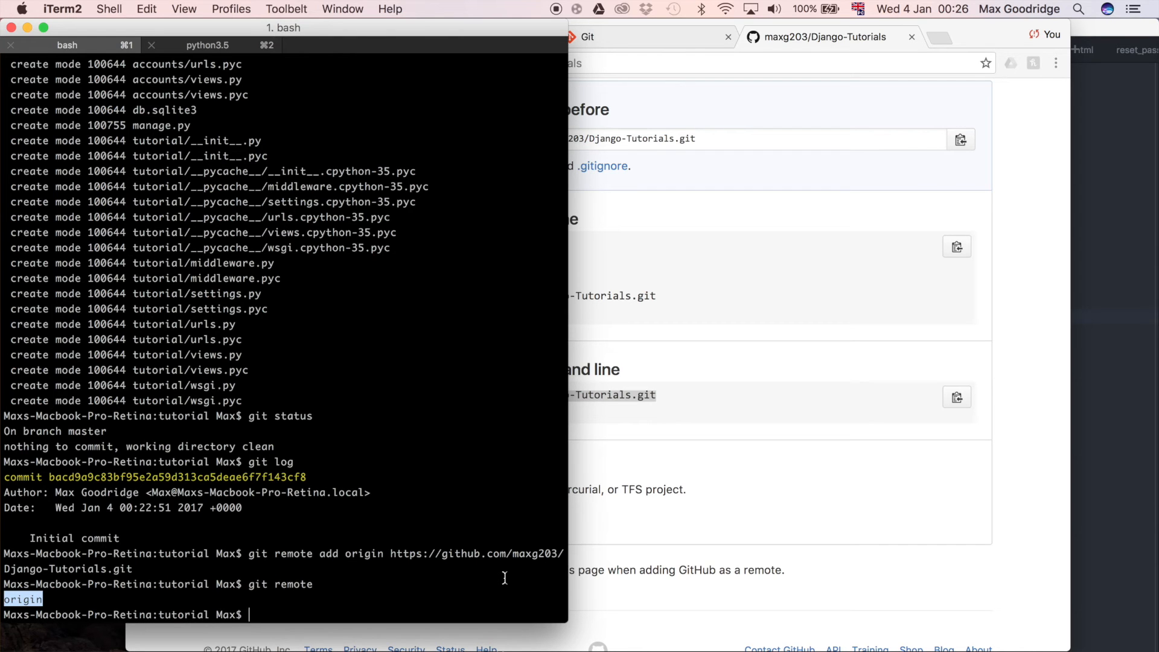
Bring the Django-Tutorials Quick setup page in Chrome back to the front.
{"action": "left_click", "coordinate": [827, 36]}
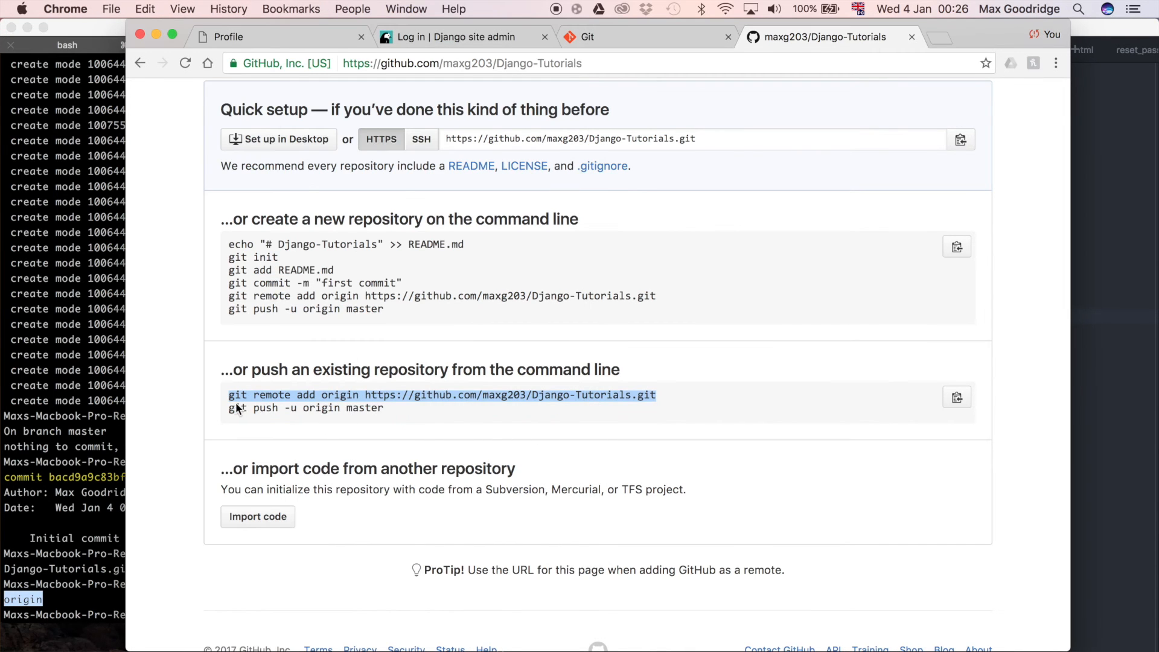
{"action": "mouse_move", "coordinate": [235, 413]}
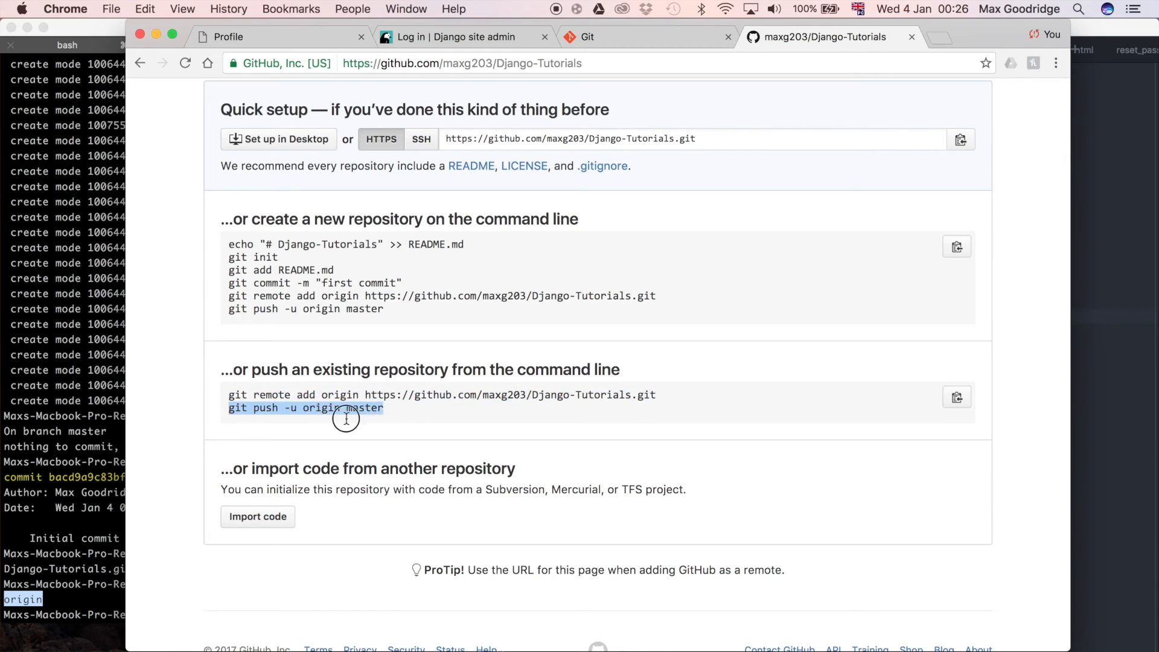
{"action": "mouse_move", "coordinate": [142, 454]}
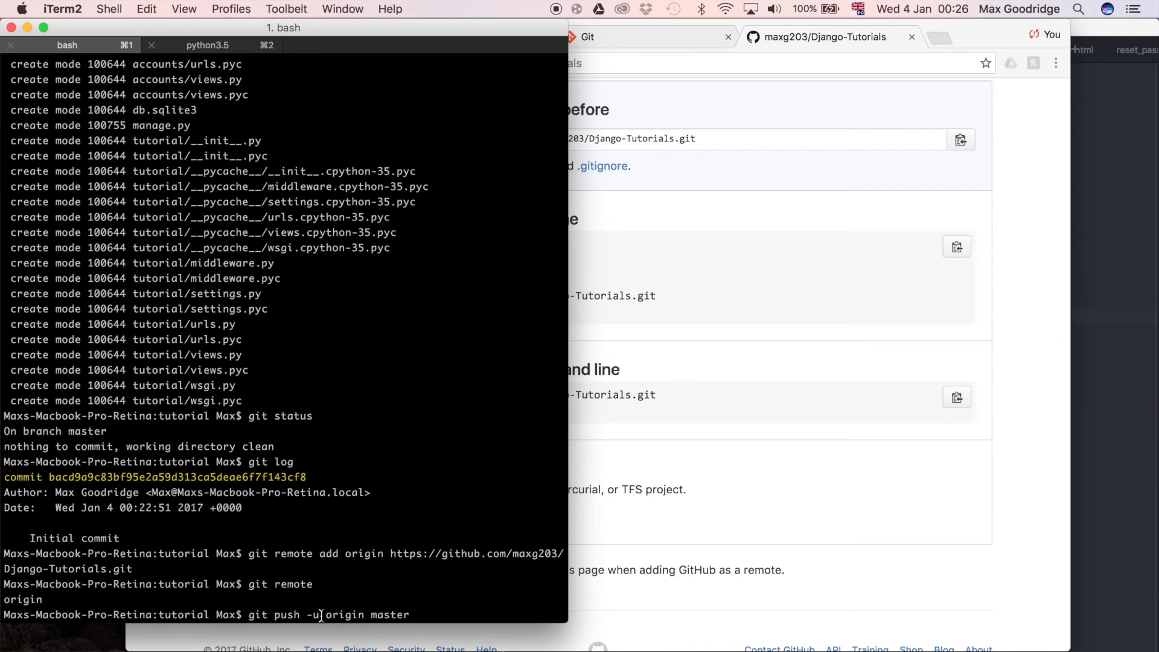
{"action": "mouse_move", "coordinate": [291, 584]}
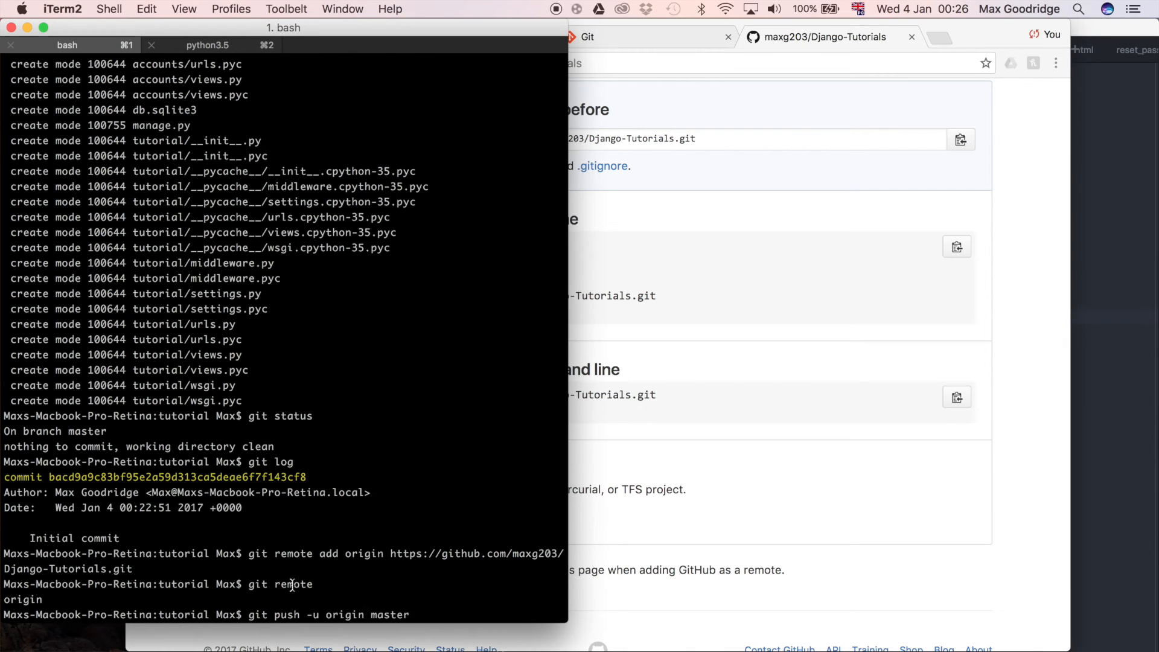
{"action": "mouse_move", "coordinate": [402, 571]}
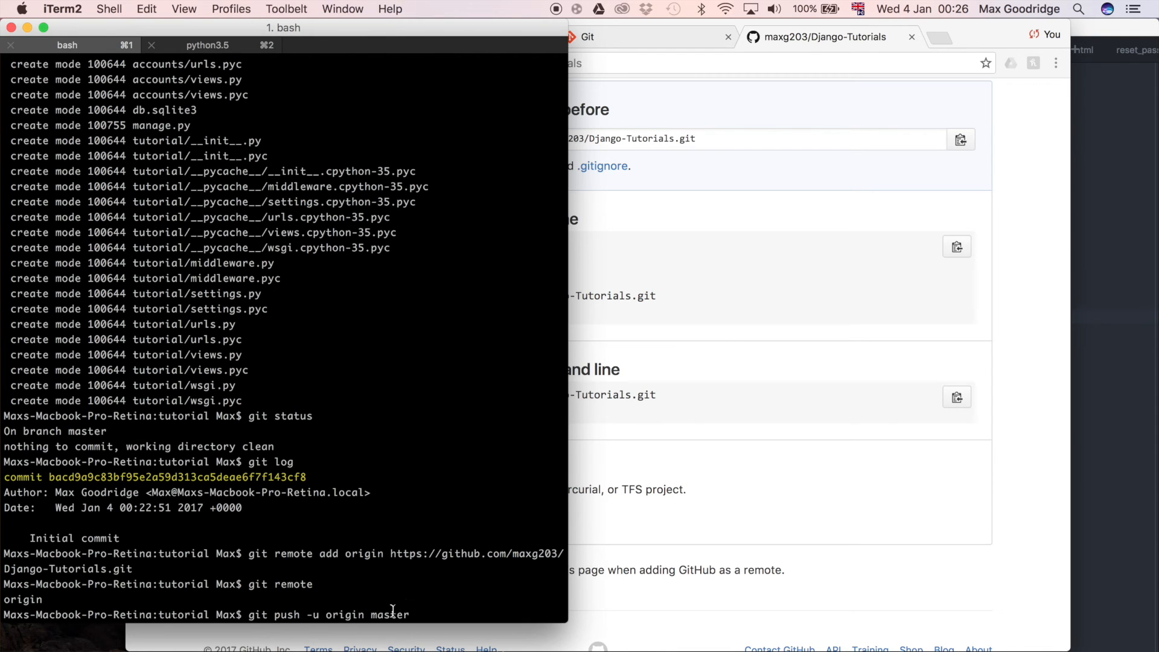
{"action": "mouse_move", "coordinate": [494, 615]}
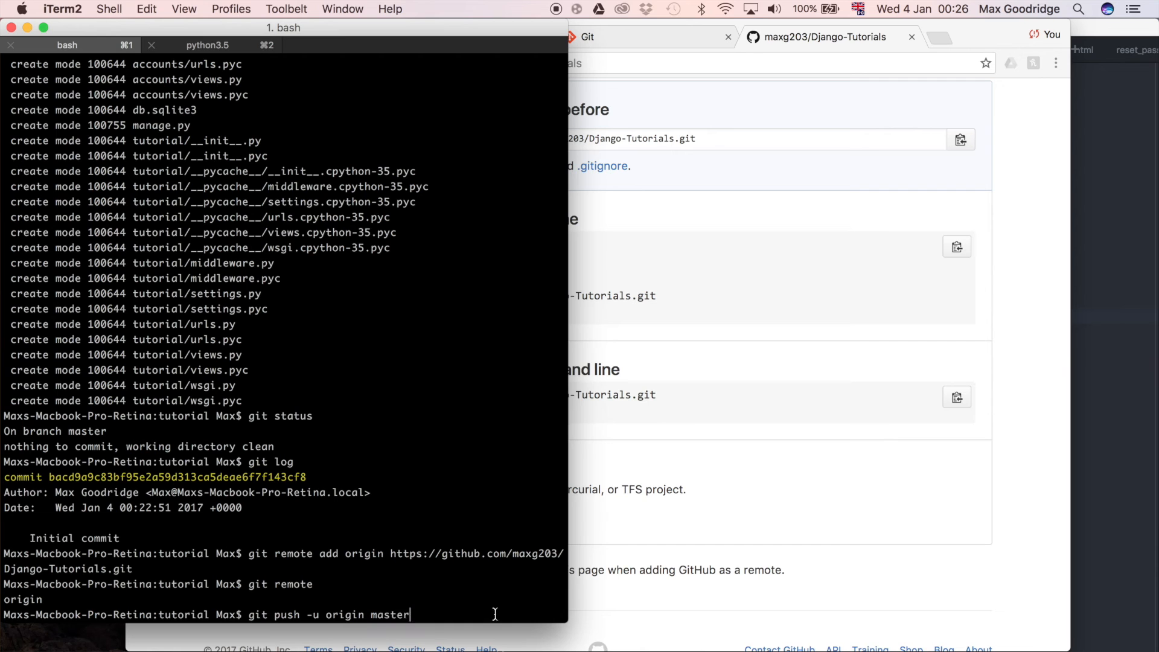
Run git push -u origin master to upload master to Django-Tutorials.
{"action": "key", "text": "Return"}
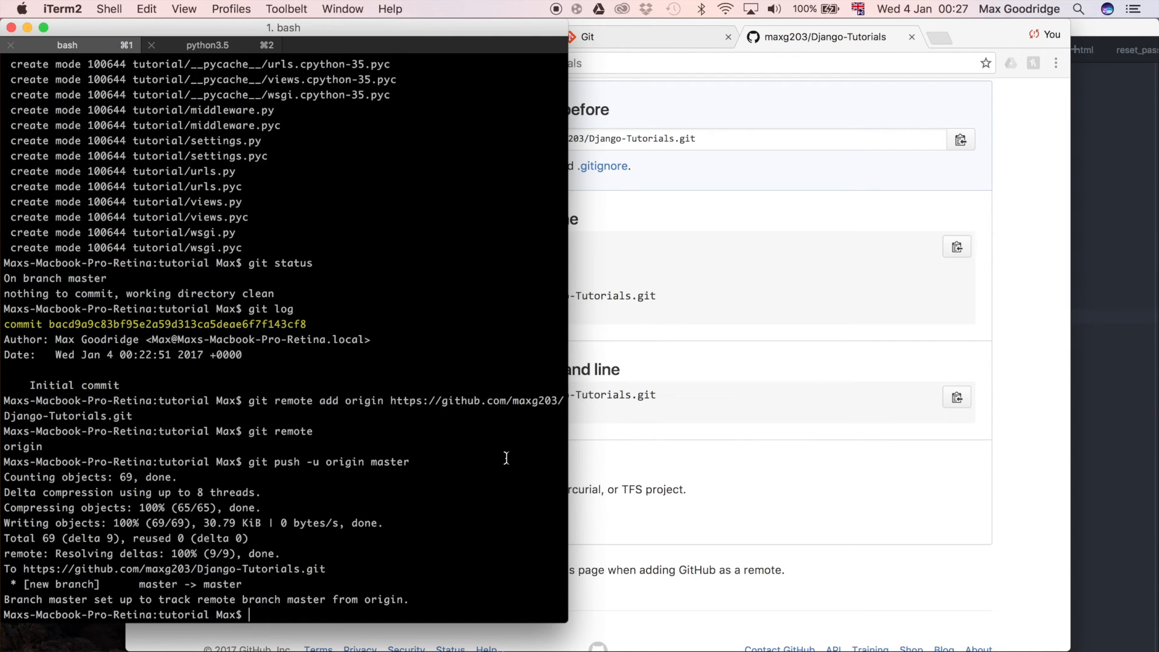
{"action": "mouse_move", "coordinate": [518, 395]}
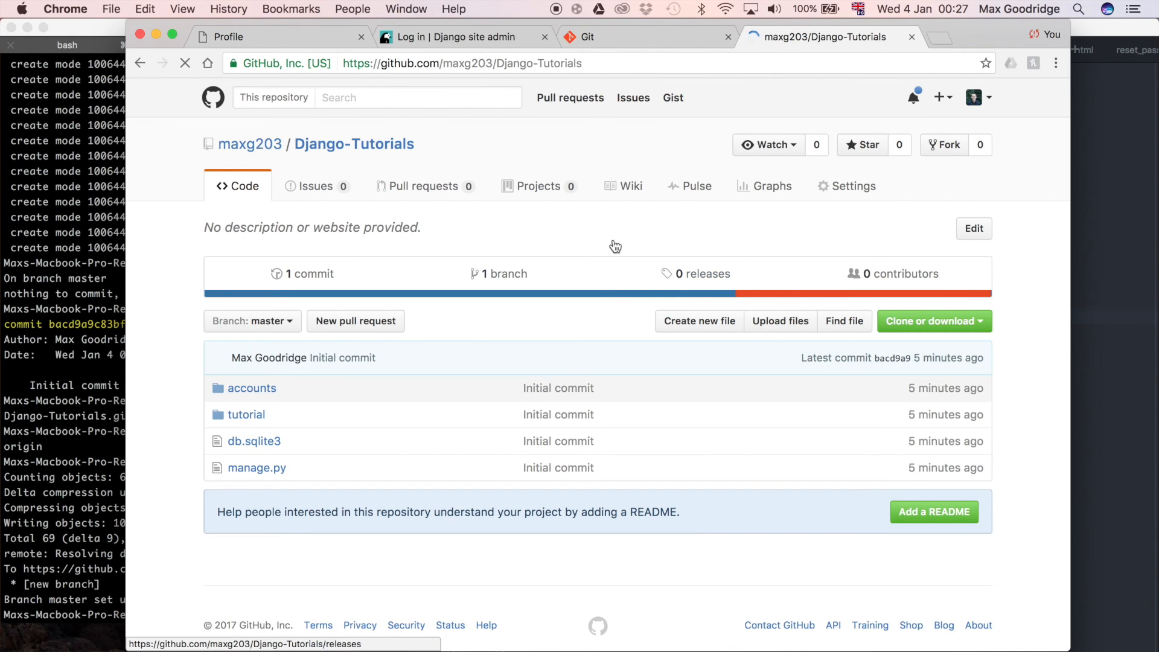
Refresh the maxg203/Django-Tutorials page to show the Initial commit with accounts, tutorial, db.sqlite3, manage.py.
{"action": "scroll", "scroll_direction": "down", "scroll_amount": 3}
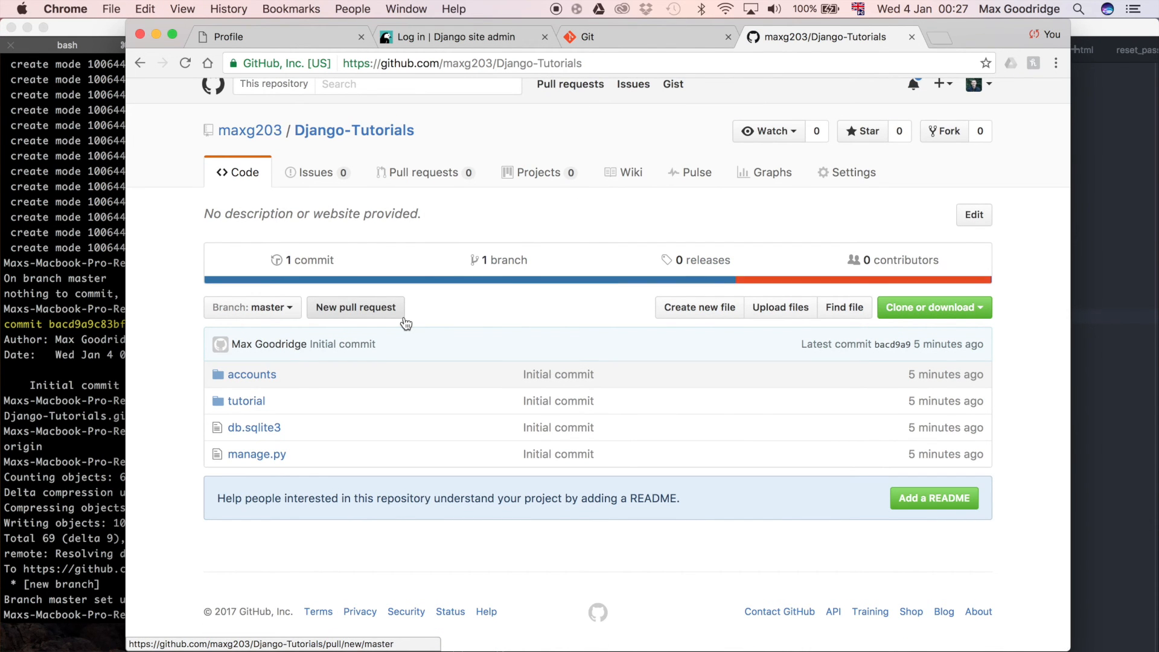
{"action": "mouse_move", "coordinate": [666, 249]}
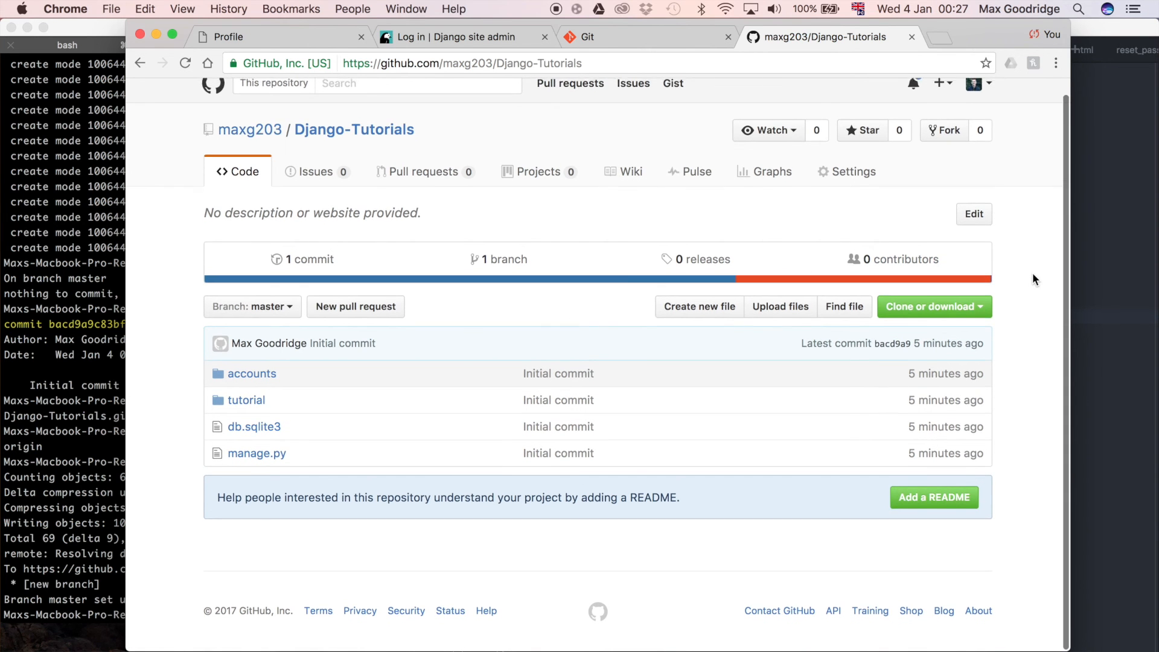
{"action": "left_click", "coordinate": [589, 37]}
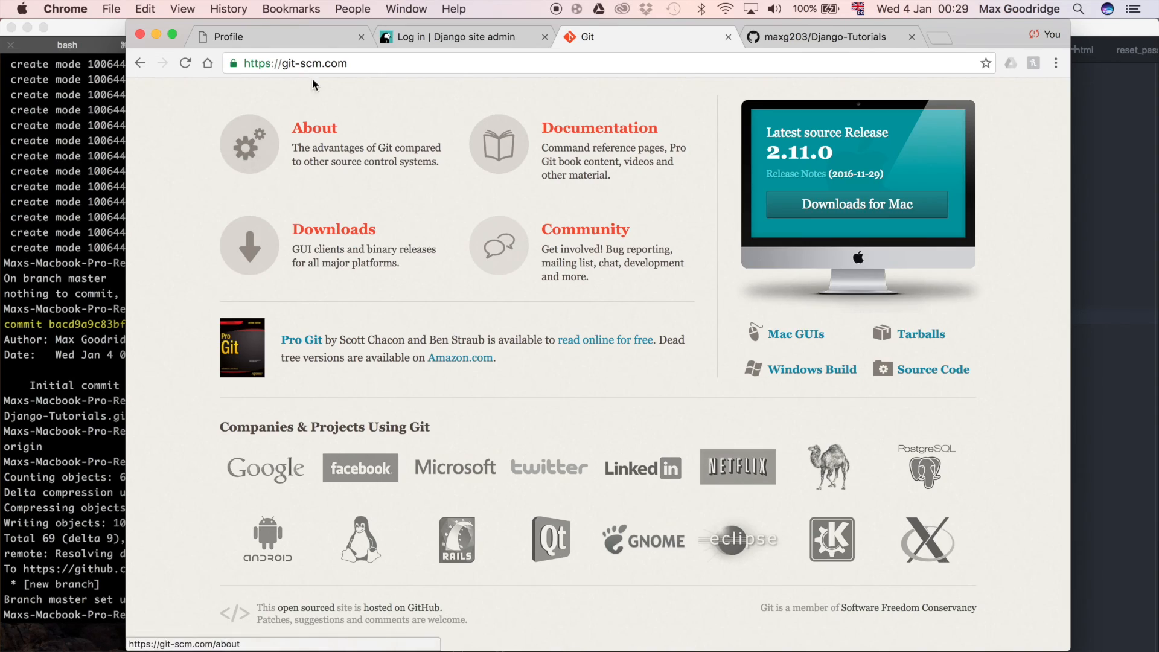
{"action": "mouse_move", "coordinate": [237, 490]}
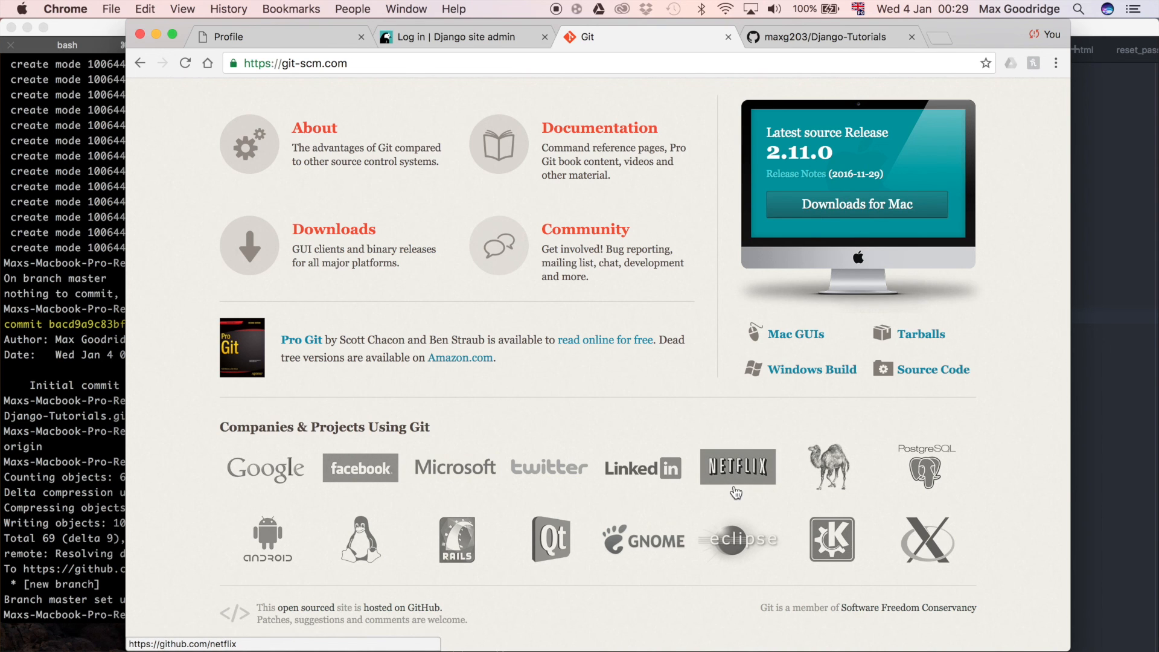
{"action": "mouse_move", "coordinate": [988, 448]}
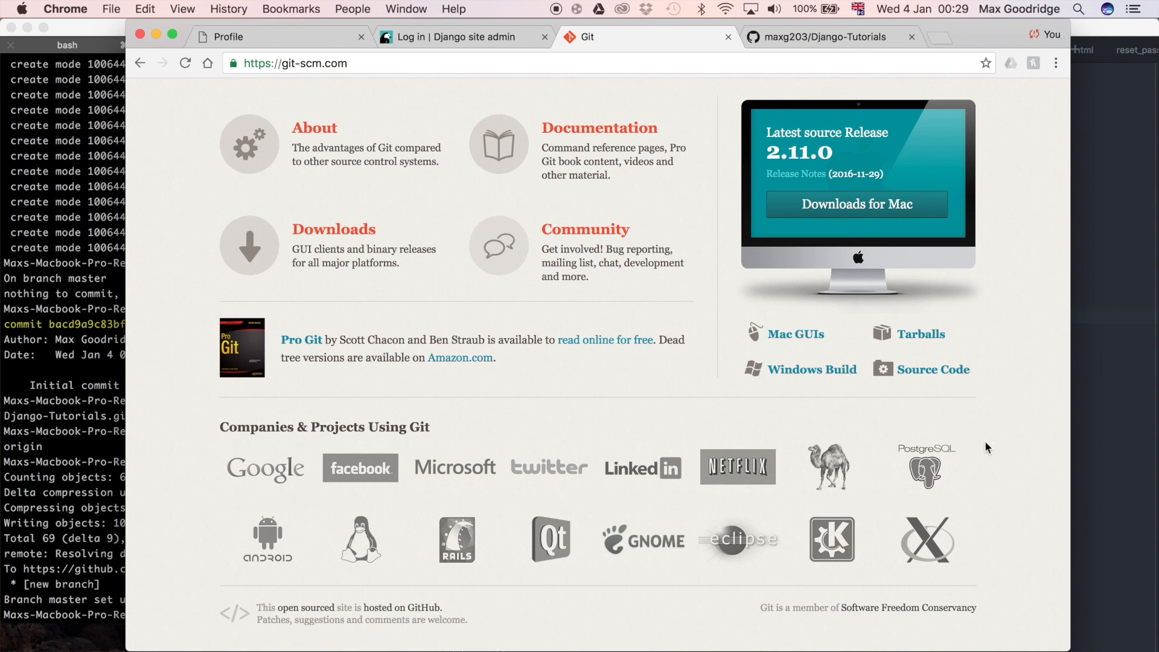
Scroll the git-scm.com home page through its About, Documentation, Downloads and Community sections.
{"action": "scroll", "scroll_direction": "up", "scroll_amount": 3}
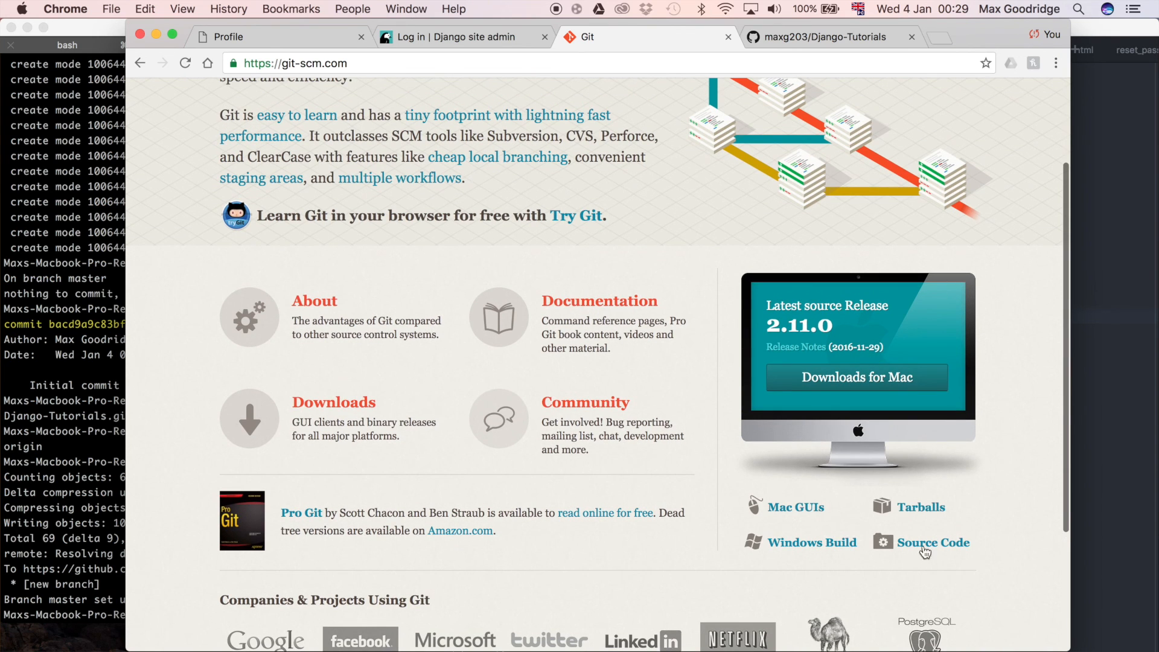
{"action": "mouse_move", "coordinate": [797, 506]}
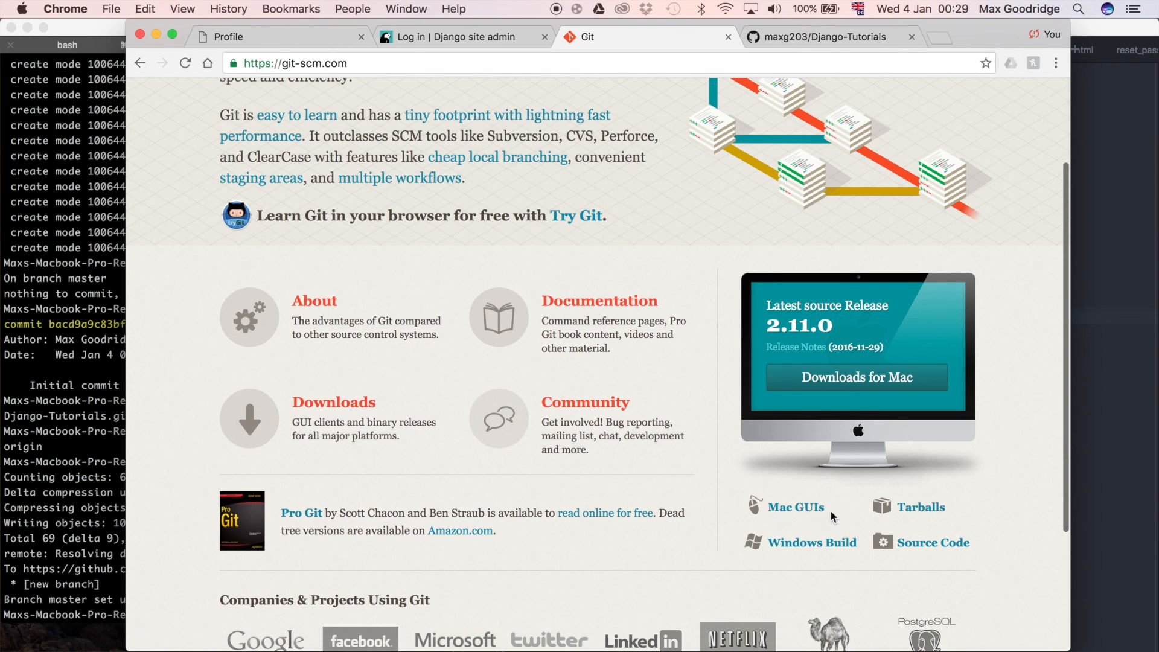
{"action": "mouse_move", "coordinate": [811, 550]}
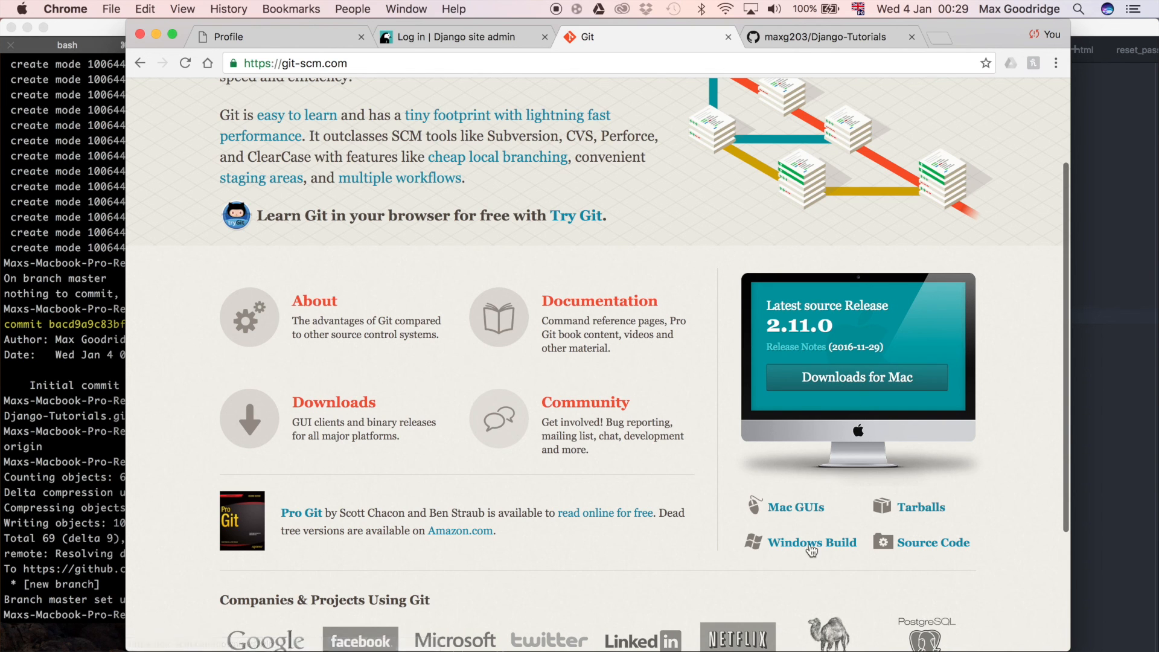
{"action": "mouse_move", "coordinate": [658, 411]}
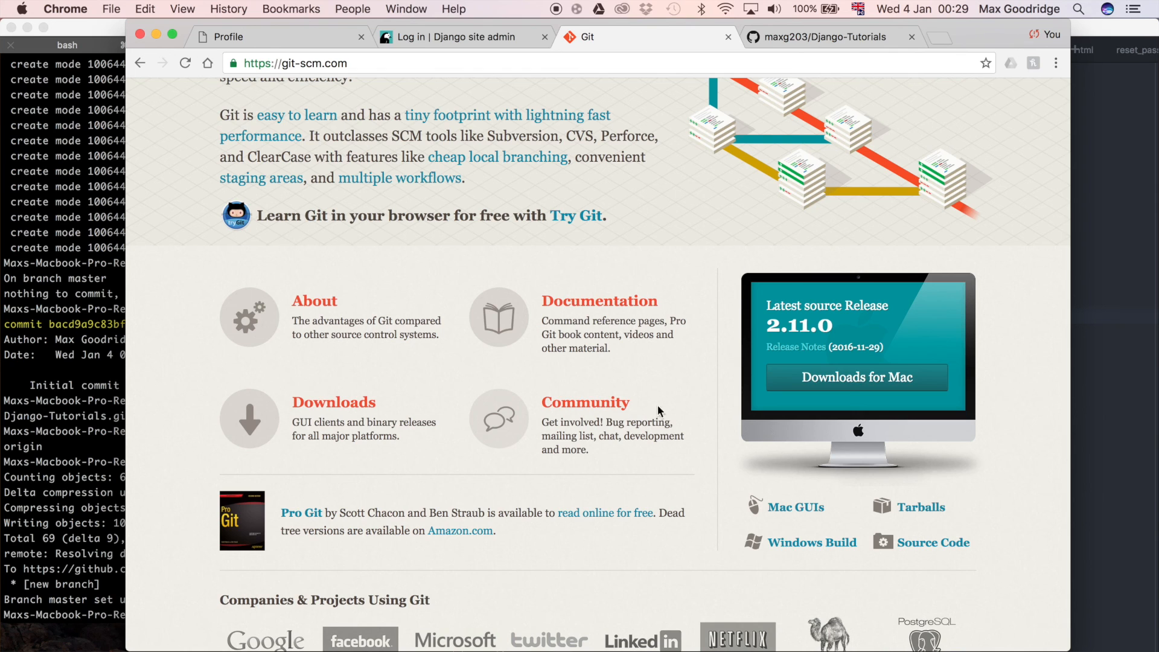
{"action": "mouse_move", "coordinate": [877, 393]}
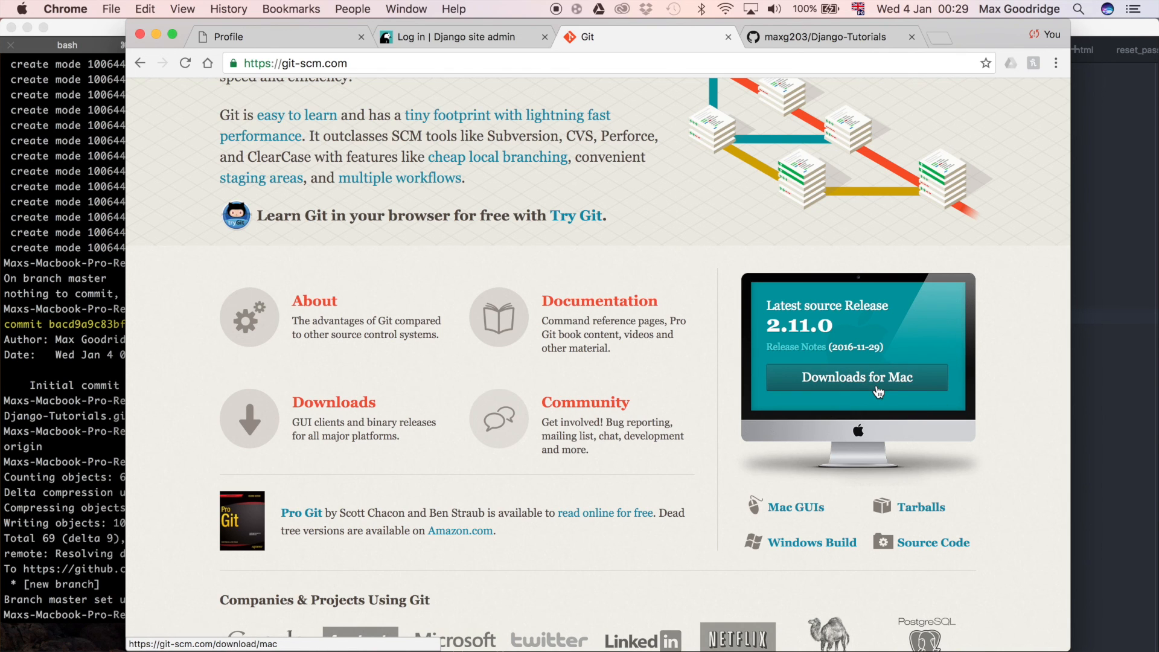
{"action": "mouse_move", "coordinate": [950, 402]}
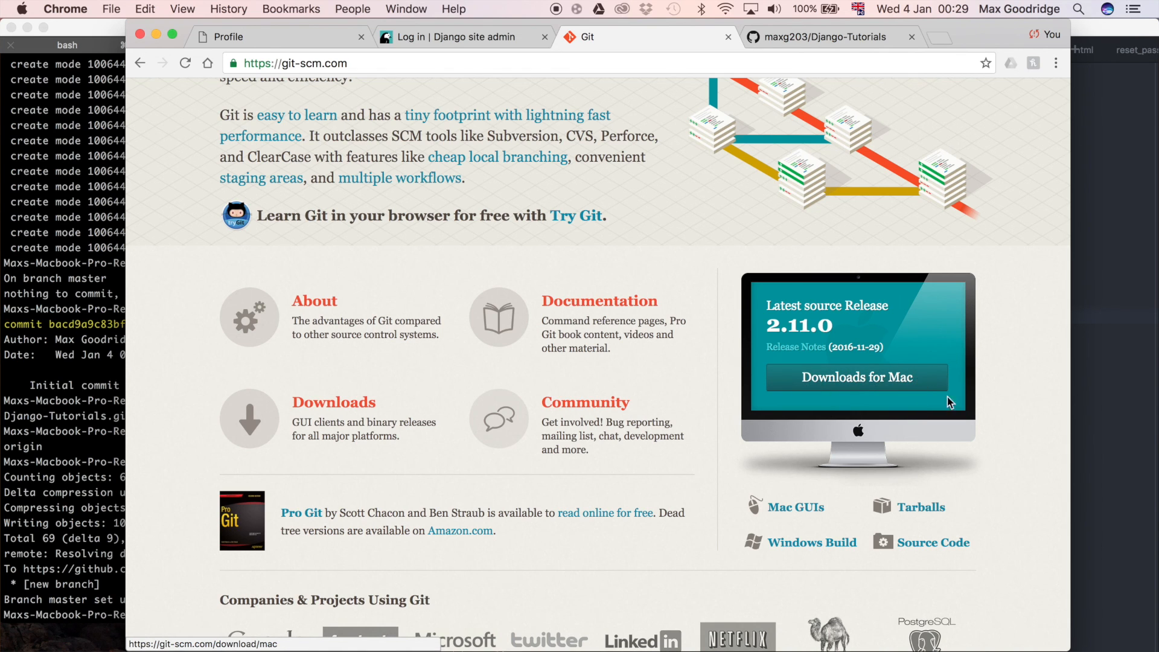
{"action": "mouse_move", "coordinate": [1009, 379]}
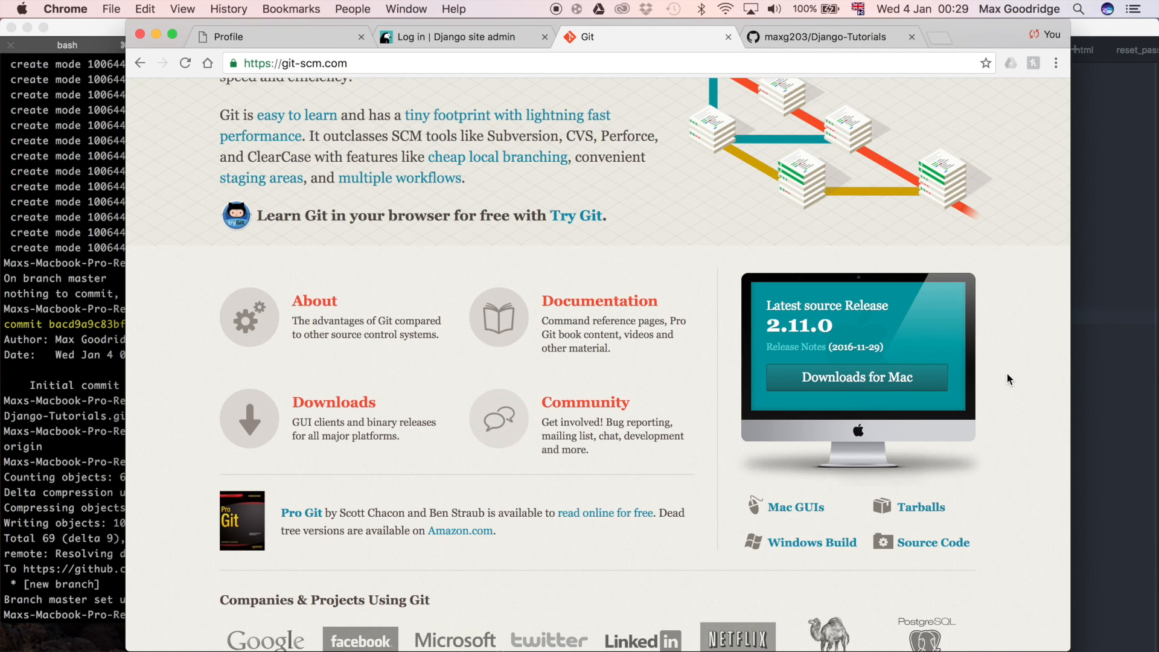